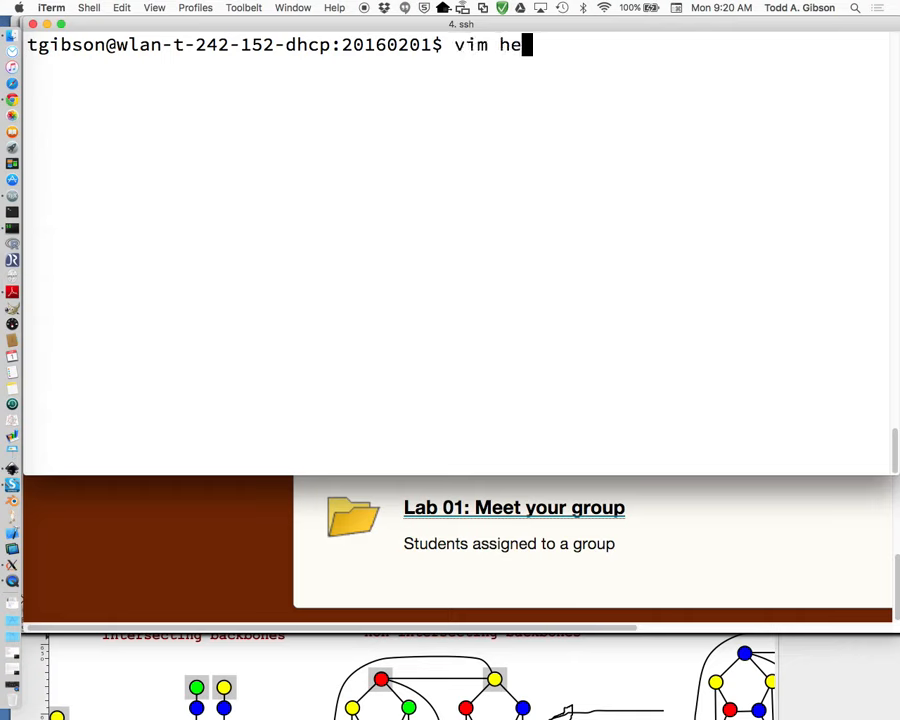
Step: Run vim hello.cpp to open a new, empty hello.cpp file in vim
text(llo.)
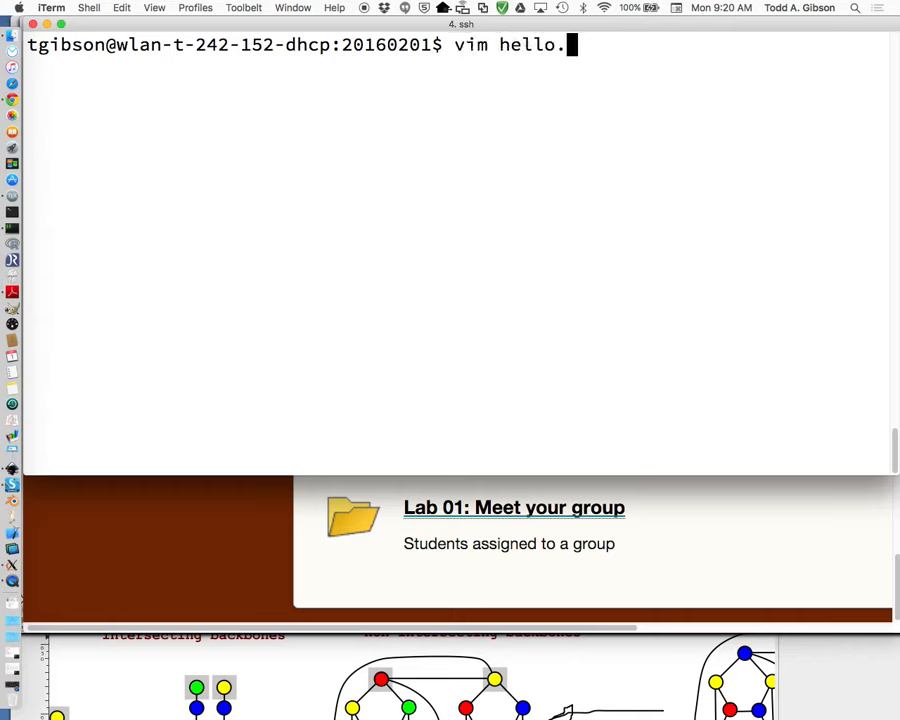
text(cpp)
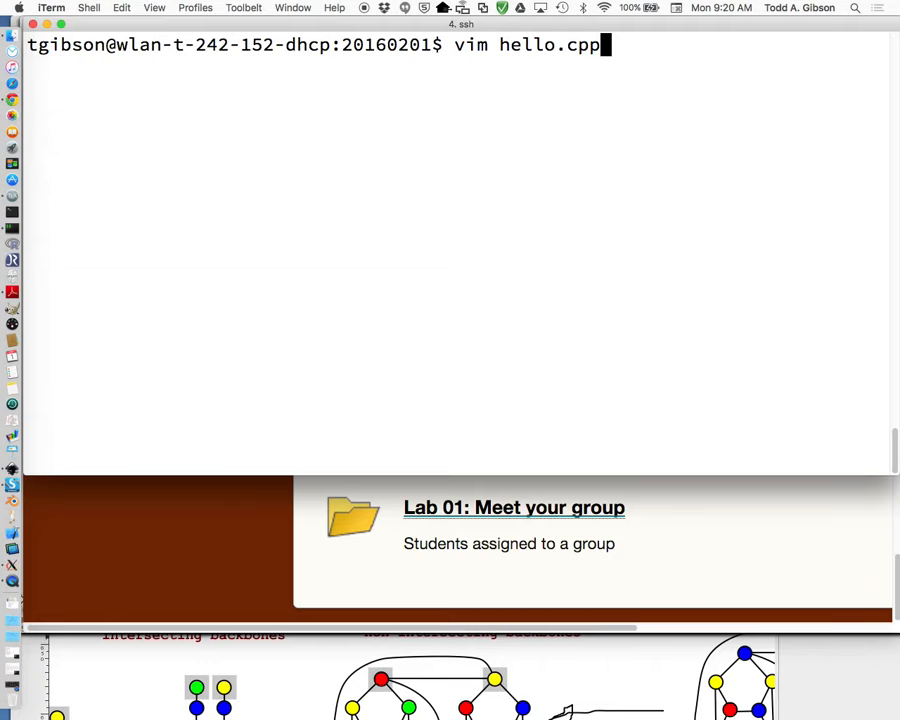
key(Return)
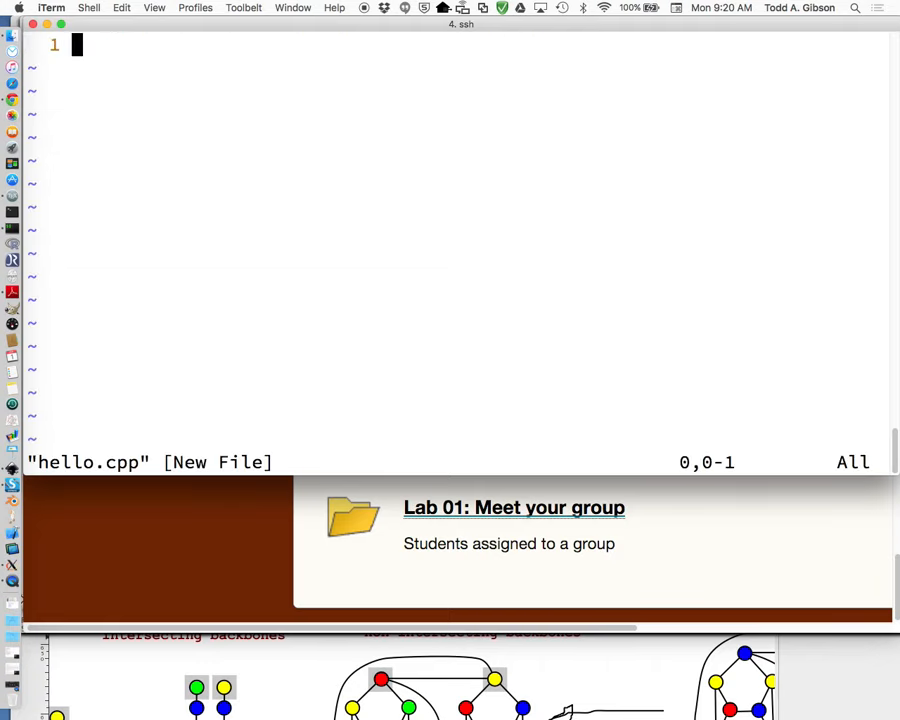
Step: Enter insert mode and type #include<iostream> and using namespace std;
key(i)
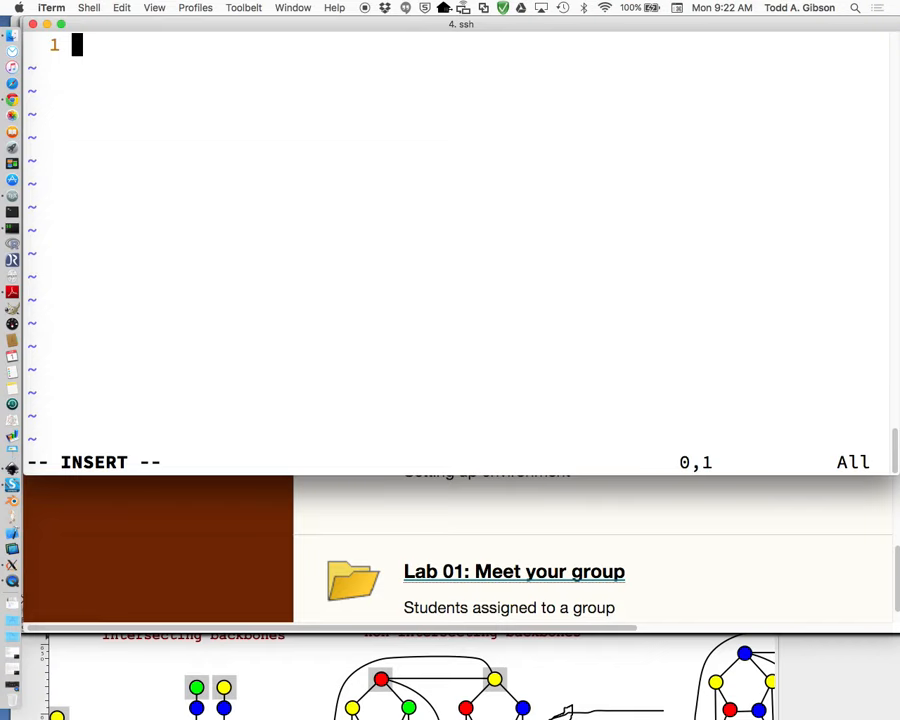
text(#)
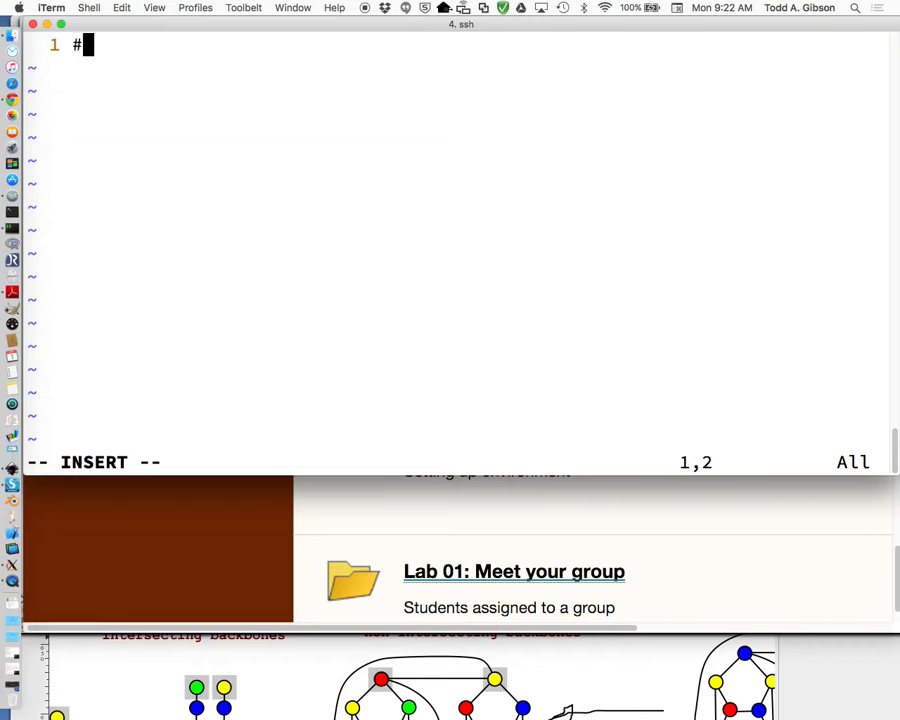
text(include<iostream)
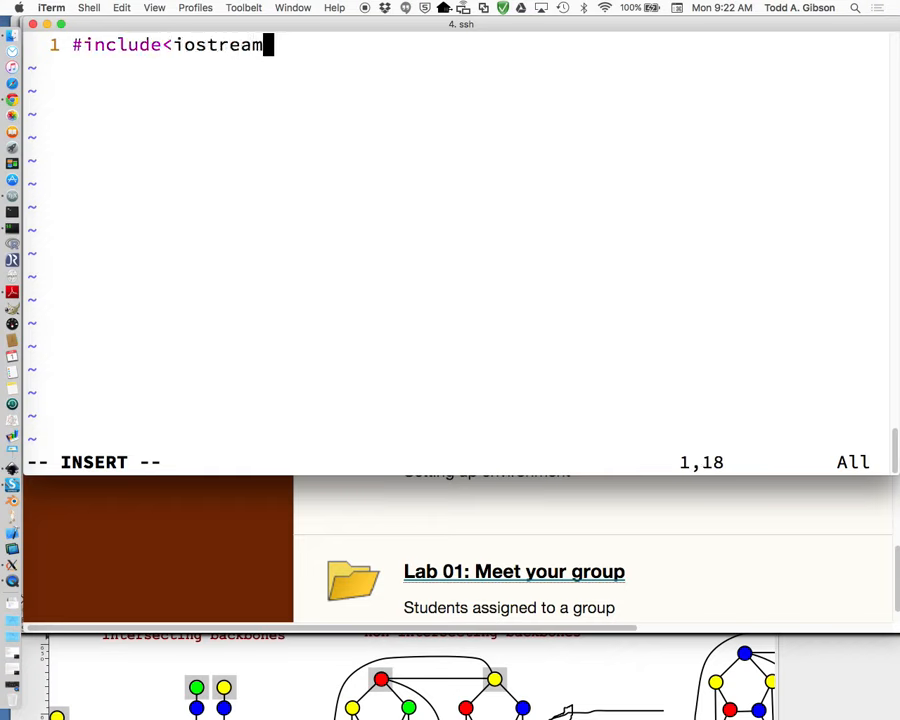
text(>)
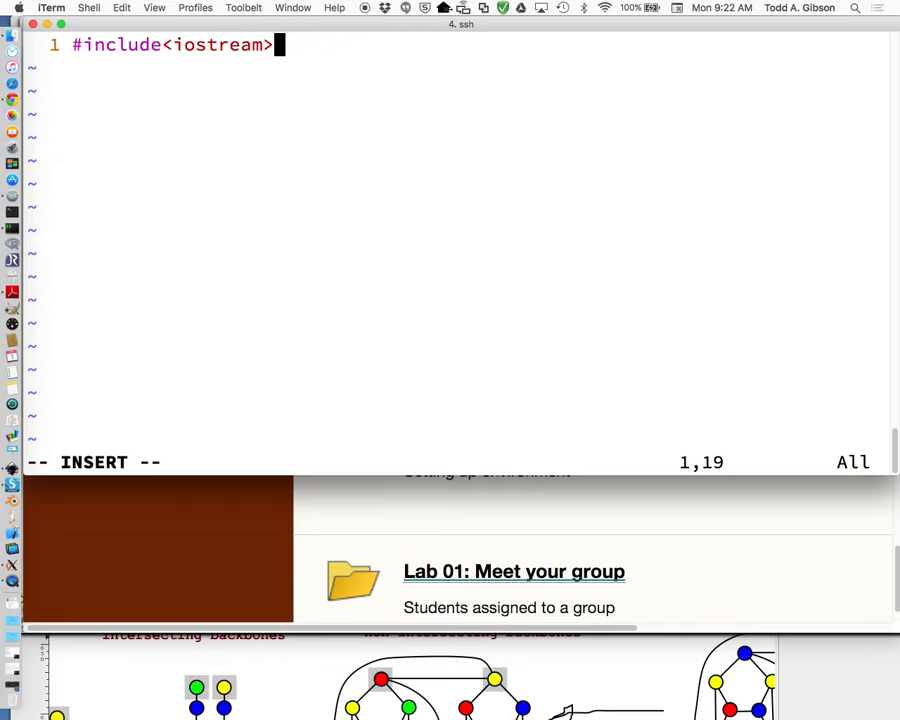
key(Return)
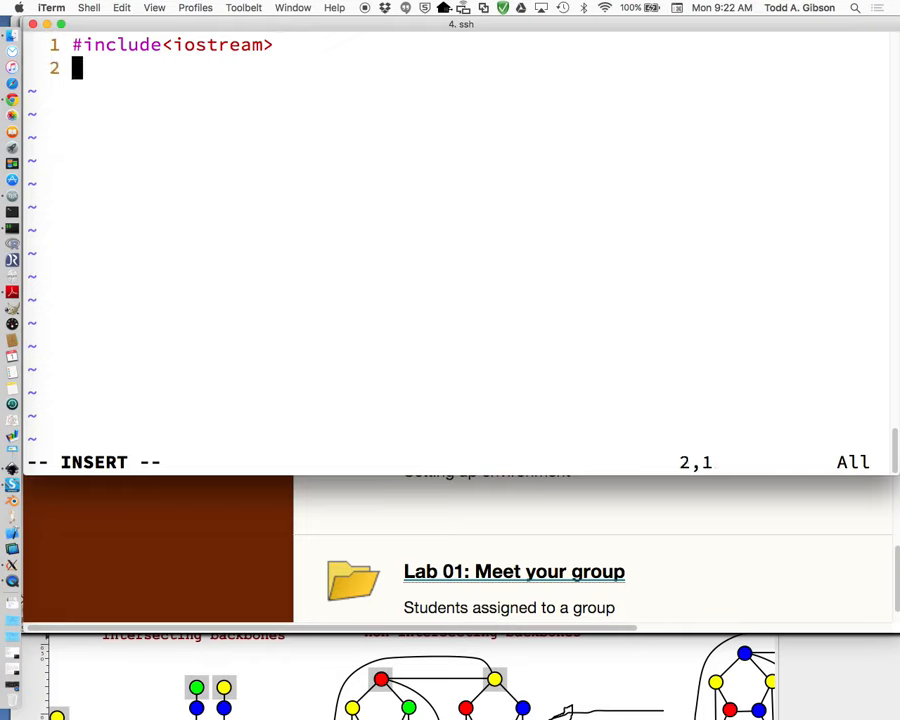
text(using nam)
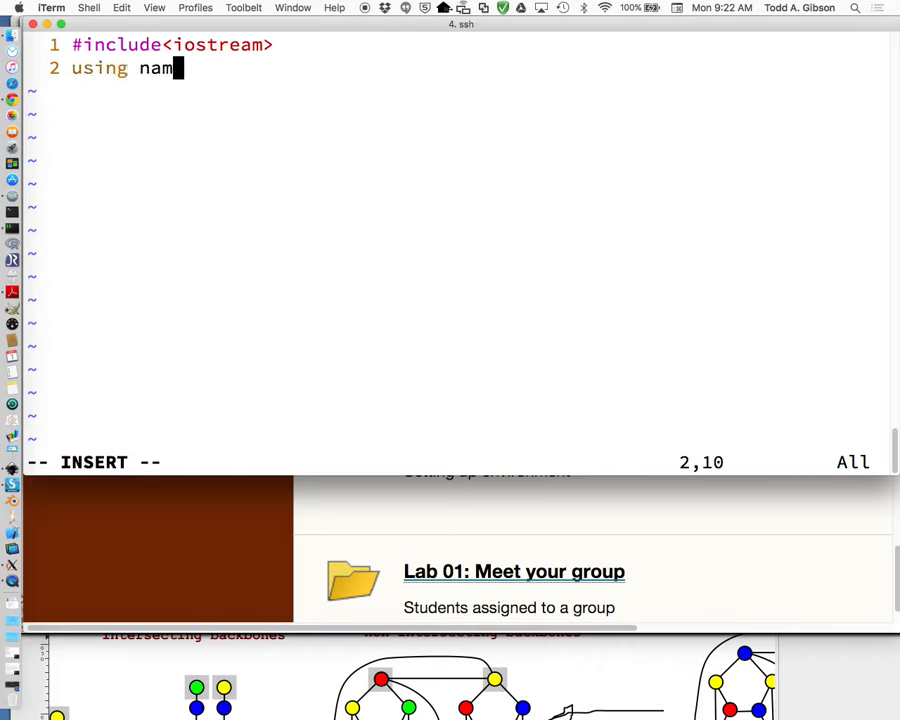
text(espace st)
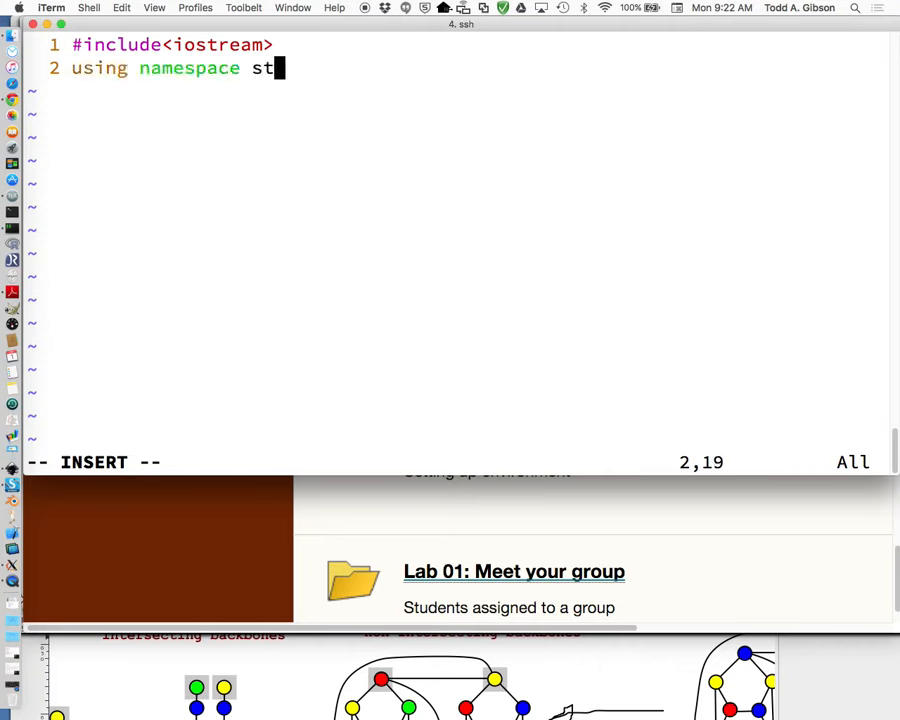
text(d;)
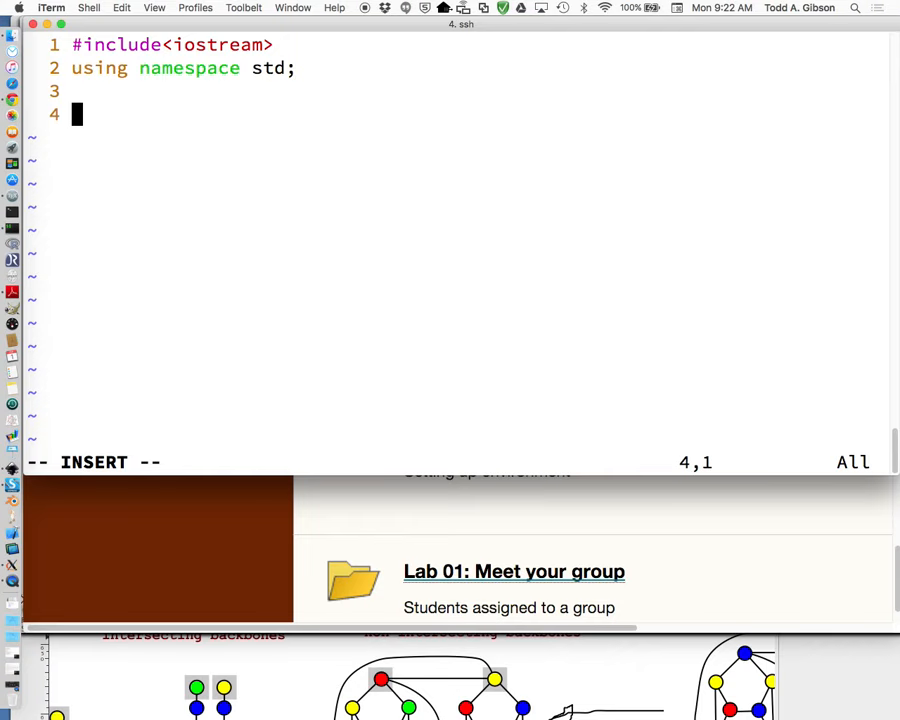
Step: Add int main() printing 'Hello, world.' with cout and returning 0, then leave insert mode
text(int main())
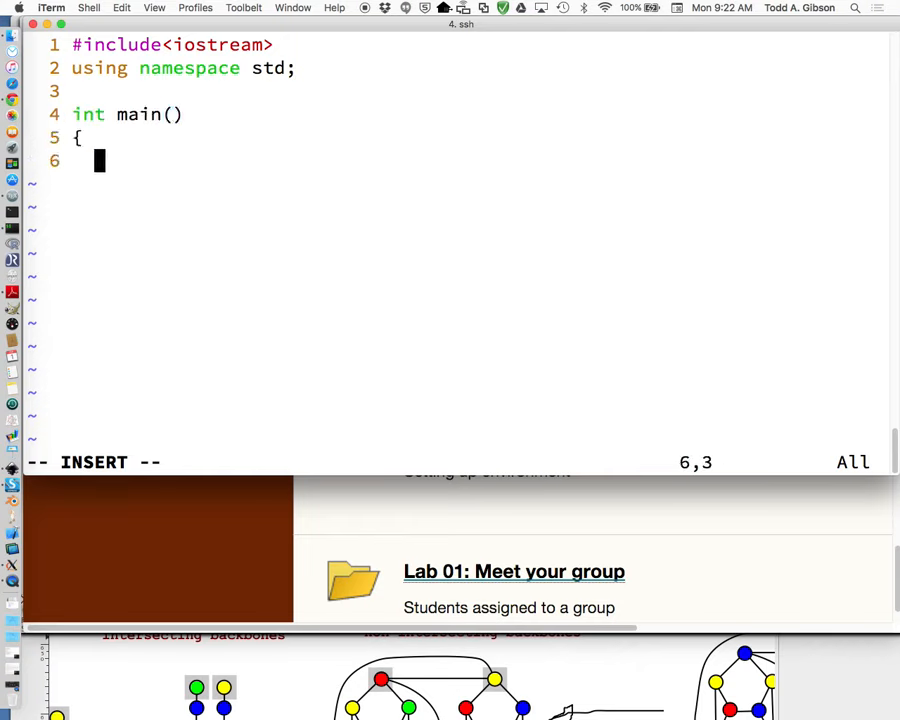
text(cout << ")
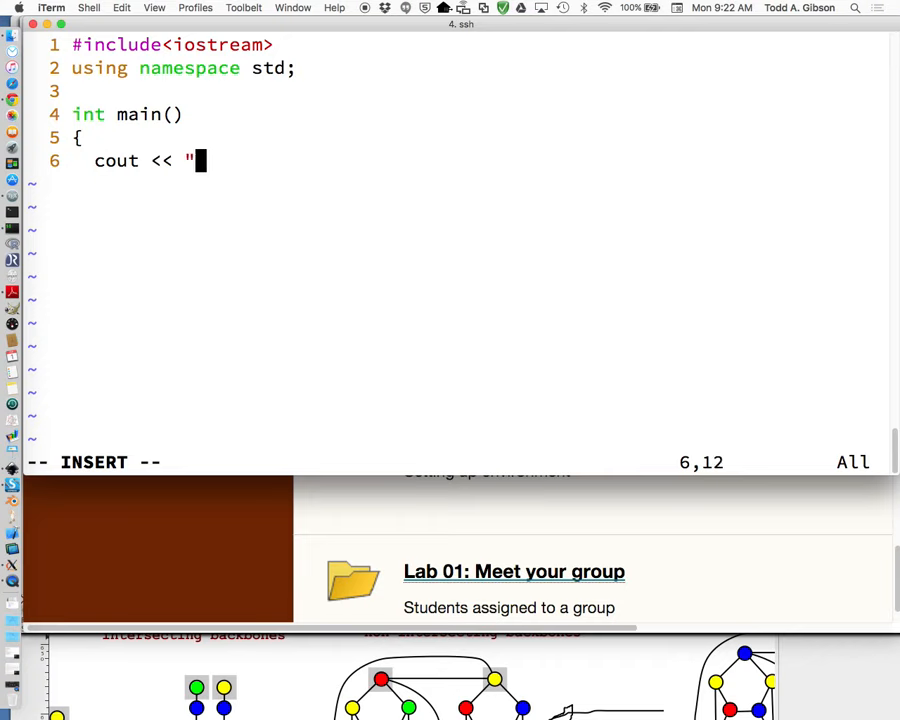
text(Hello, world." << en)
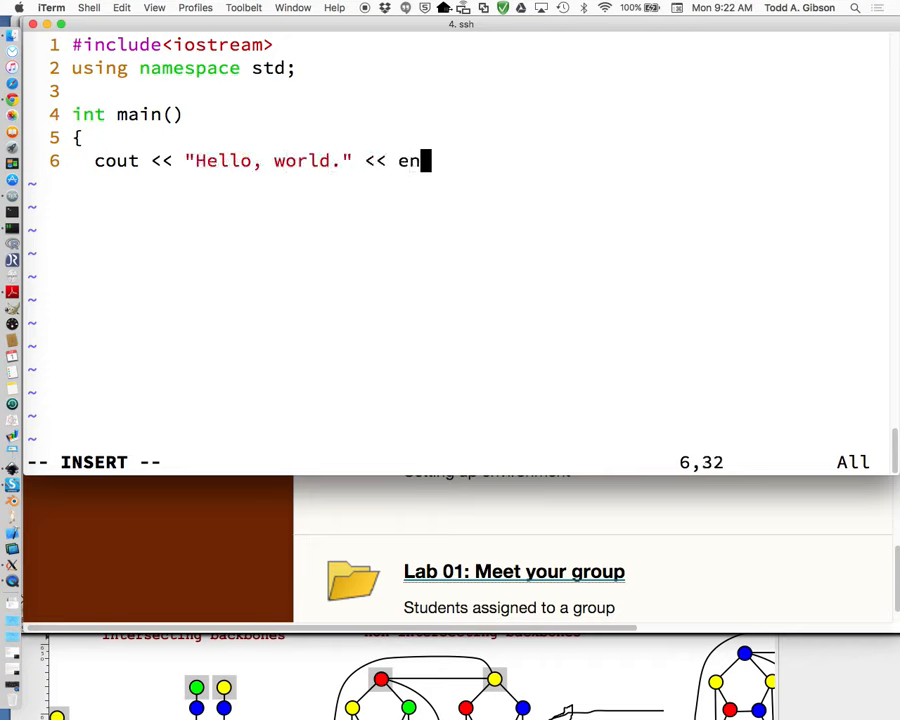
text(dl;)
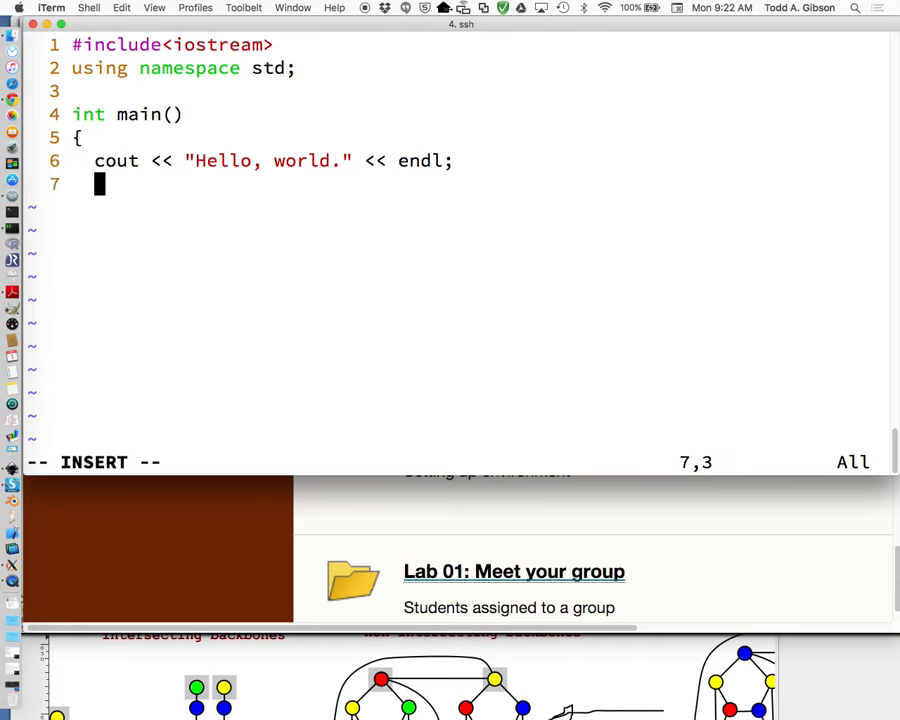
text(return 0;)
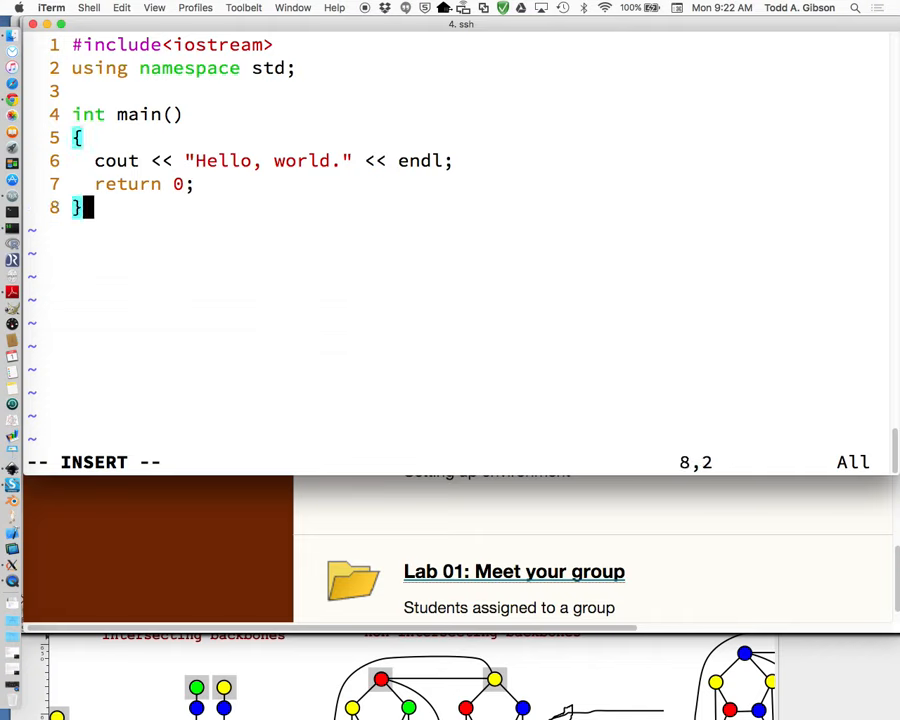
key(Escape)
text(:)
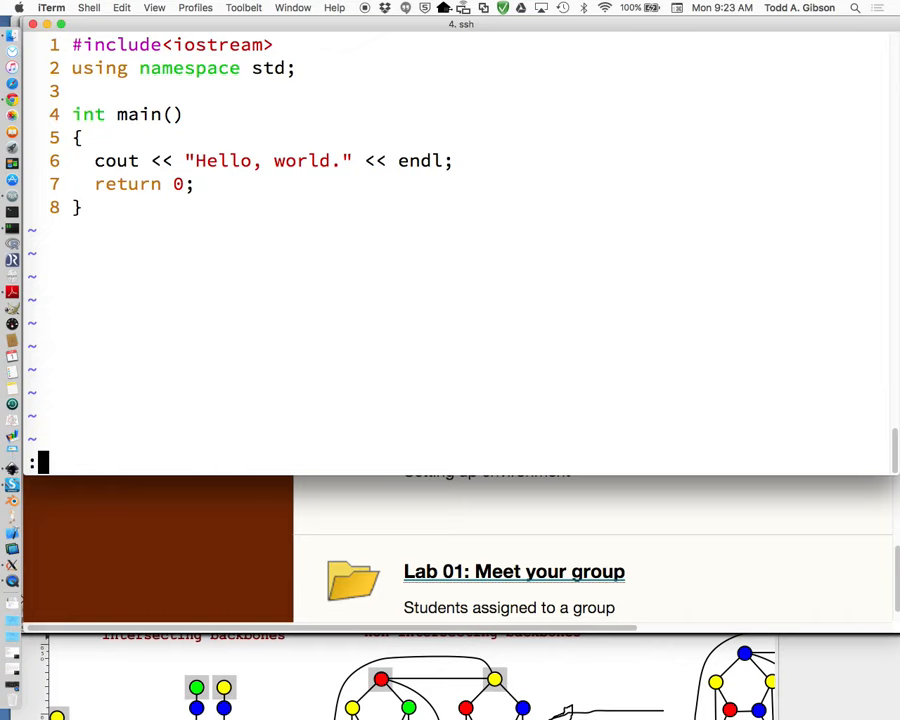
Step: Save and quit with :wq, then run ls to list hello.cpp and notes.txt
text(w)
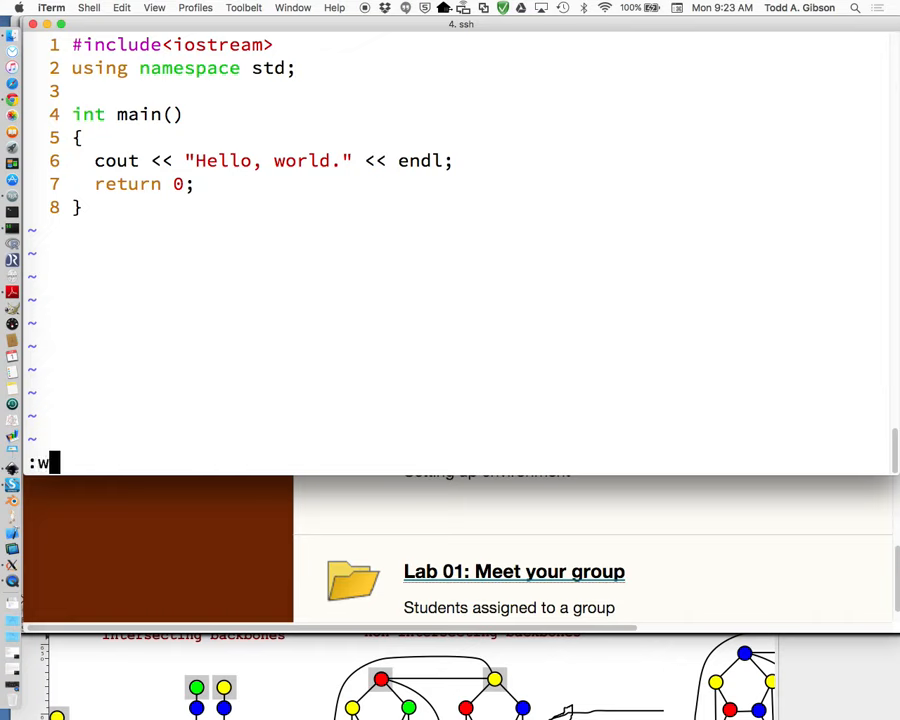
text(q)
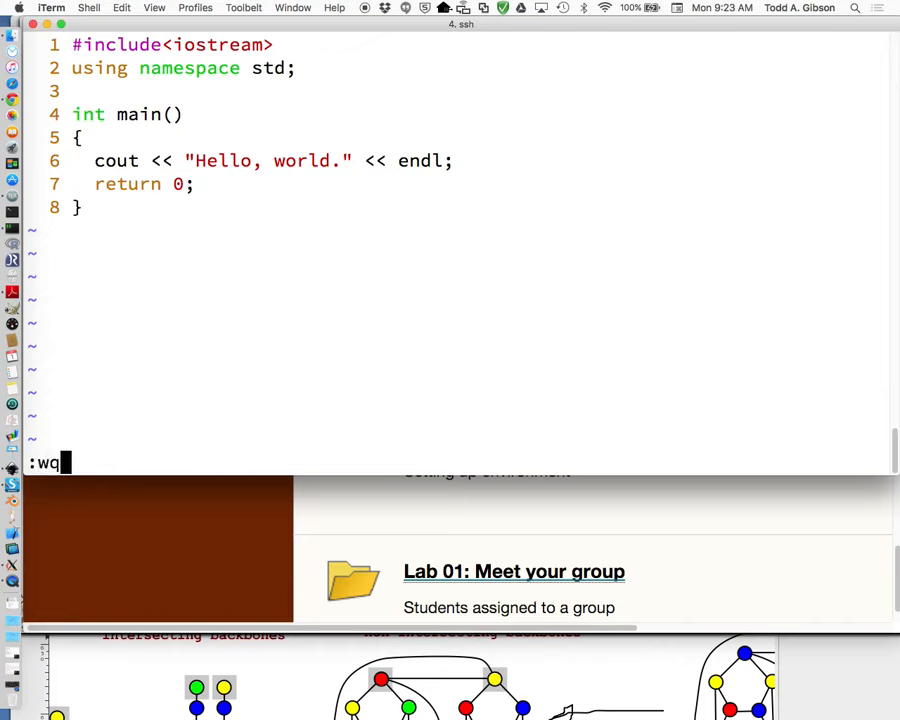
key(Return)
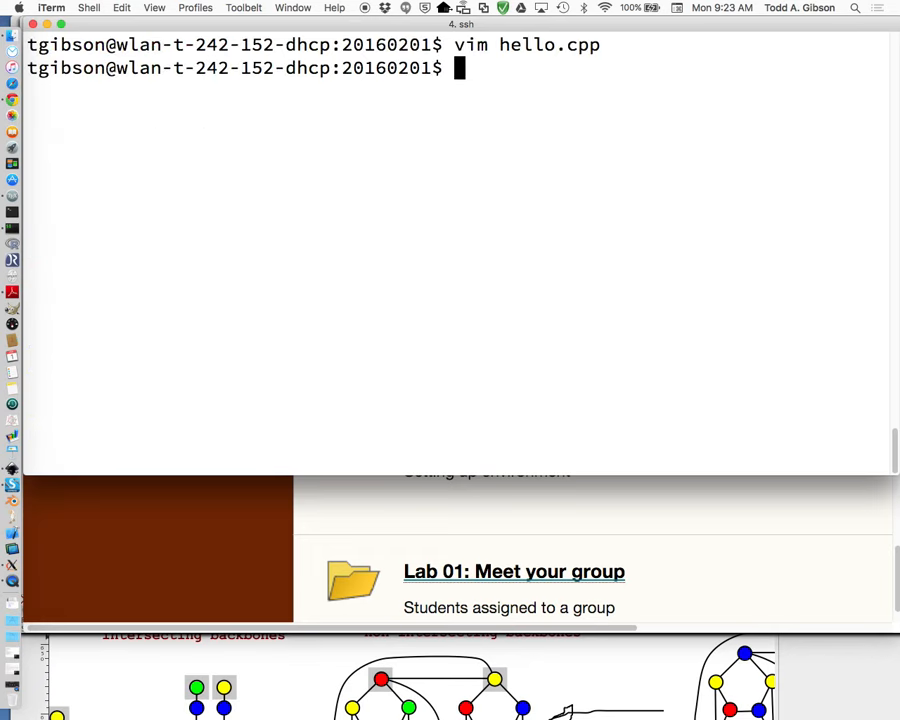
text(ls)
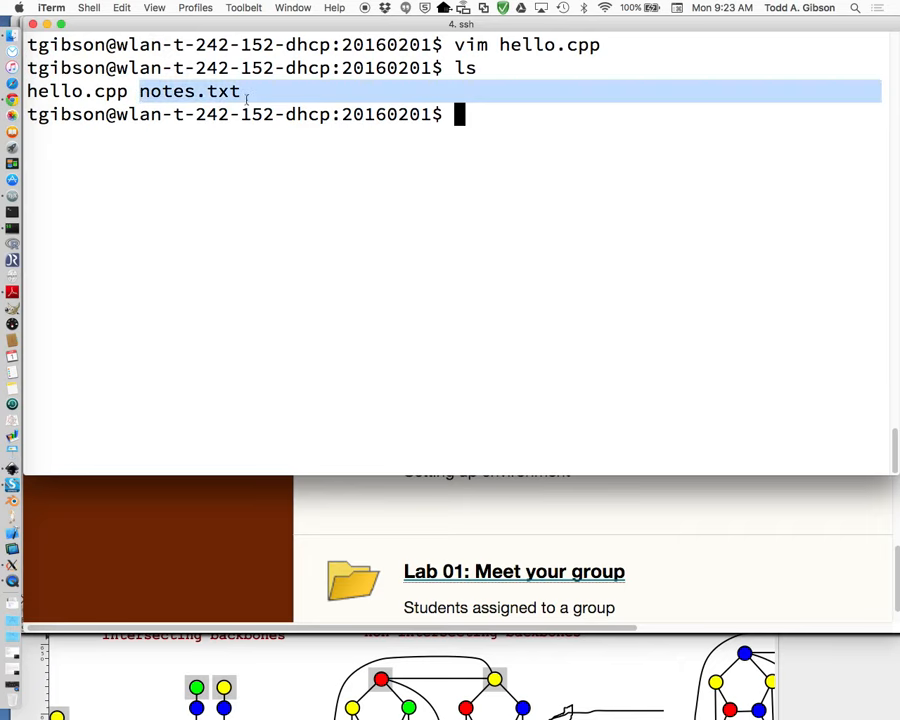
Step: Open notes.txt in vim and copy the Codecademy command-line course link
text(vim notest.)
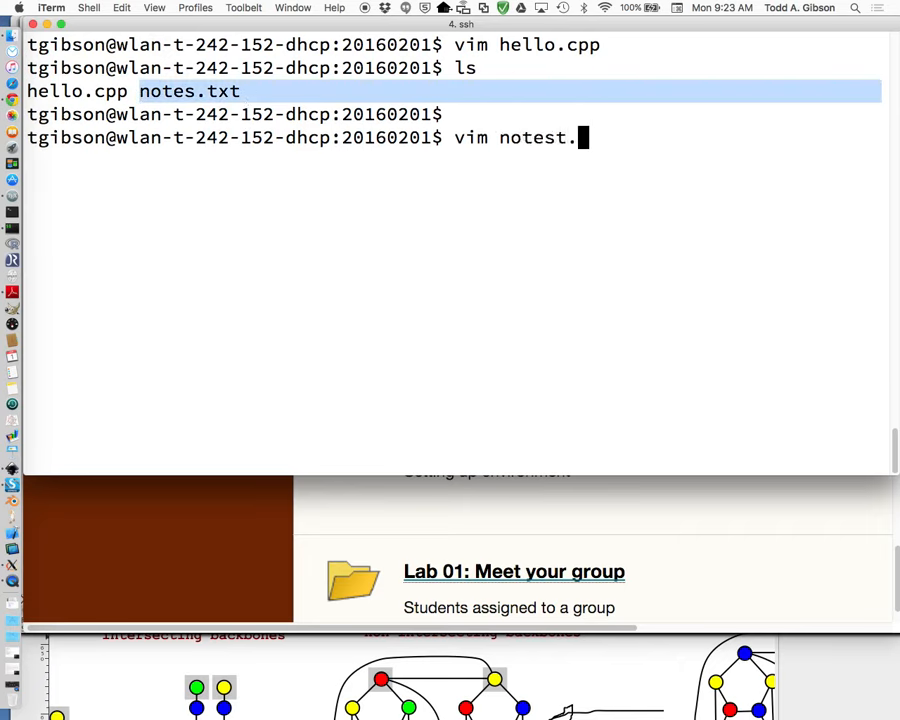
text(t)
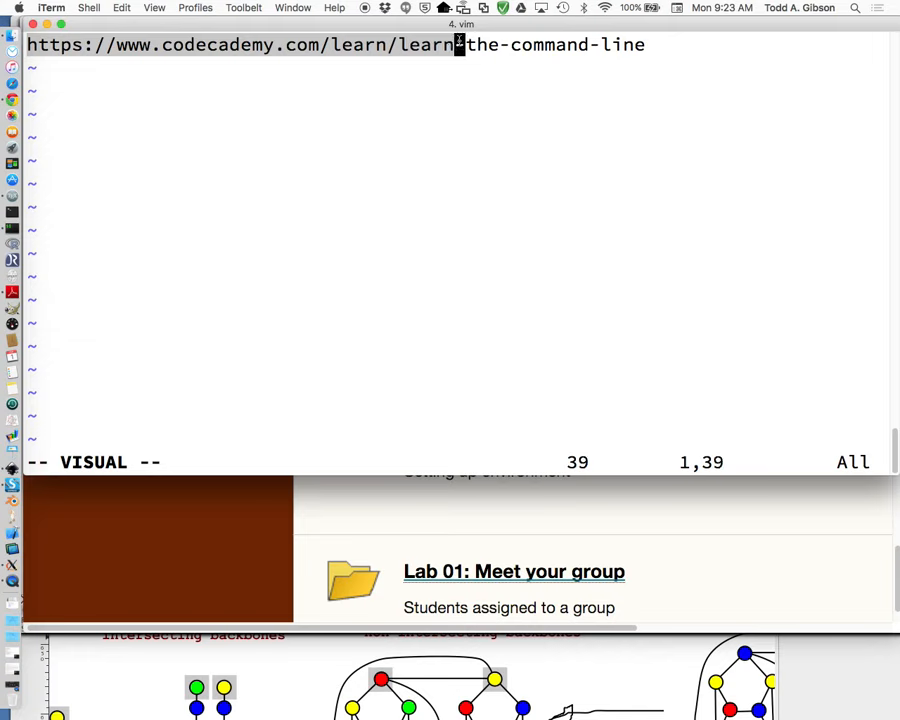
key(h)
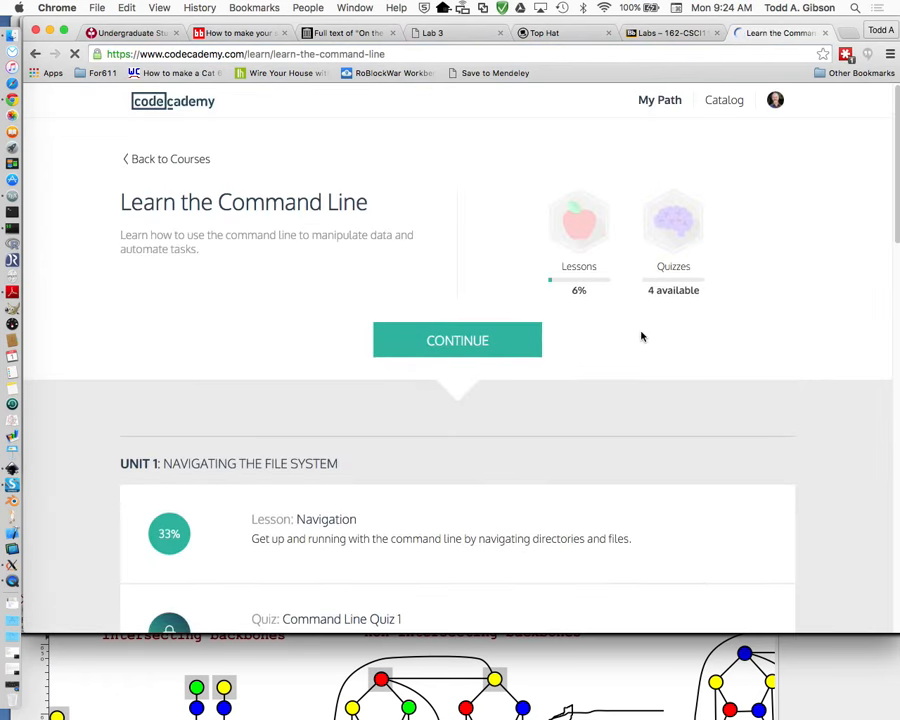
Step: Scroll the Learn the Command Line page and hit CONTINUE to reach the pwd exercise
scroll(down, 3)
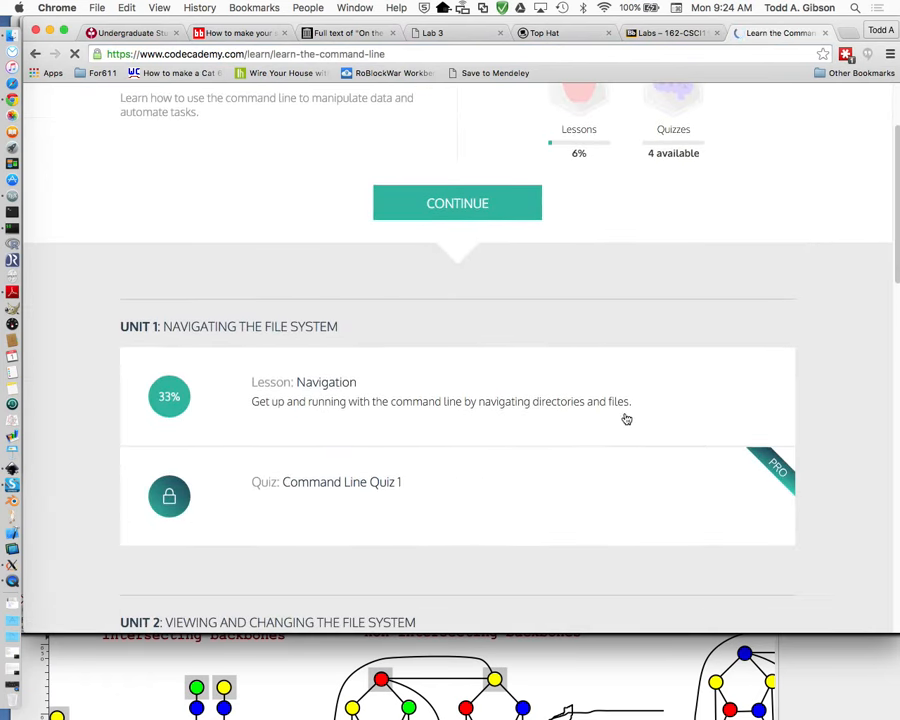
click(457, 203)
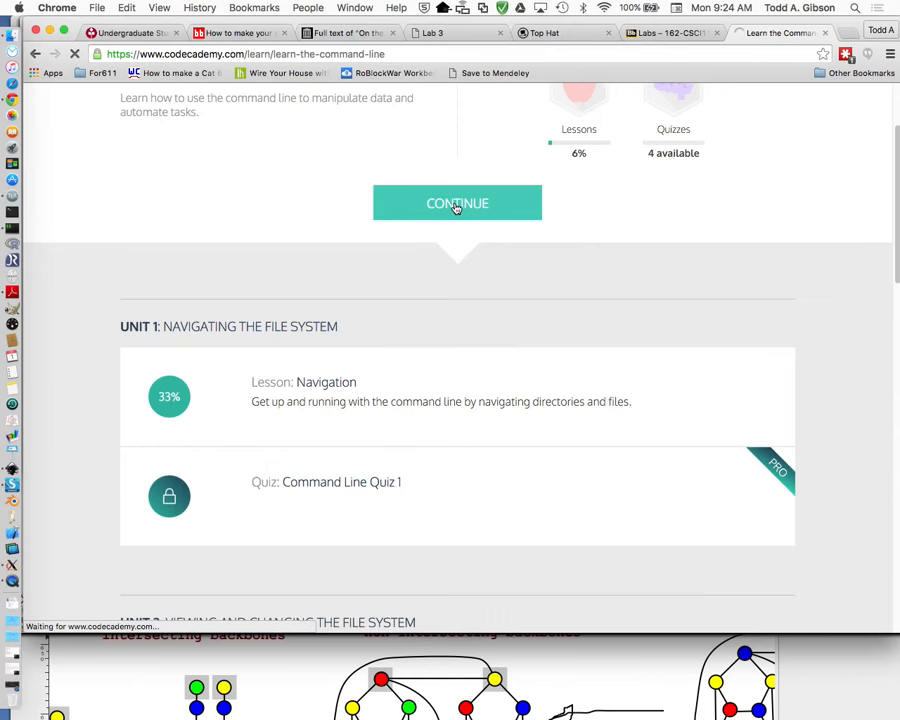
click(457, 203)
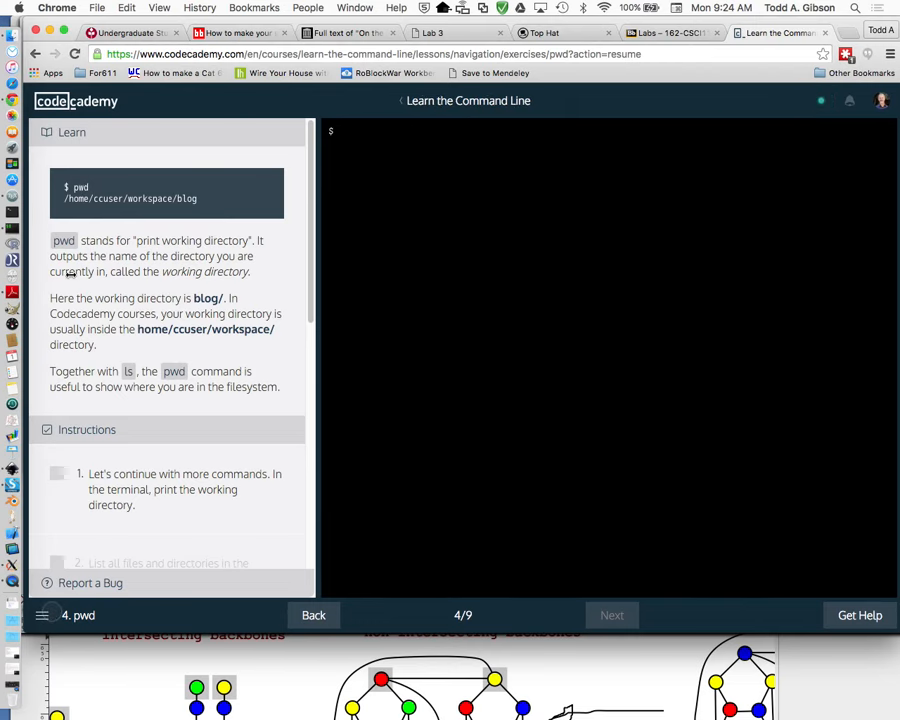
Step: Run pwd and ls in the Codecademy exercise terminal
scroll(down, 3)
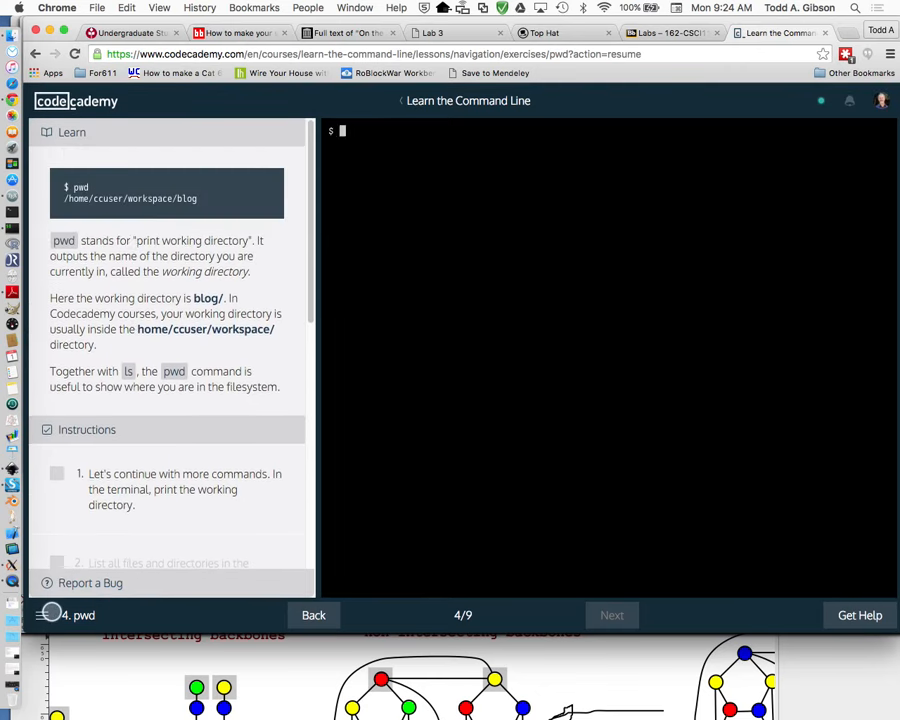
text(pwd)
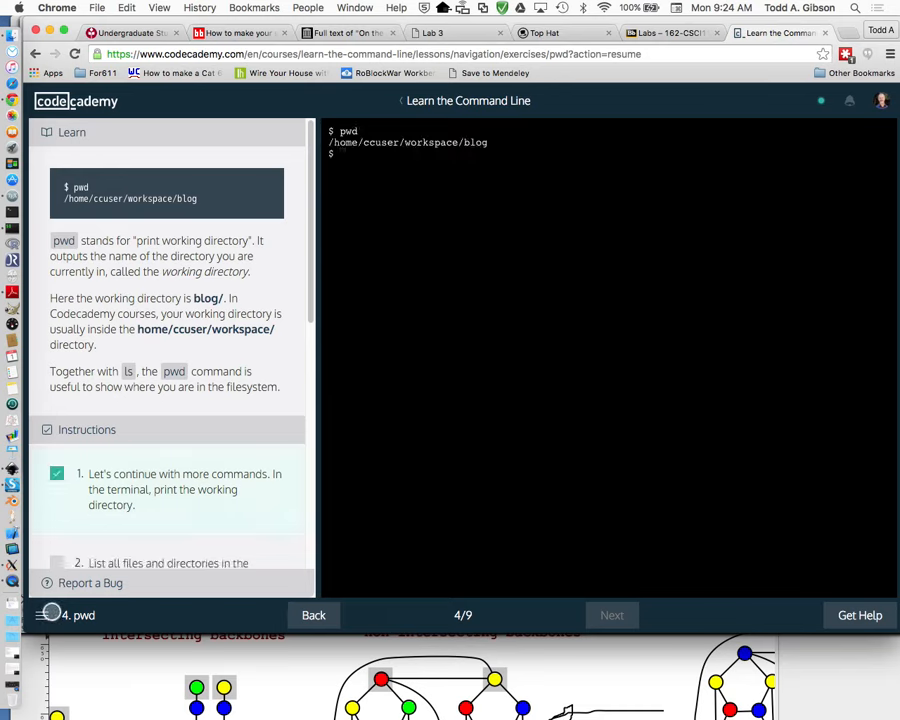
scroll(down, 3)
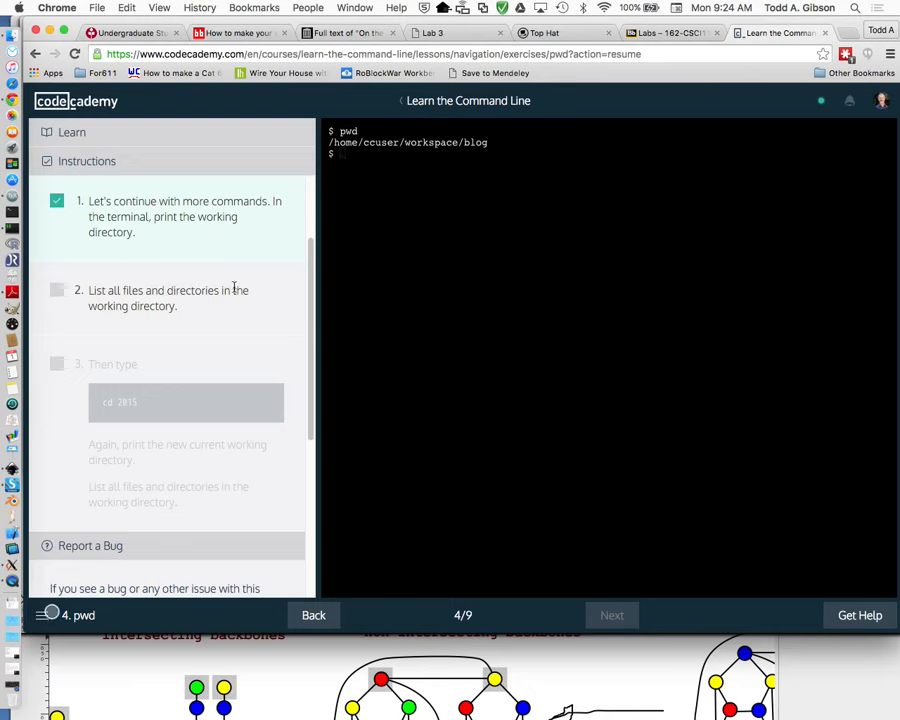
text(l)
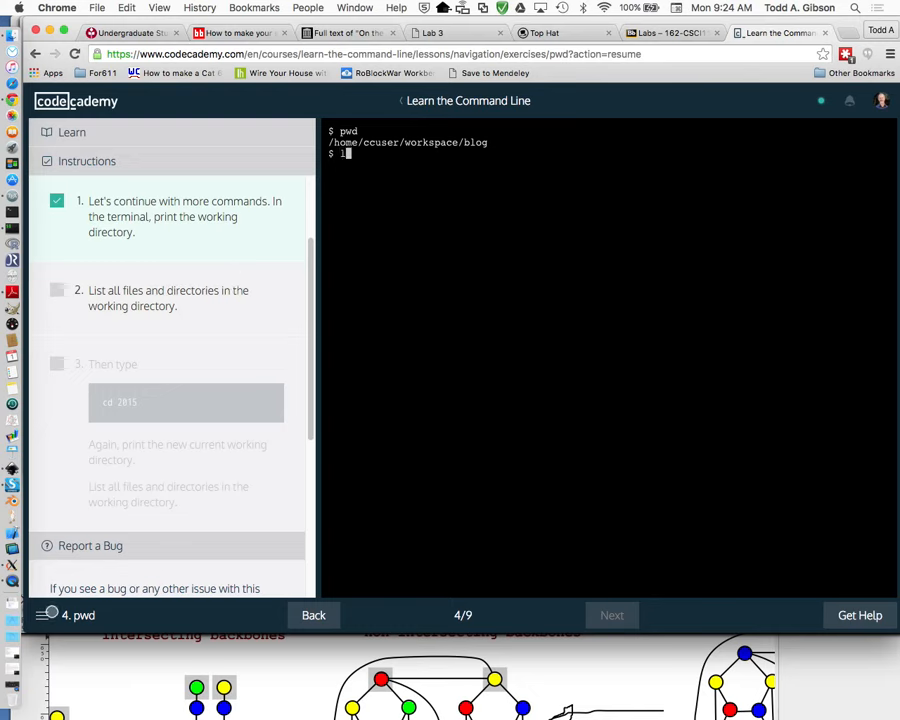
text(ls)
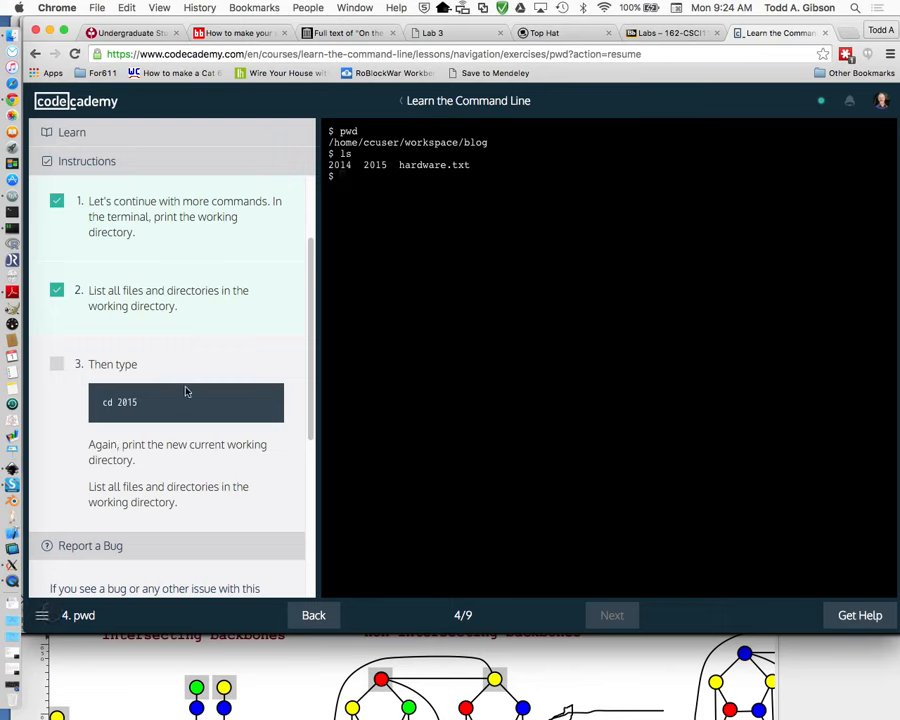
Step: Change into the 2015 folder, run pwd, and switch back to iTerm
text(cd 2015)
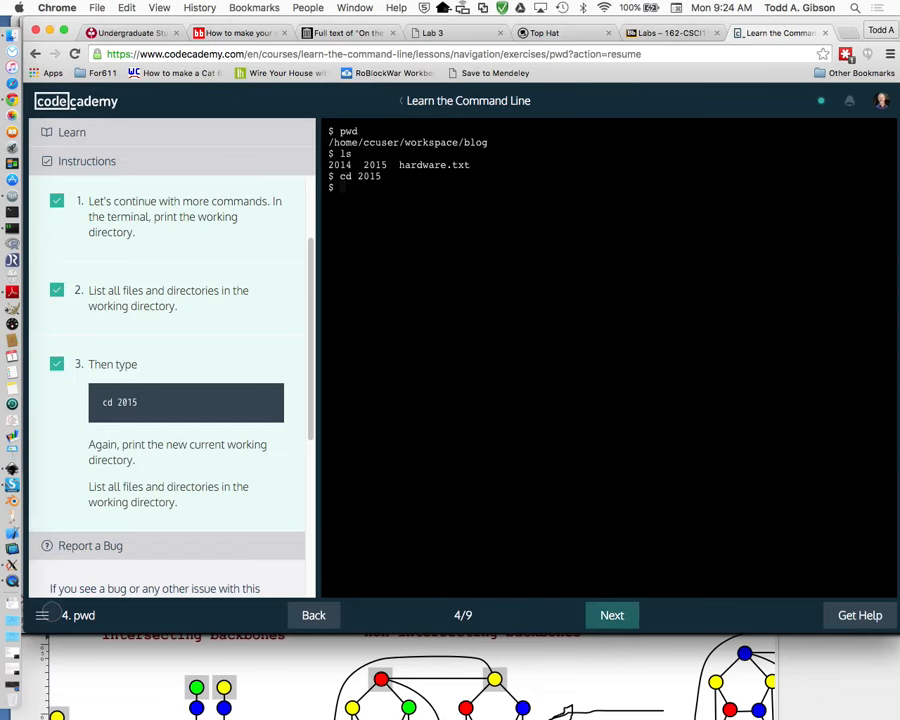
scroll(down, 3)
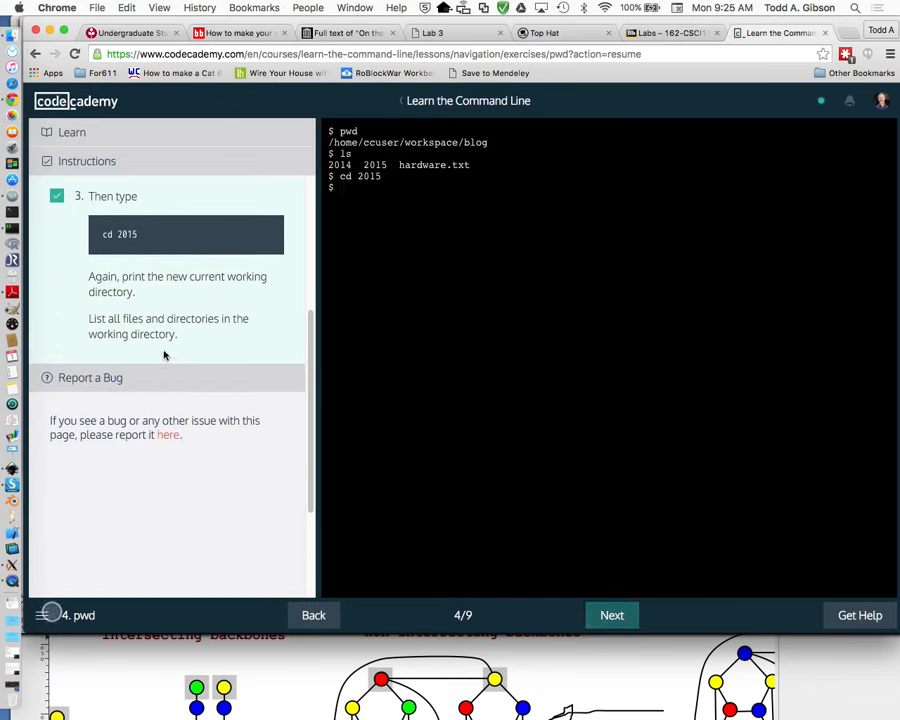
text(pwd)
text(ls)
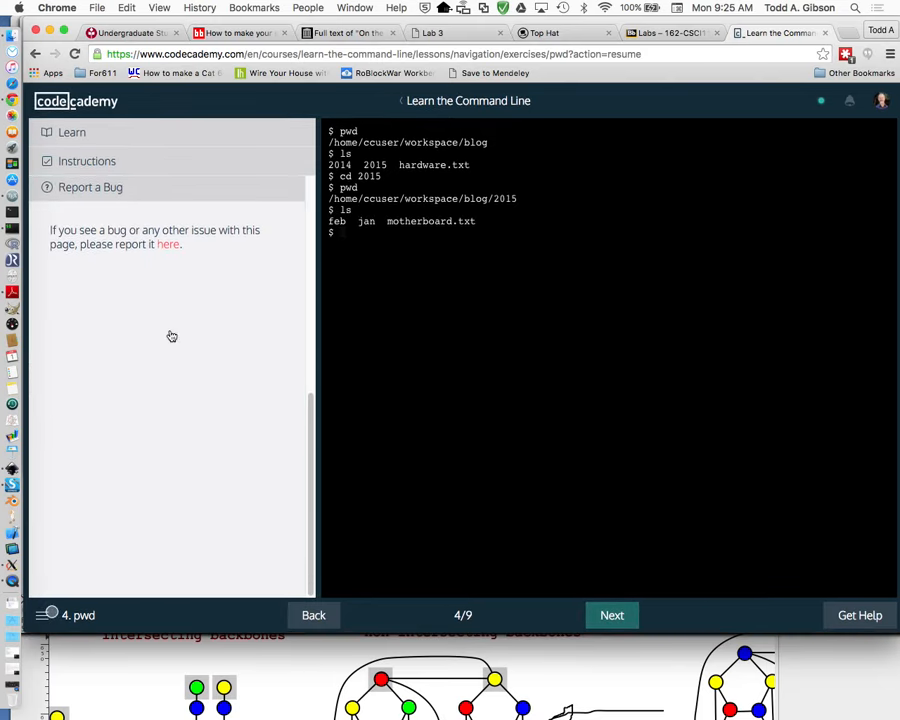
mouse_move(680, 532)
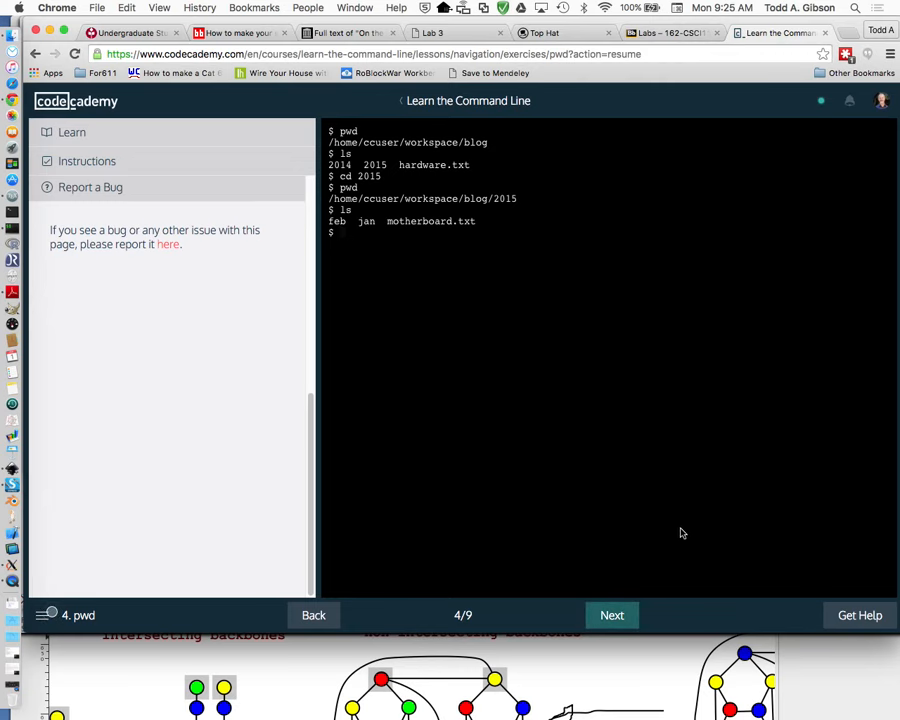
click(611, 615)
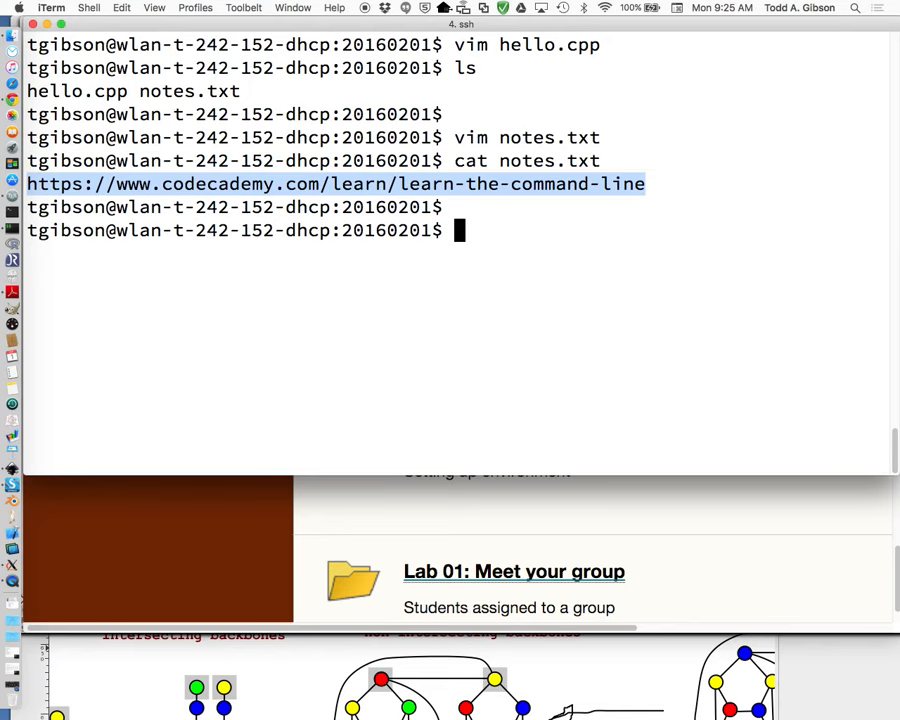
Step: Clear the terminal and rename hello.cpp to hello.cp with mv
text(cle)
text(ls)
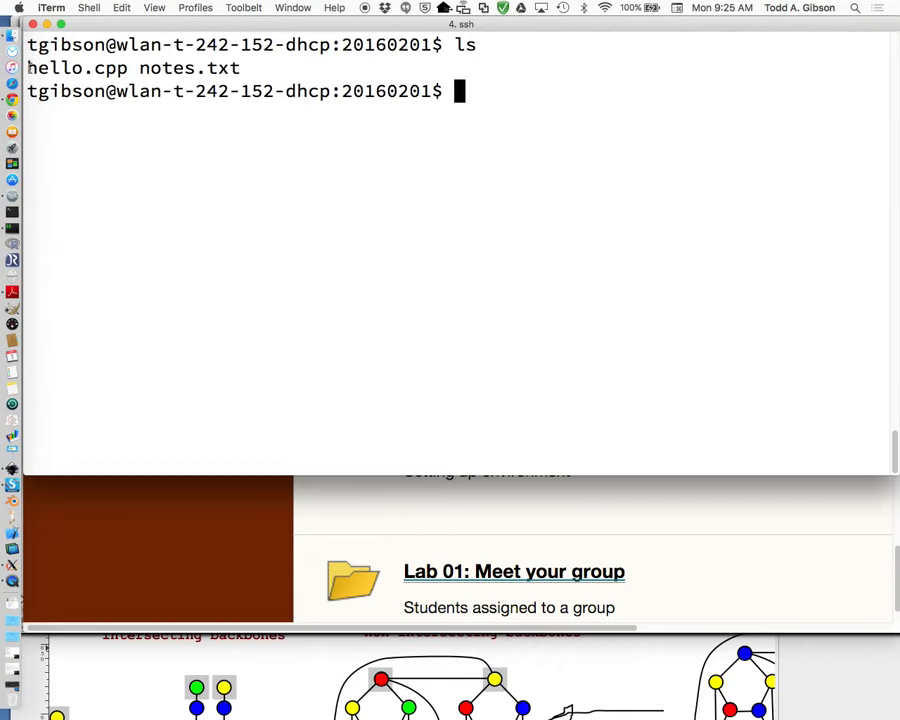
double_click(55, 67)
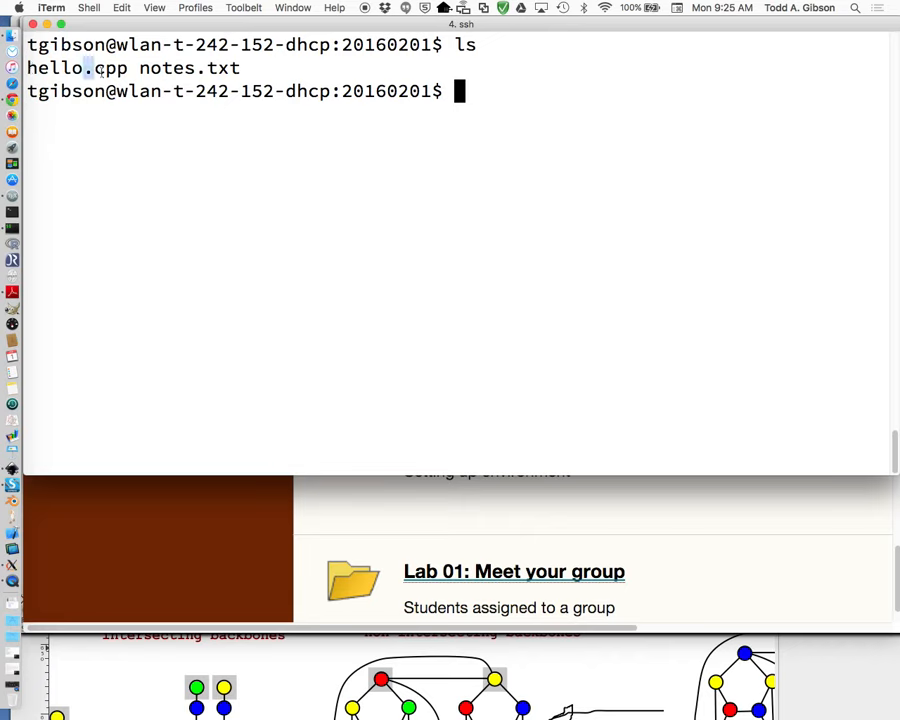
double_click(107, 67)
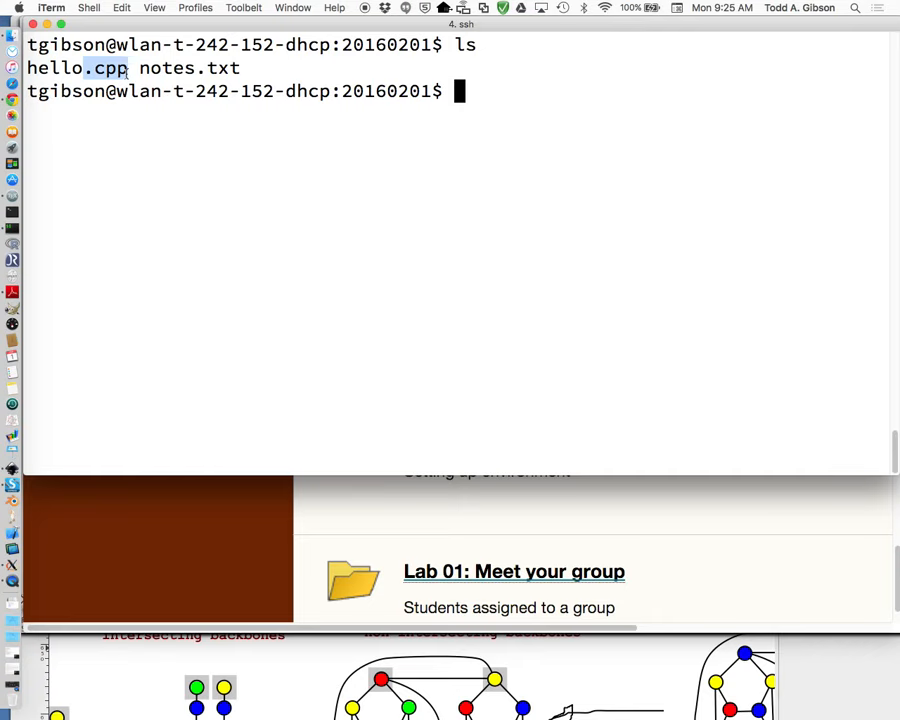
text(i)
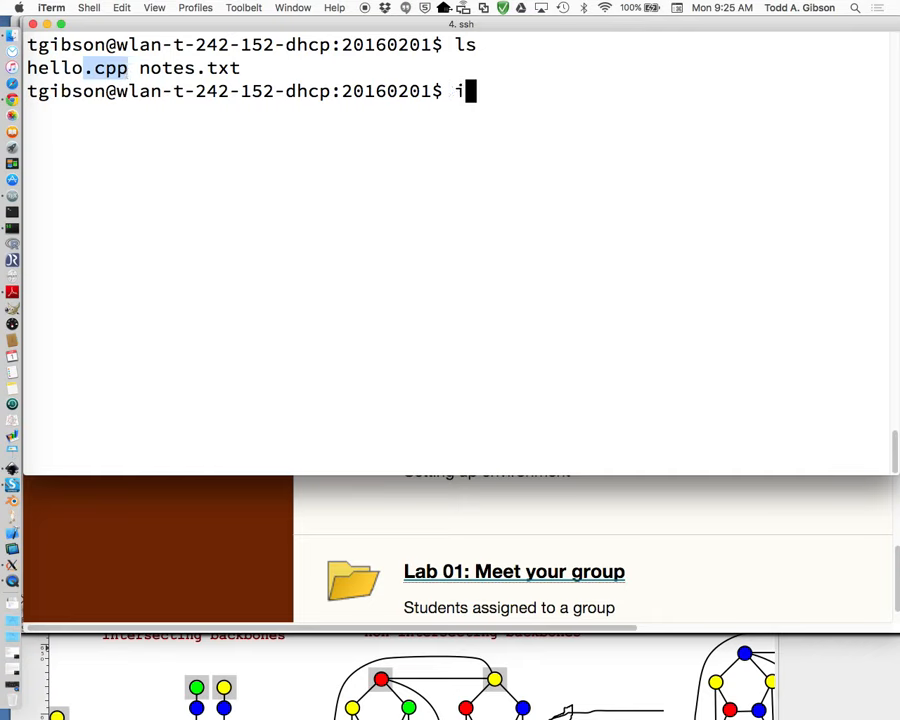
key(backspace)
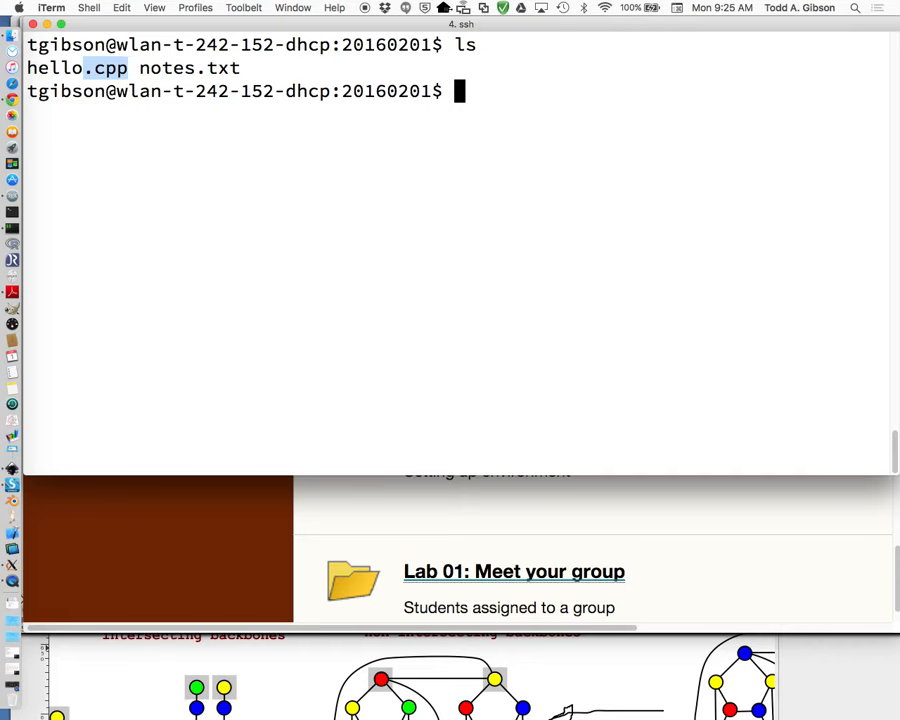
text(mv)
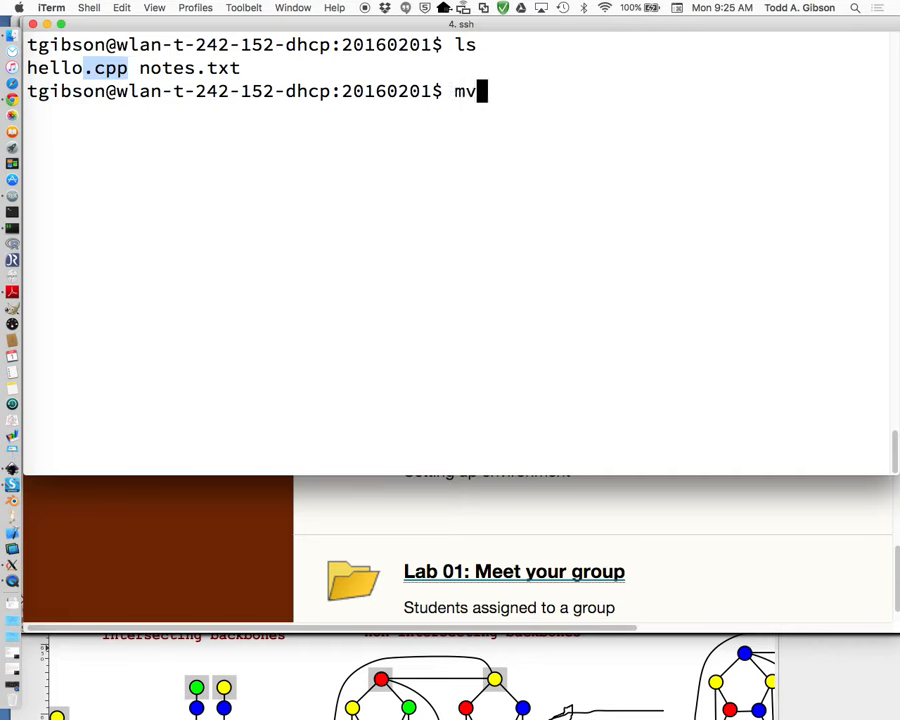
text(hello.cpp hello.c)
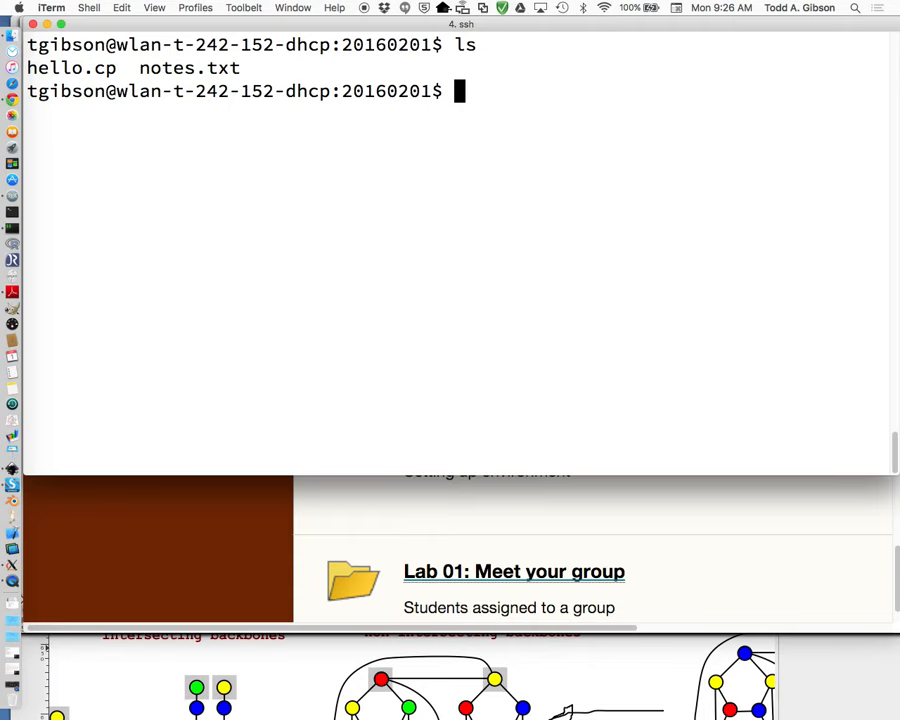
Step: Rename hello.cp back to hello.cpp with mv
text(mv)
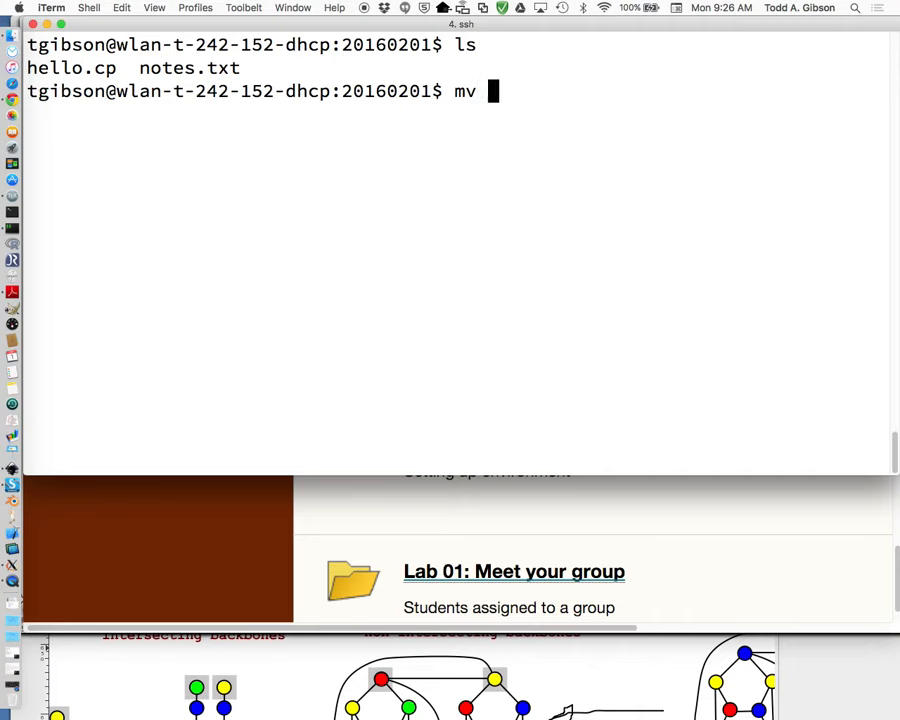
text(hel)
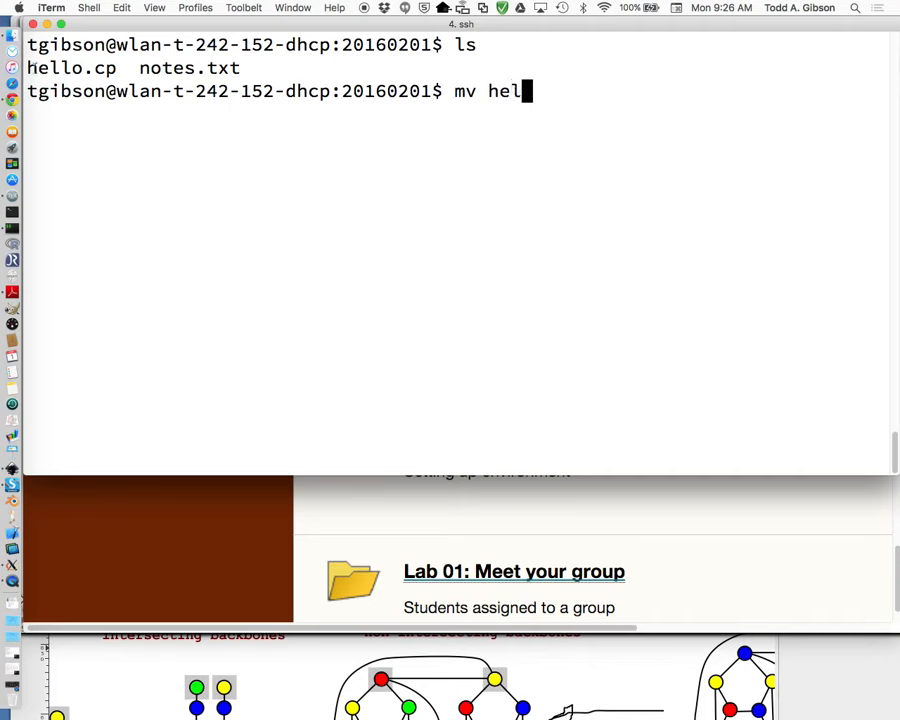
drag(27, 67, 240, 67)
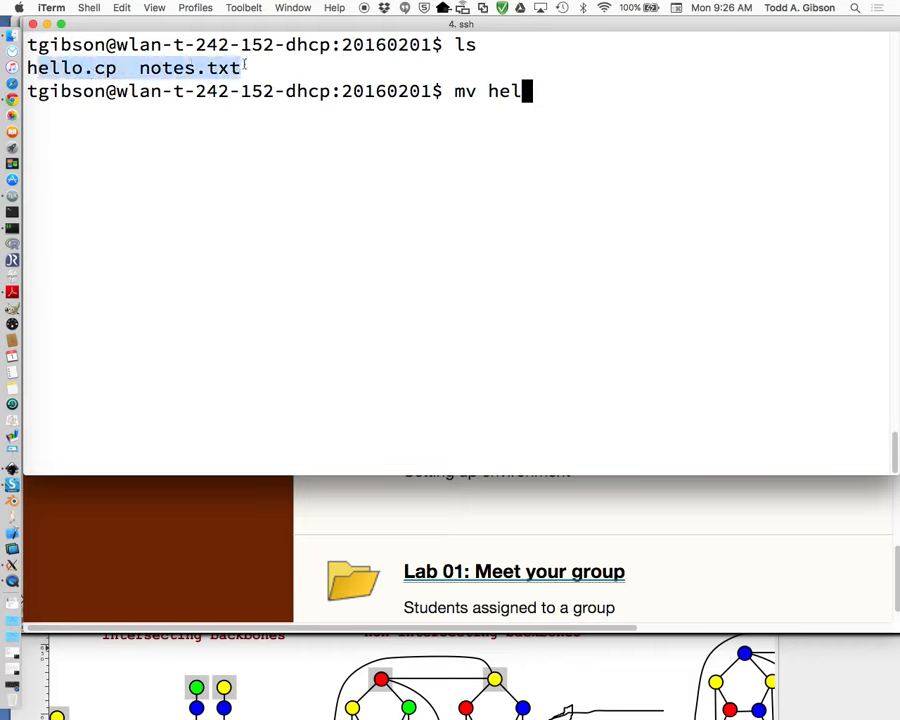
text(lo)
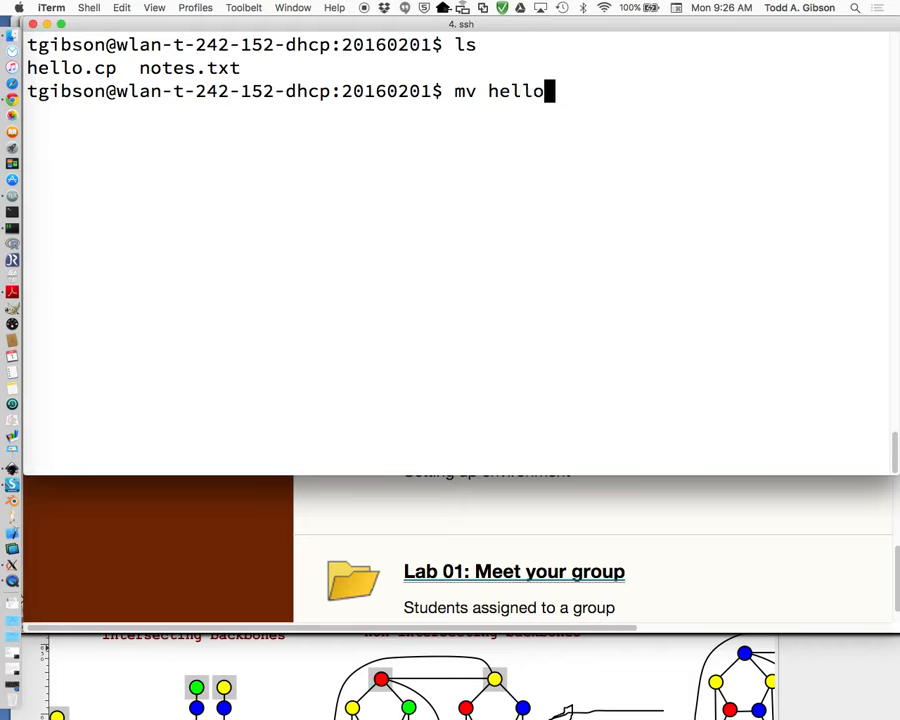
text(.cp)
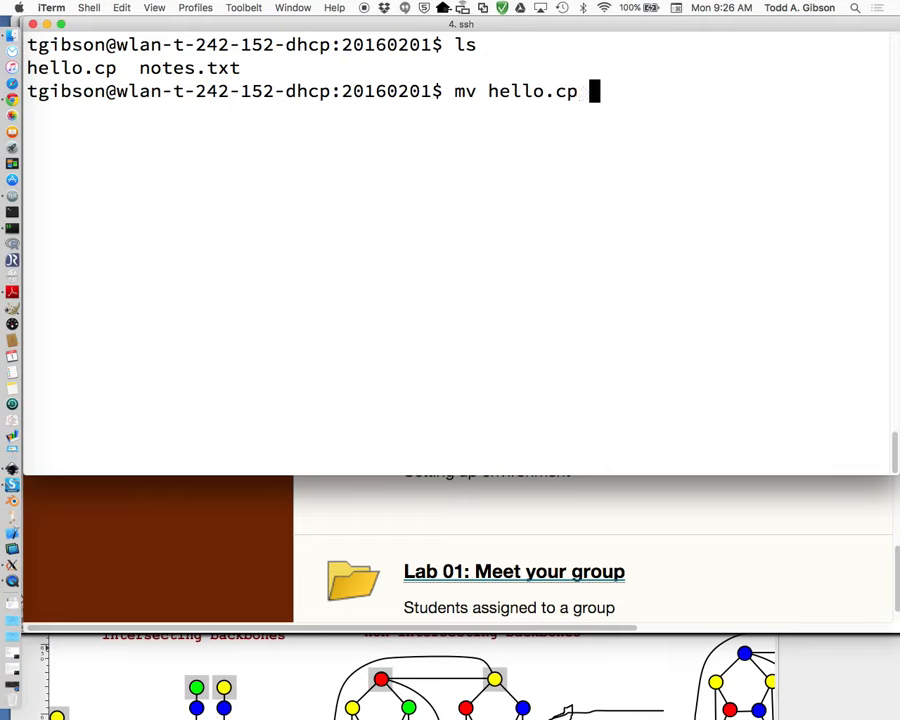
text(hello.)
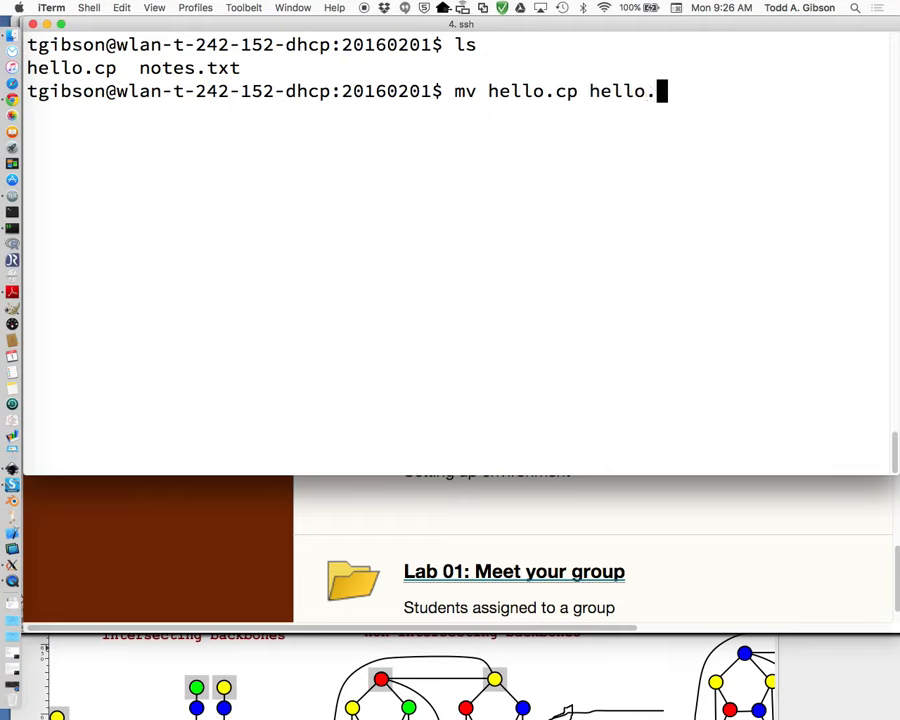
text(pp)
text(ls)
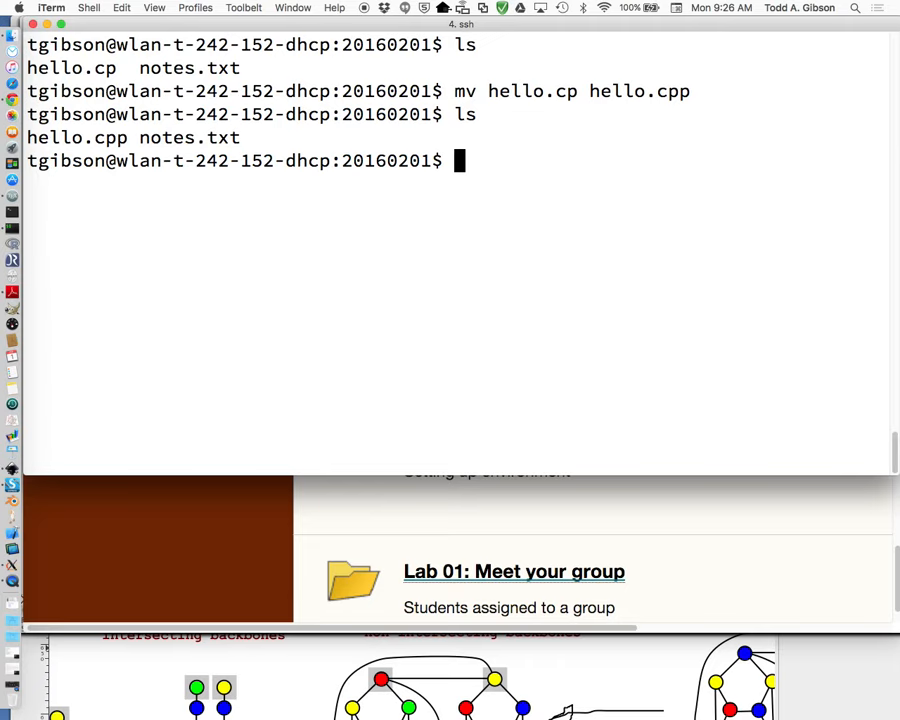
Step: Compile the program with g++ hello.cpp, getting no errors
text(vim)
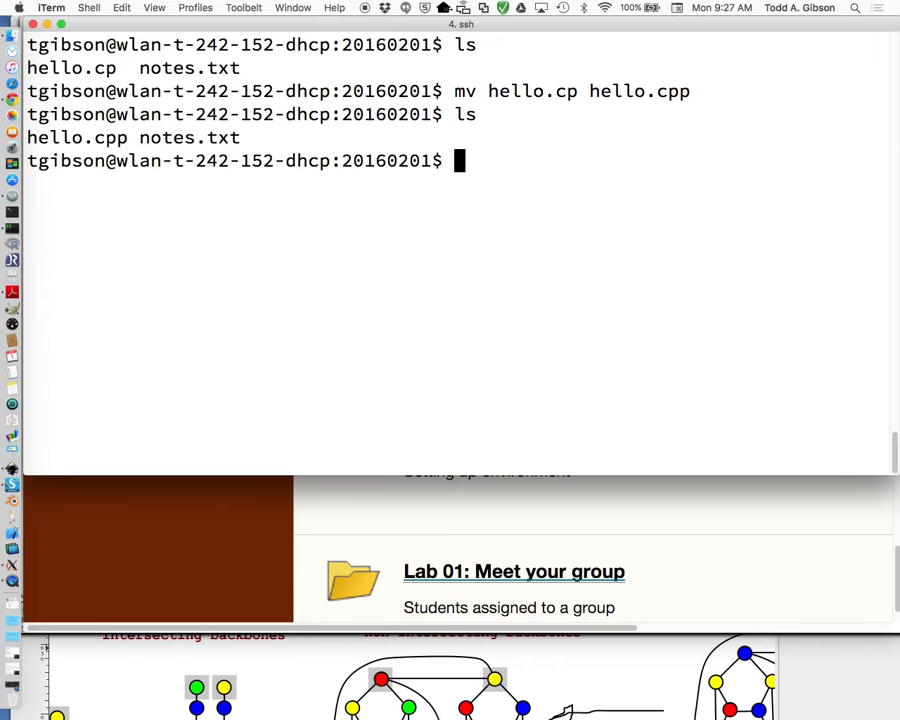
text(g)
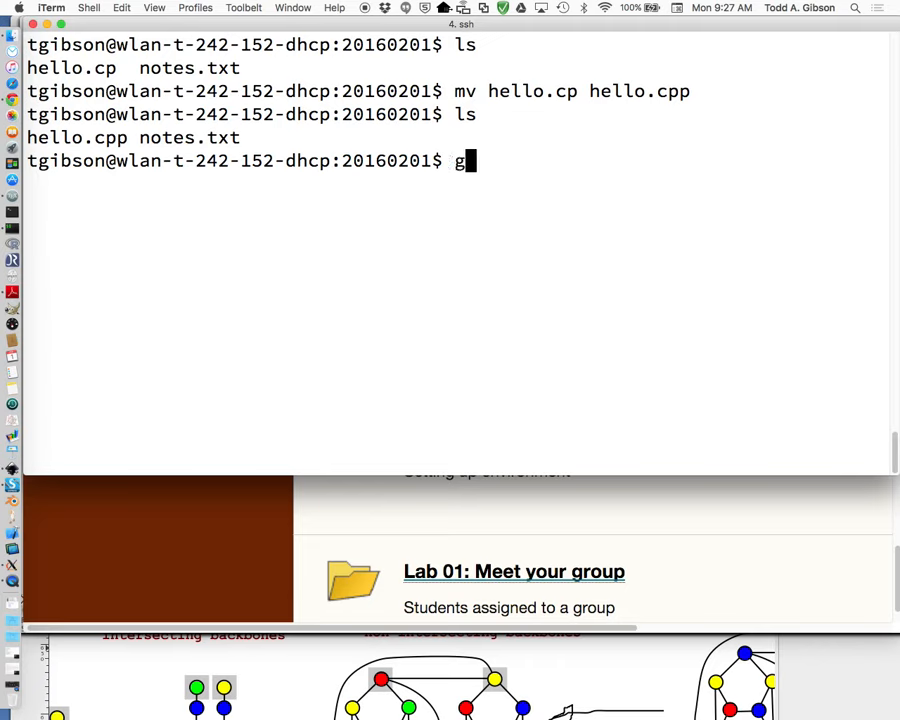
text(++)
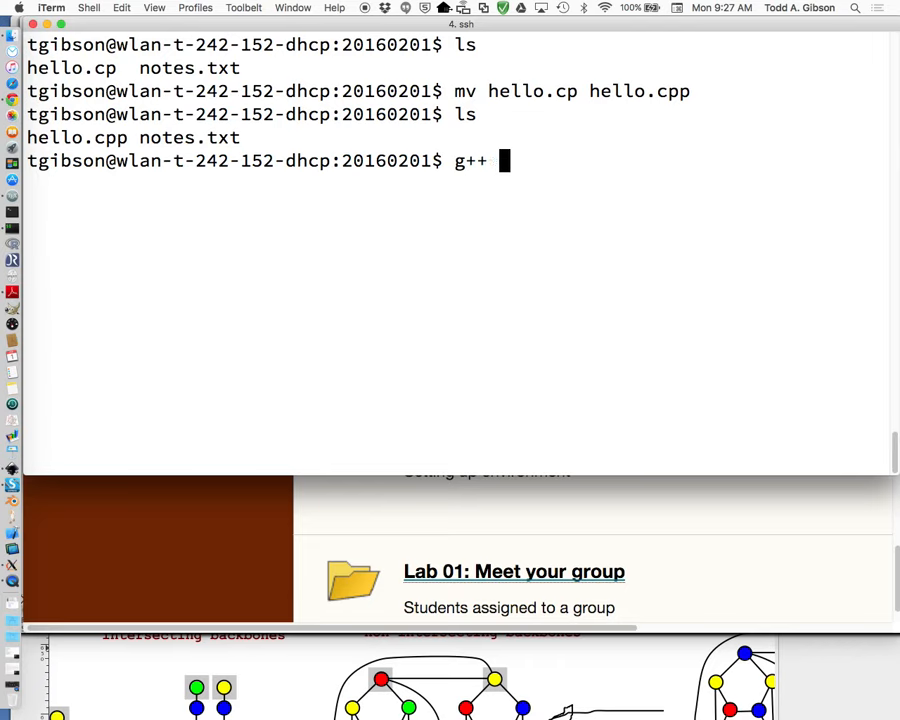
text(hello.c)
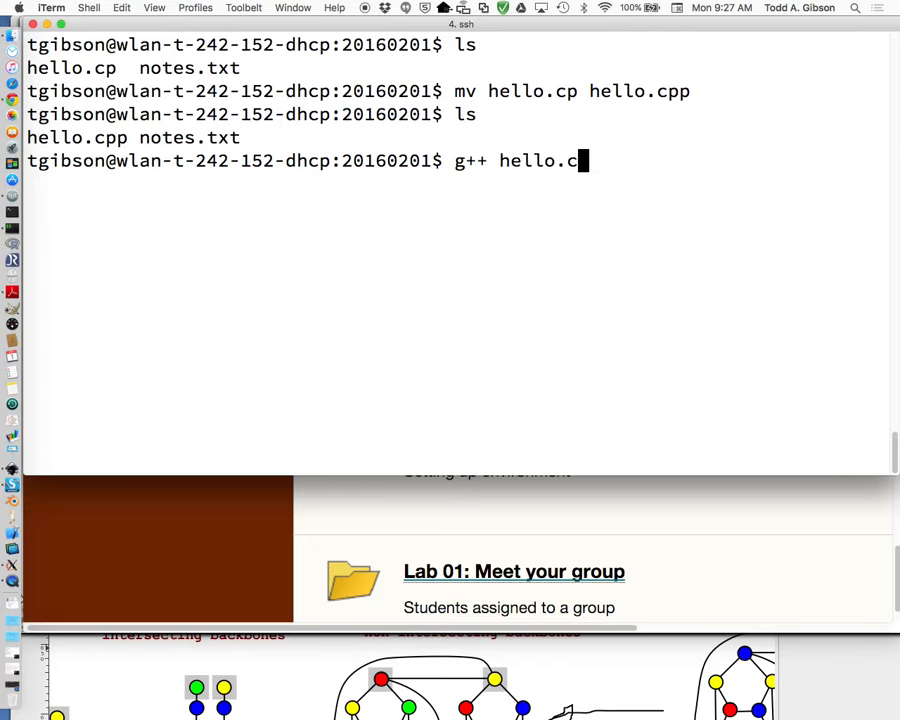
text(pp)
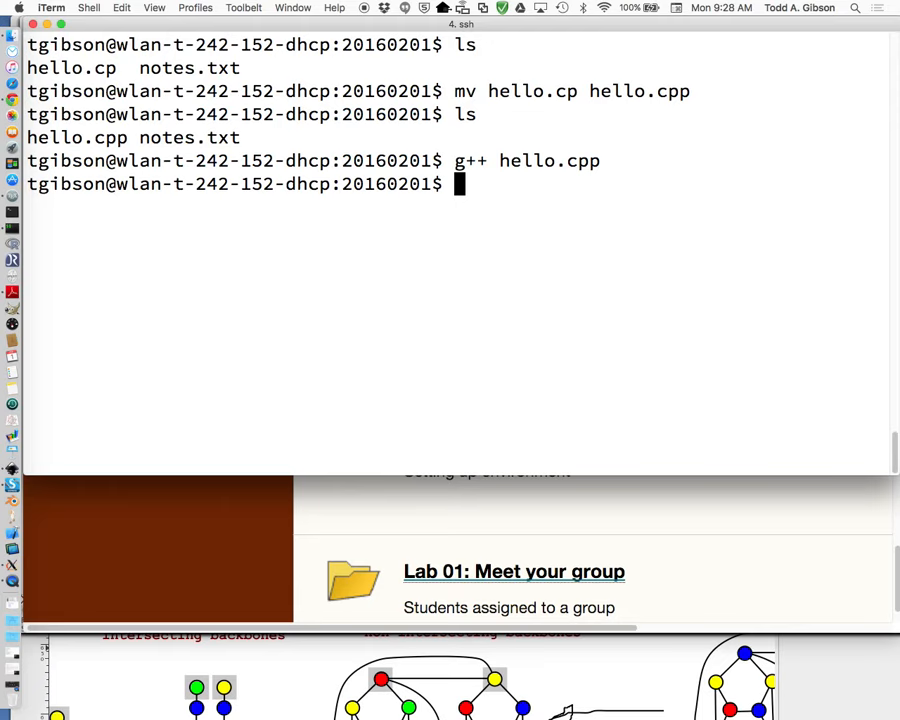
Step: Run ls, then start and abandon a g++ hello.cpp command
text(l)
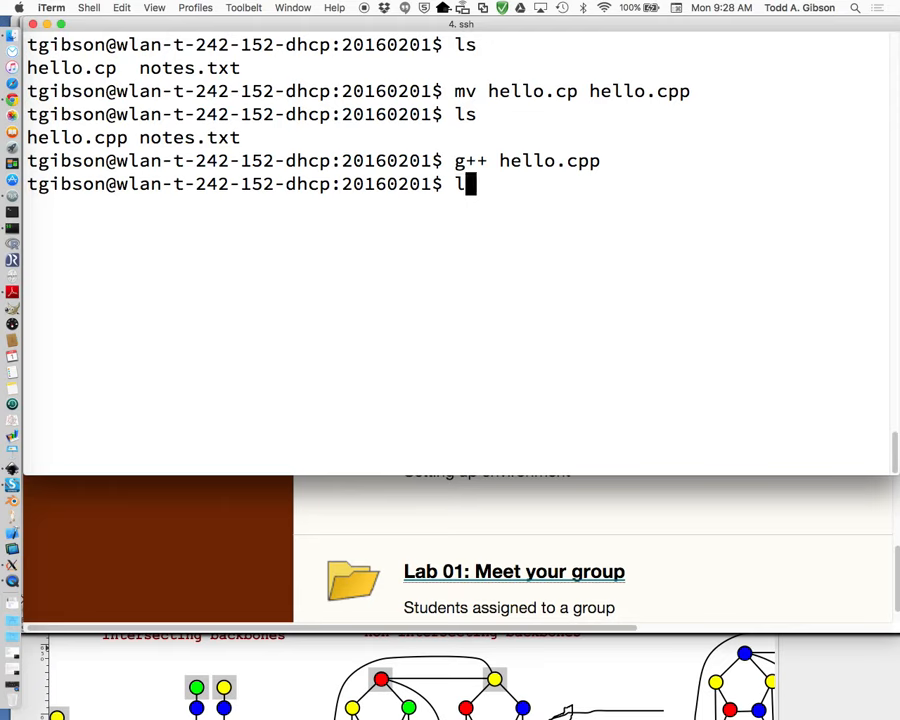
text(s)
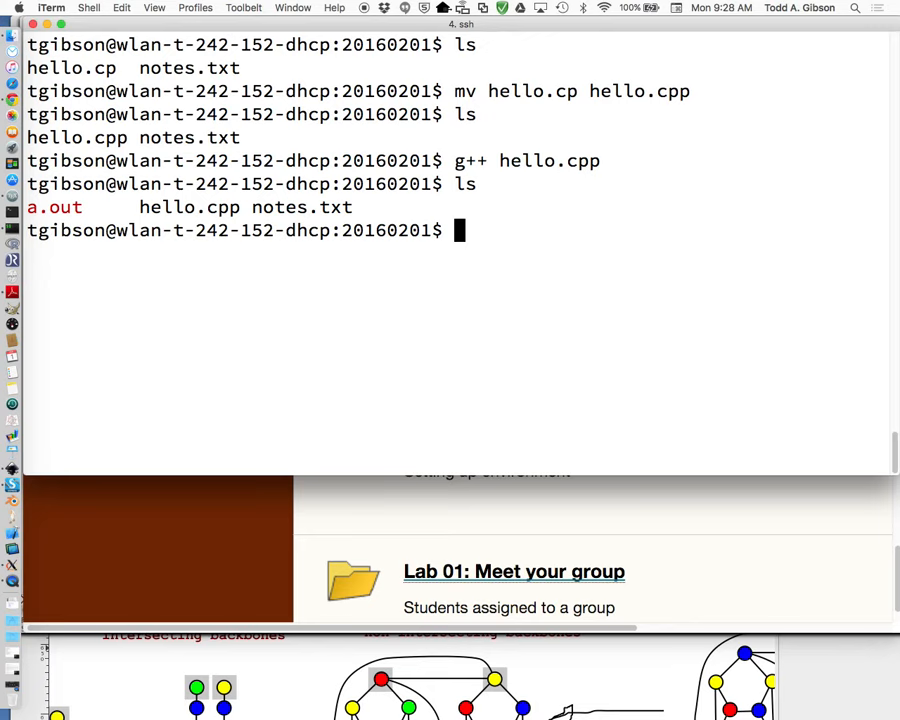
text(g++)
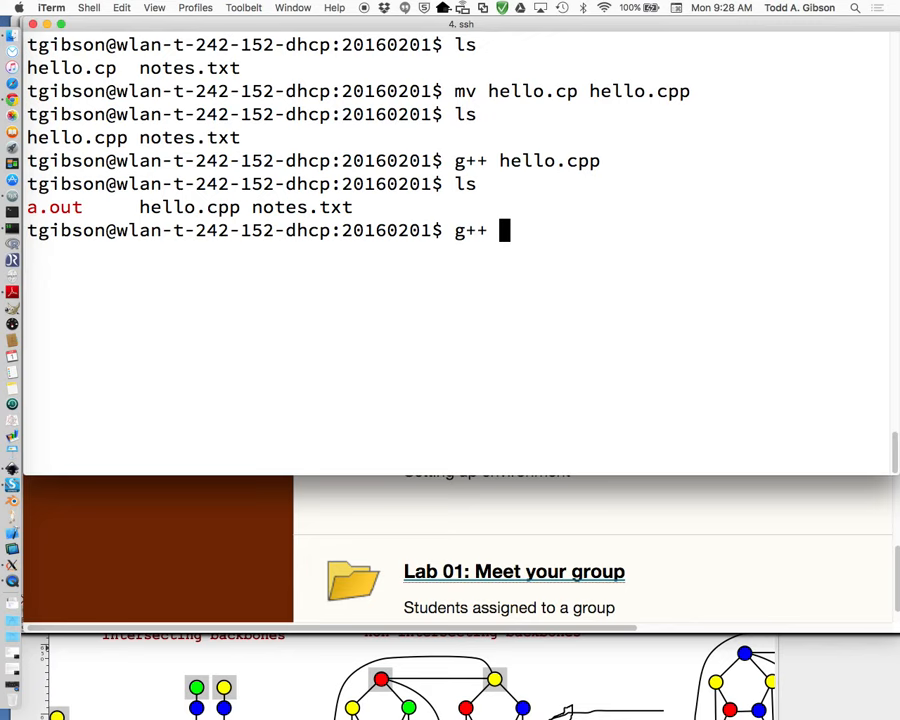
text(hello.cpp)
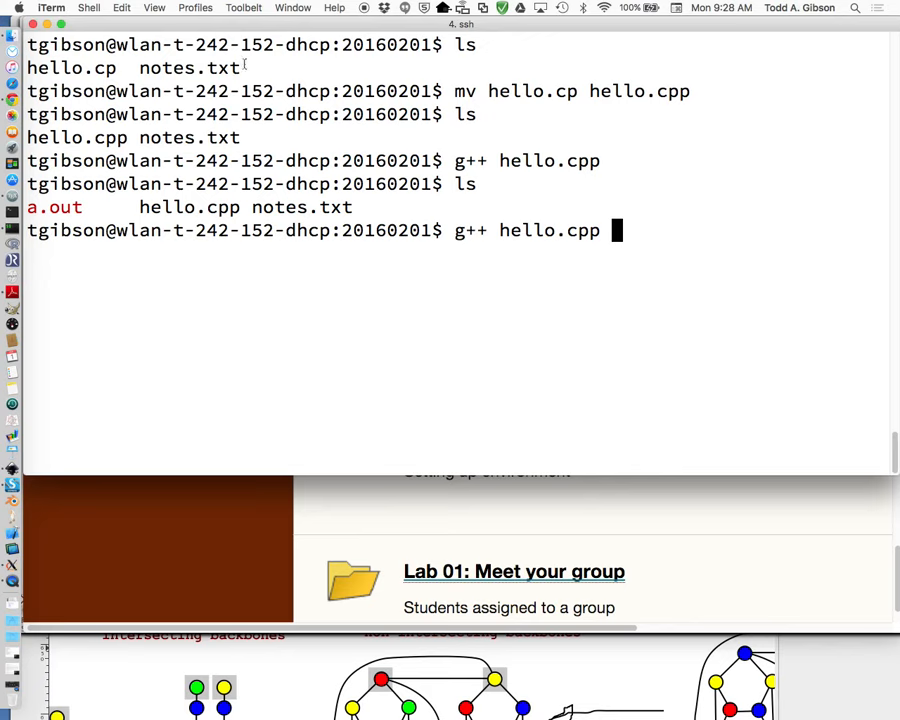
key(Backspace)
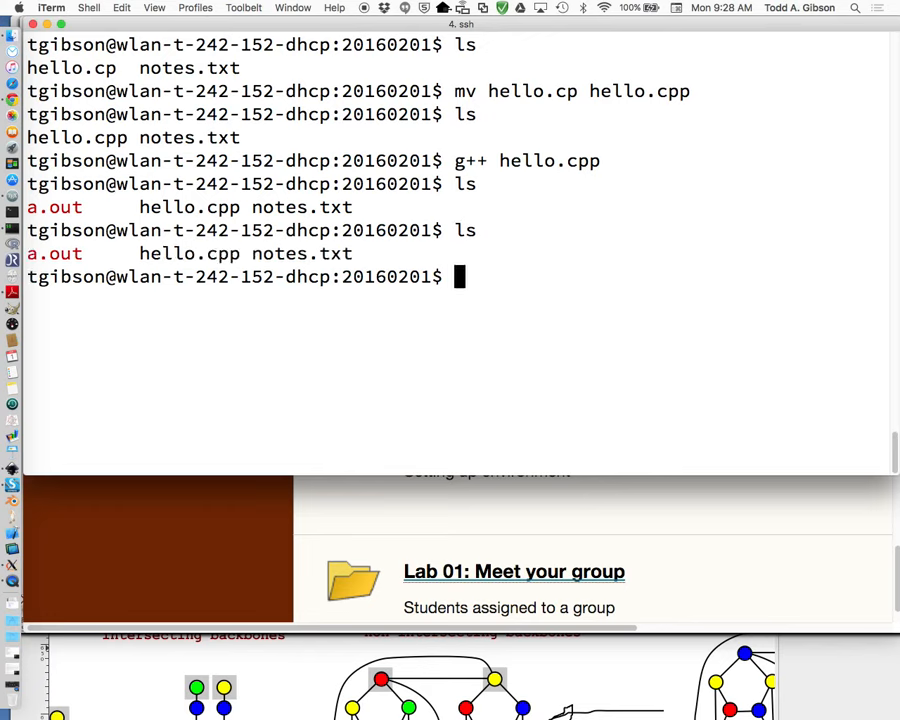
Step: Run ls -l to show permissions, sizes and dates for a.out, hello.cpp and notes.txt
text(ls -)
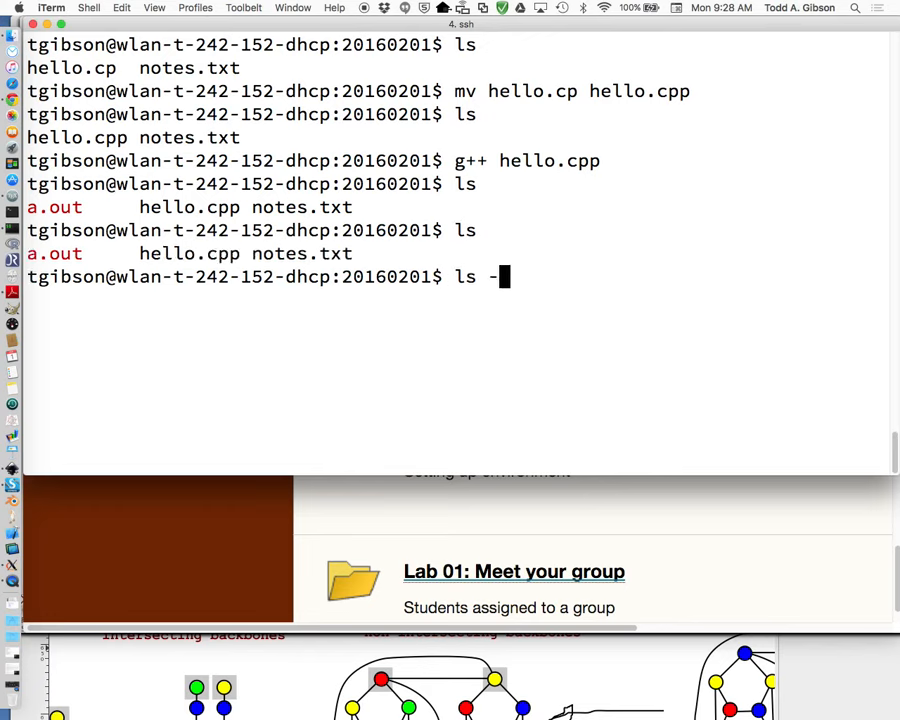
text(l)
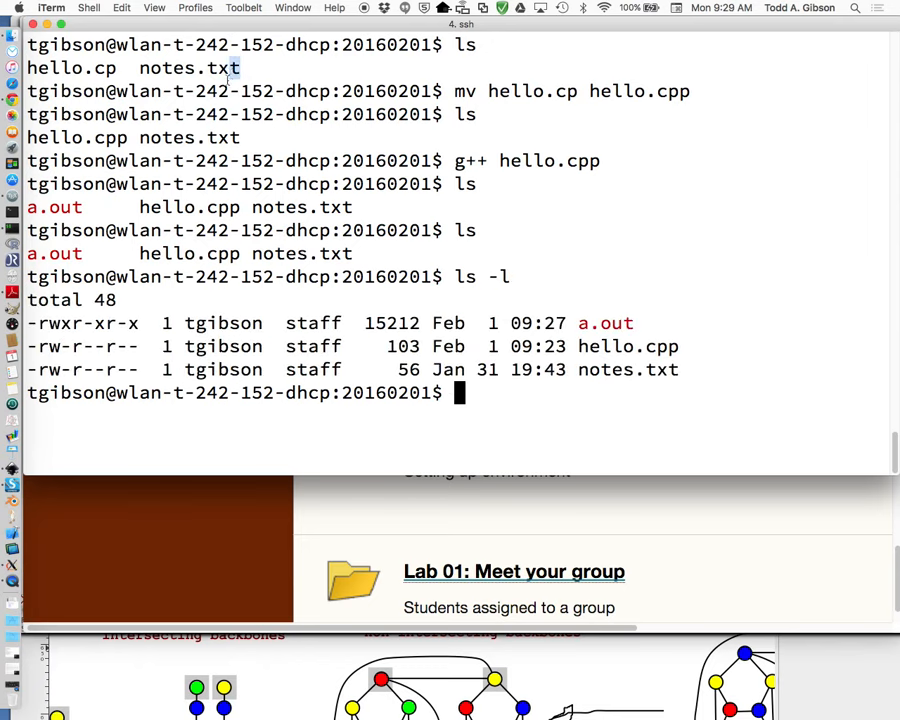
drag(232, 67, 698, 207)
text(g++ hello.c)
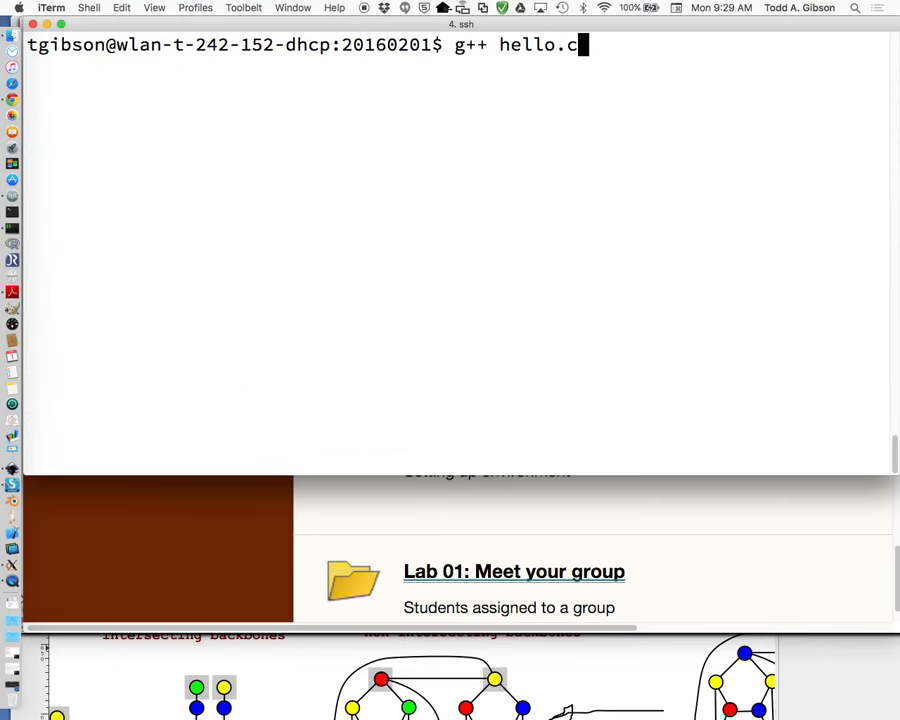
Step: Compile hello.cpp with g++ into an executable named monkeyfish
text(pp -)
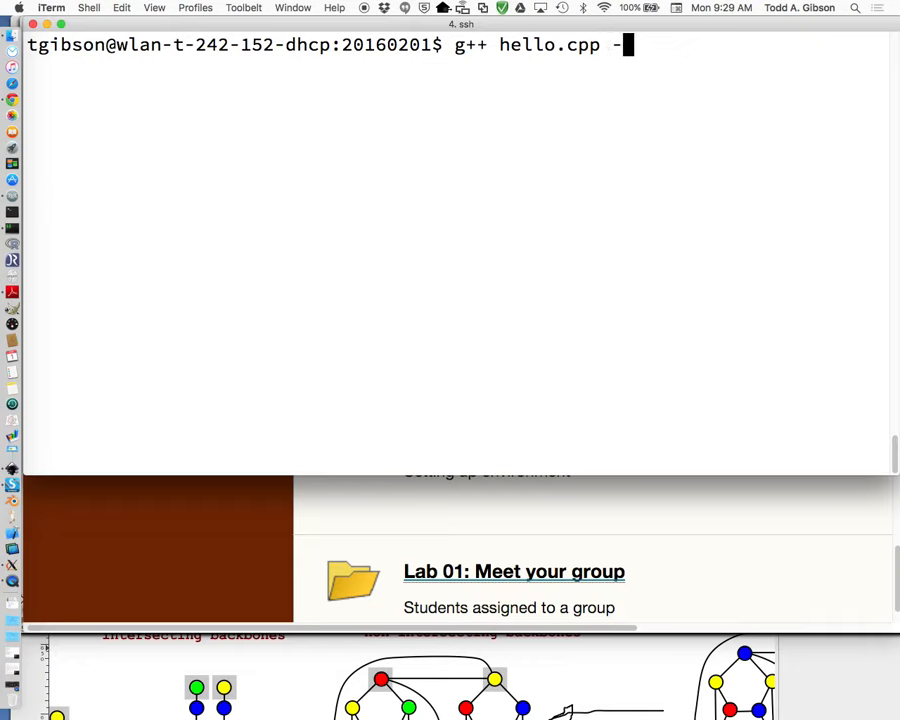
text(o)
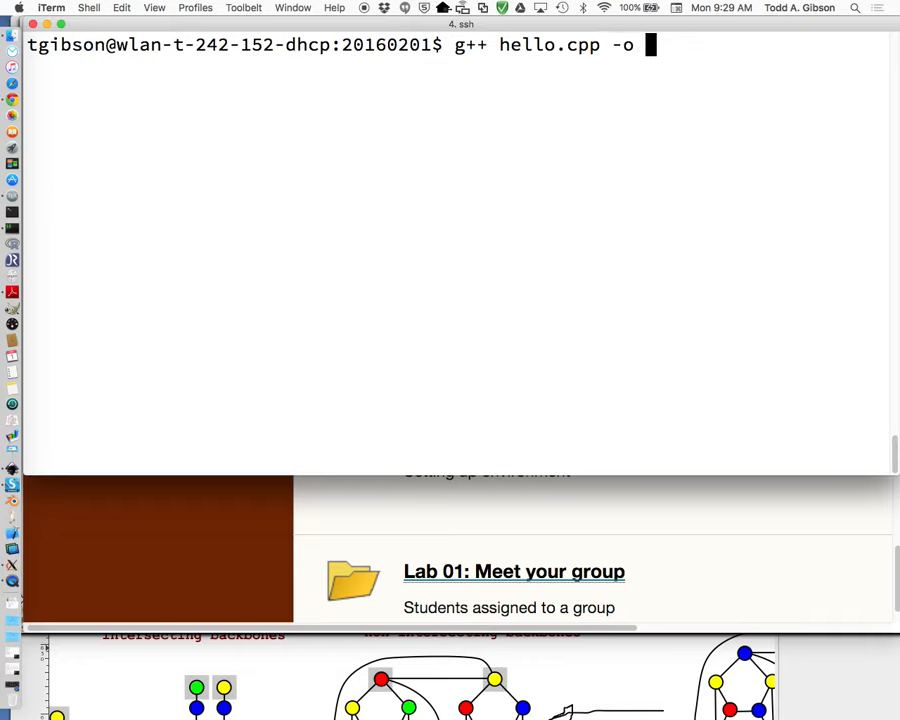
text(mon)
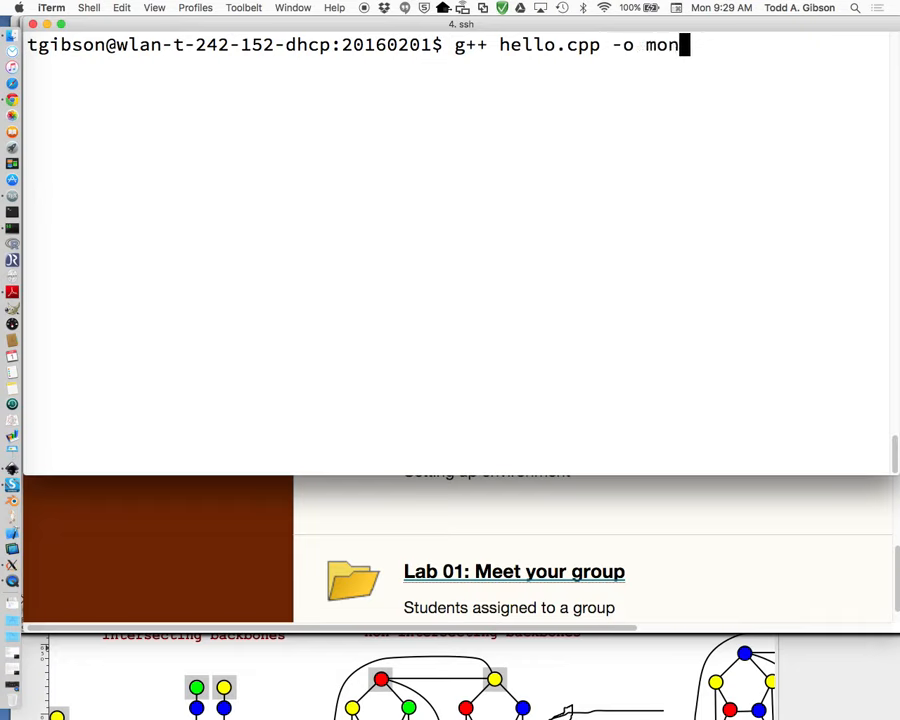
text(eyfish)
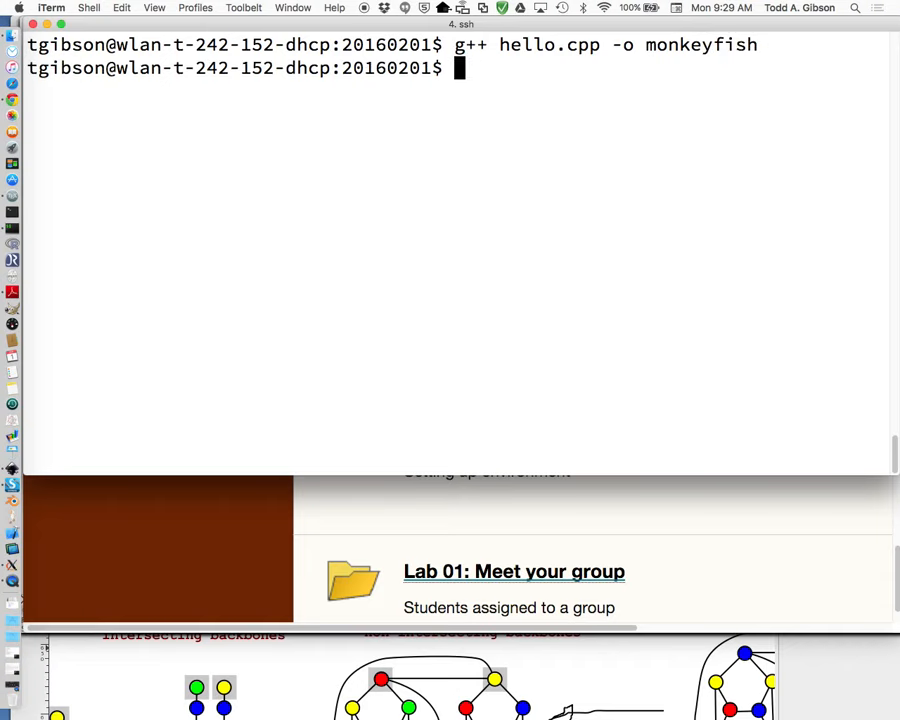
Step: List the directory with ls and ls ., then run ./monkeyfish to print Hello, world
text(ls)
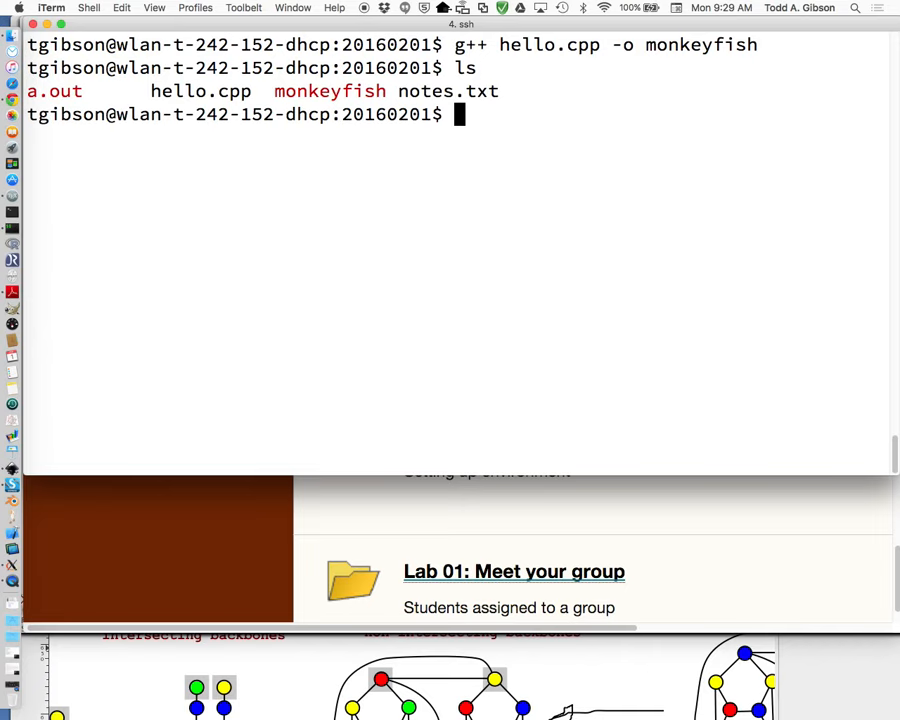
double_click(329, 91)
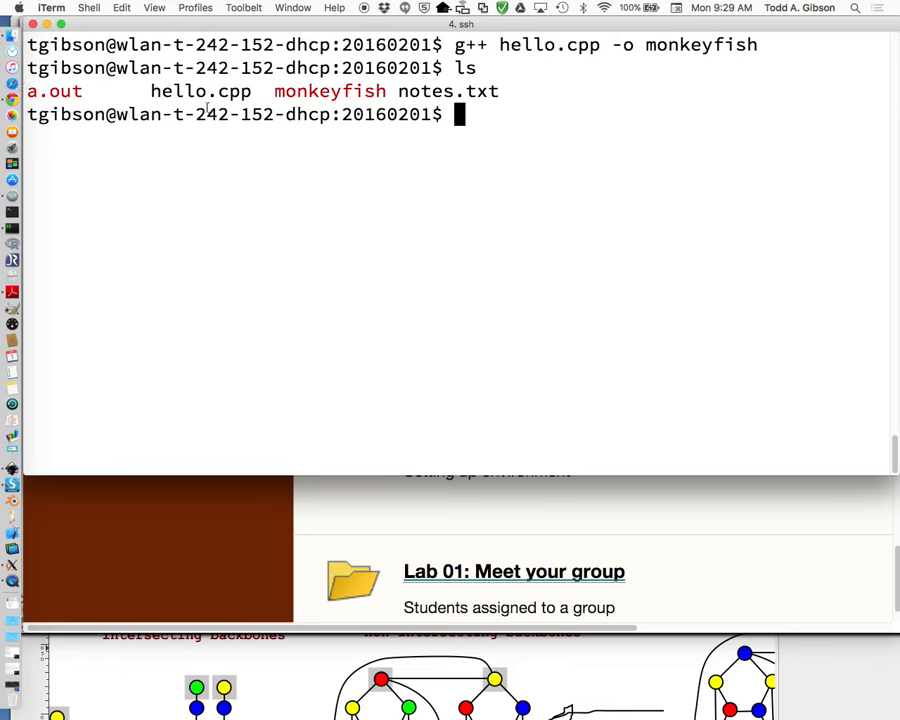
mouse_move(210, 95)
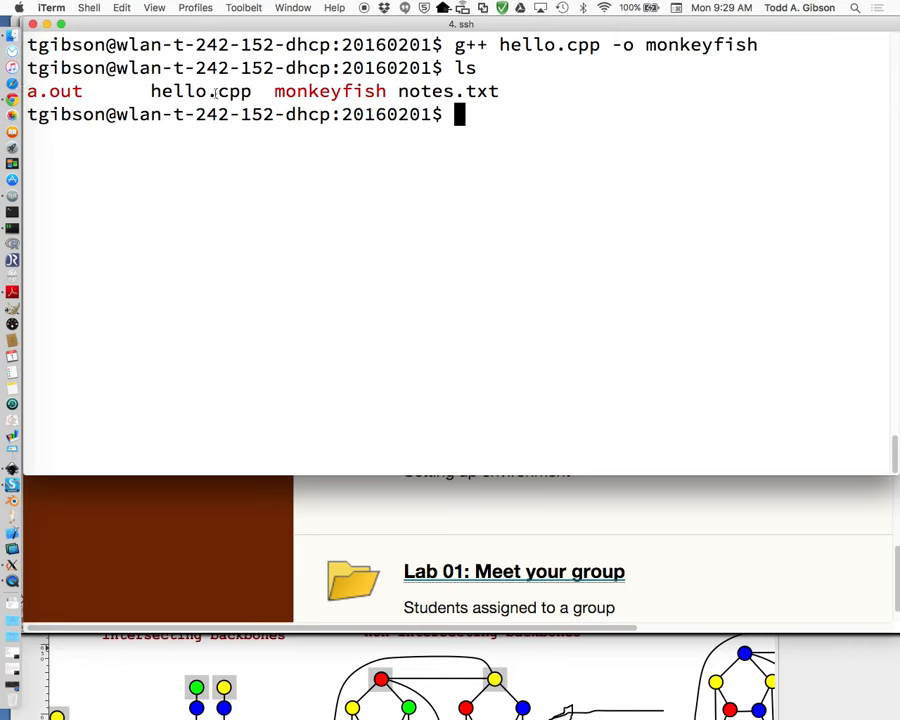
double_click(200, 91)
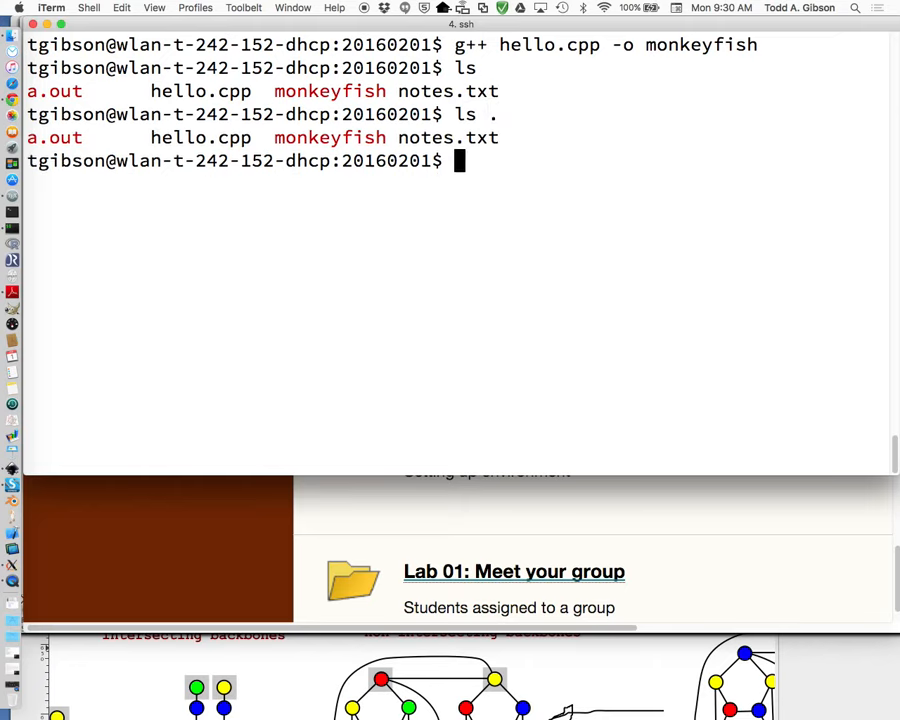
text(ls)
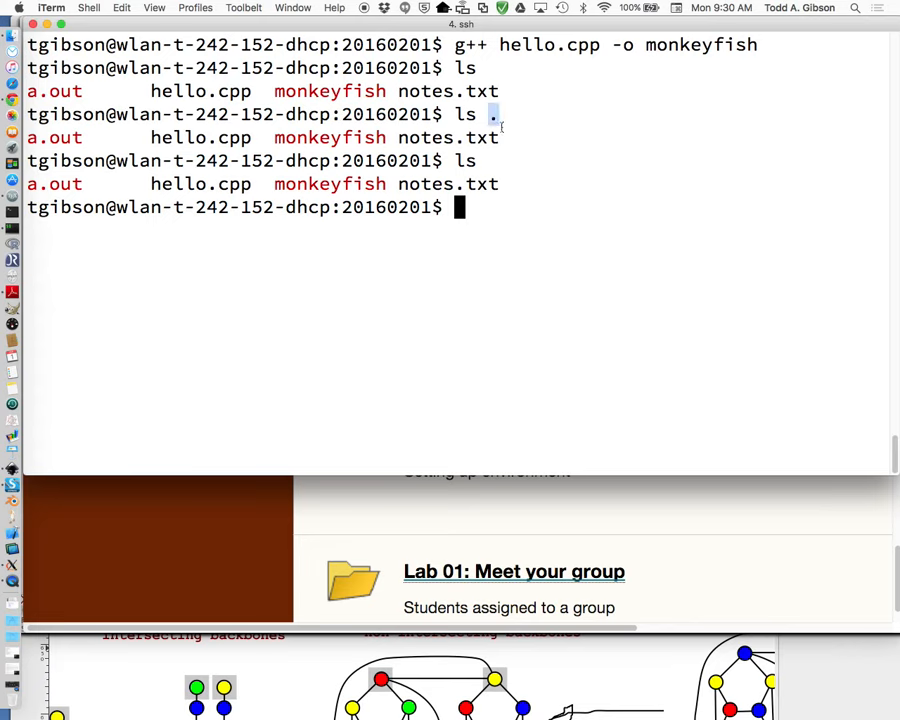
text(.)
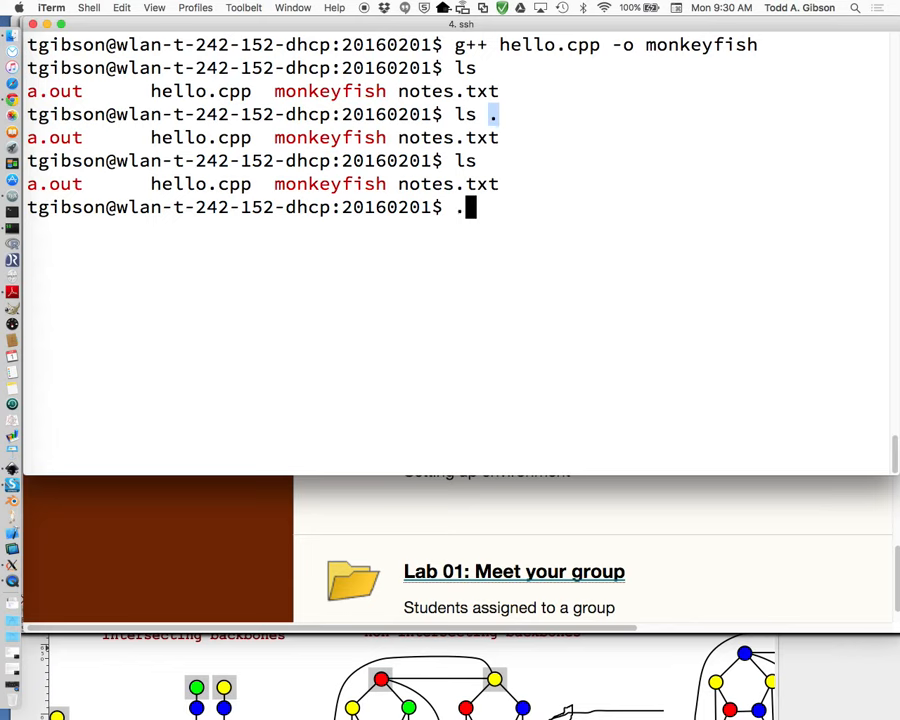
text(/monkeyfish)
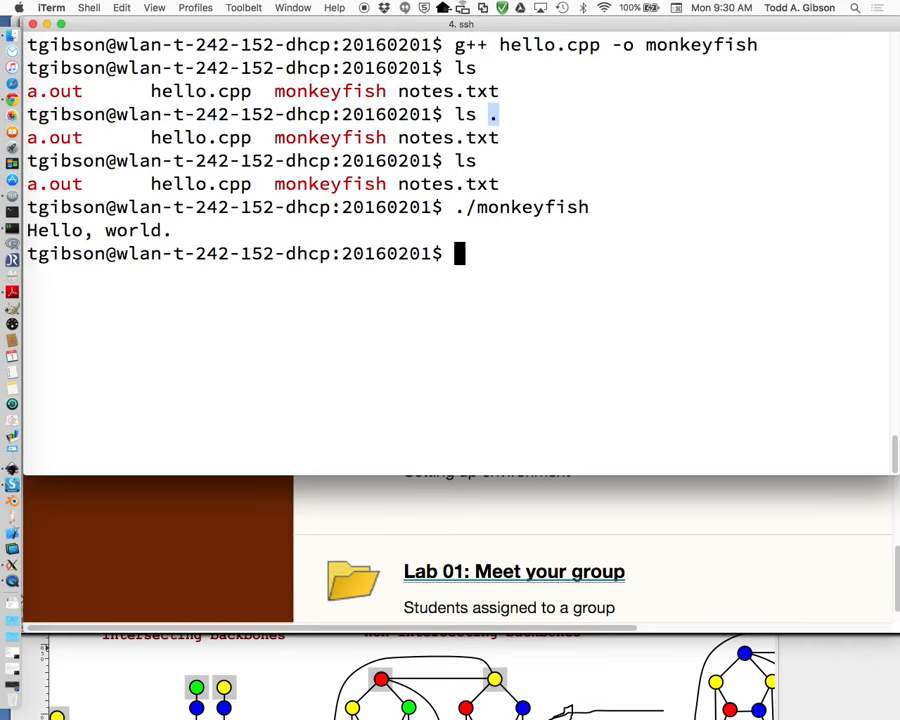
Step: Open hello.cpp in vim using vim hel with Tab completion
text(v)
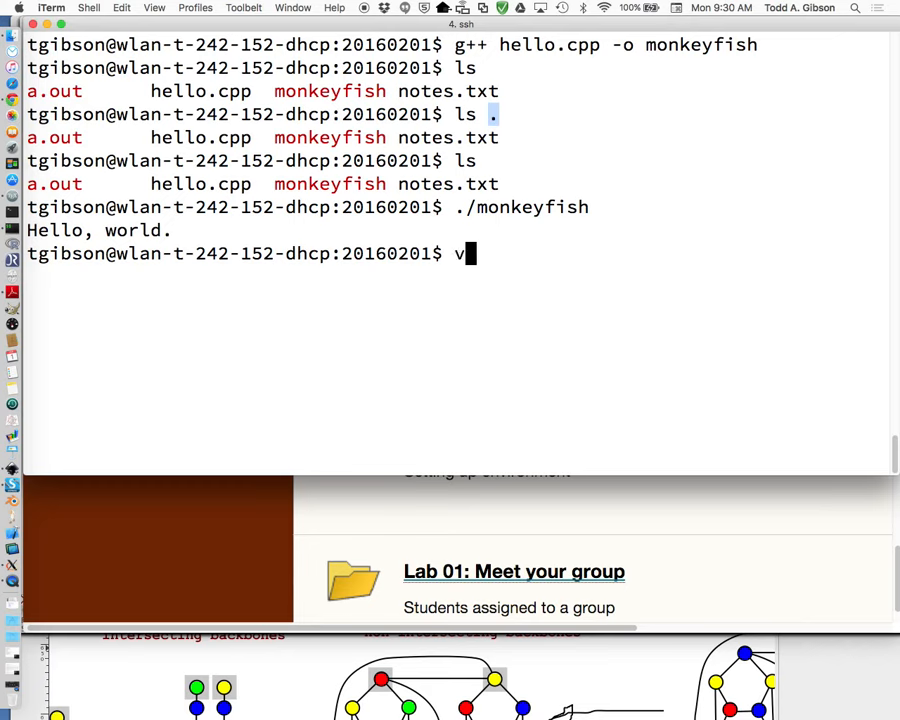
text(im)
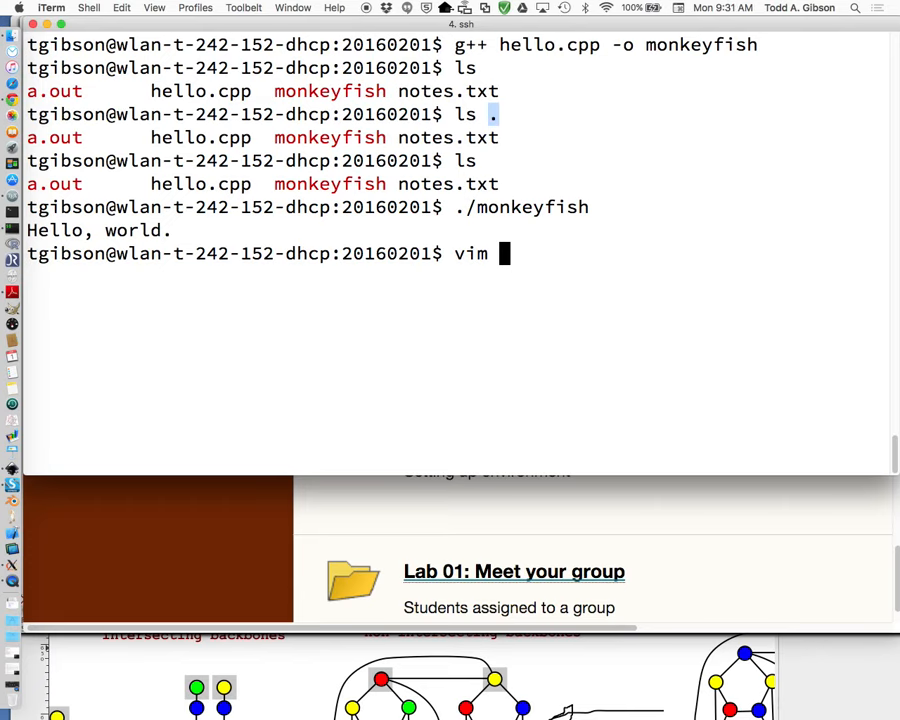
text(hel)
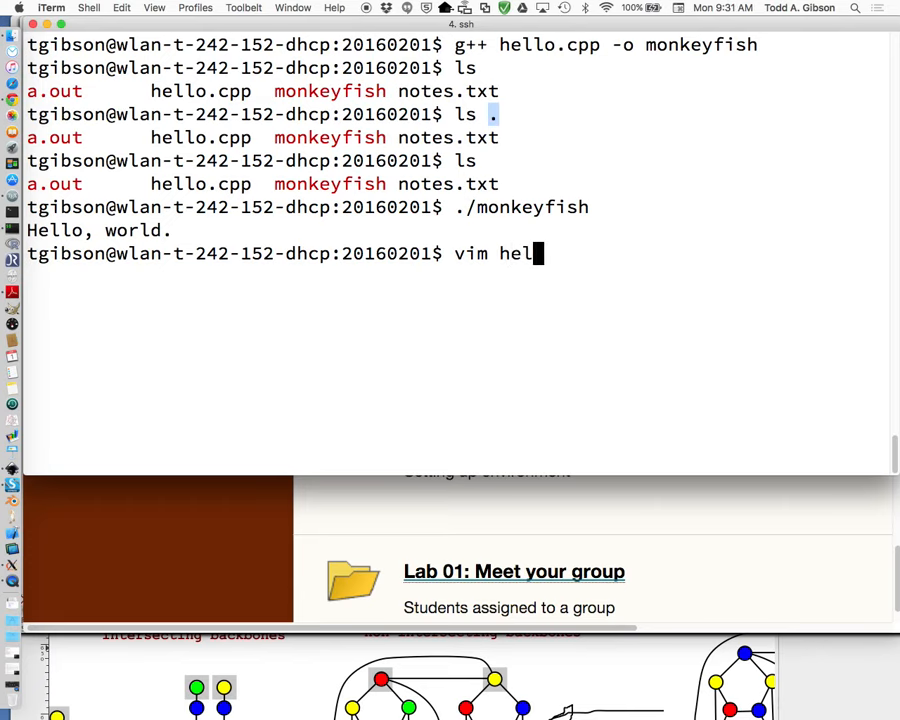
key(Return)
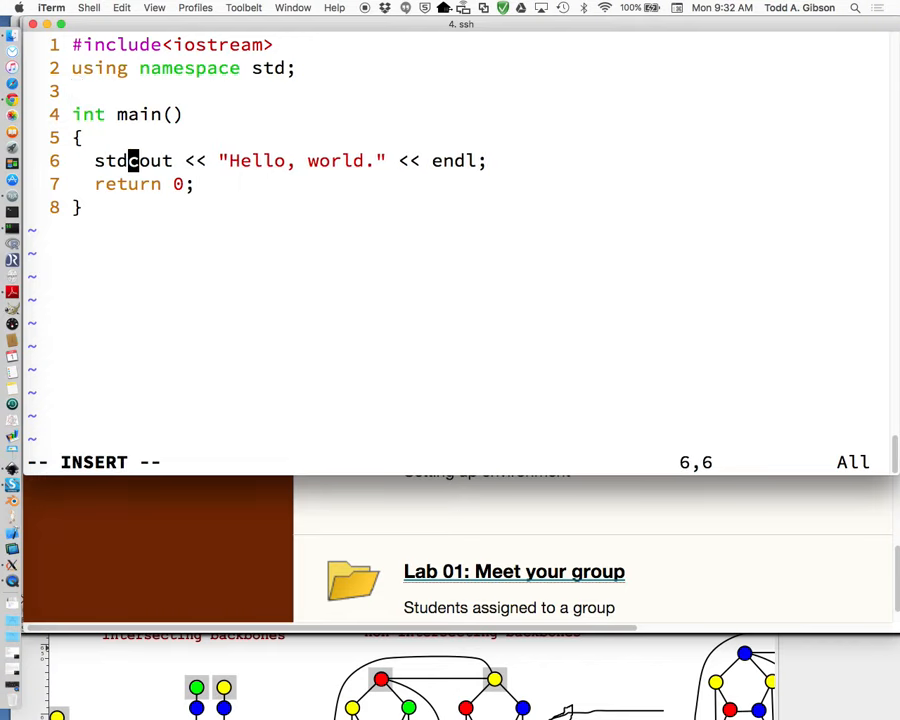
Step: Type std:: before cout, then leave insert mode with Escape
text(::)
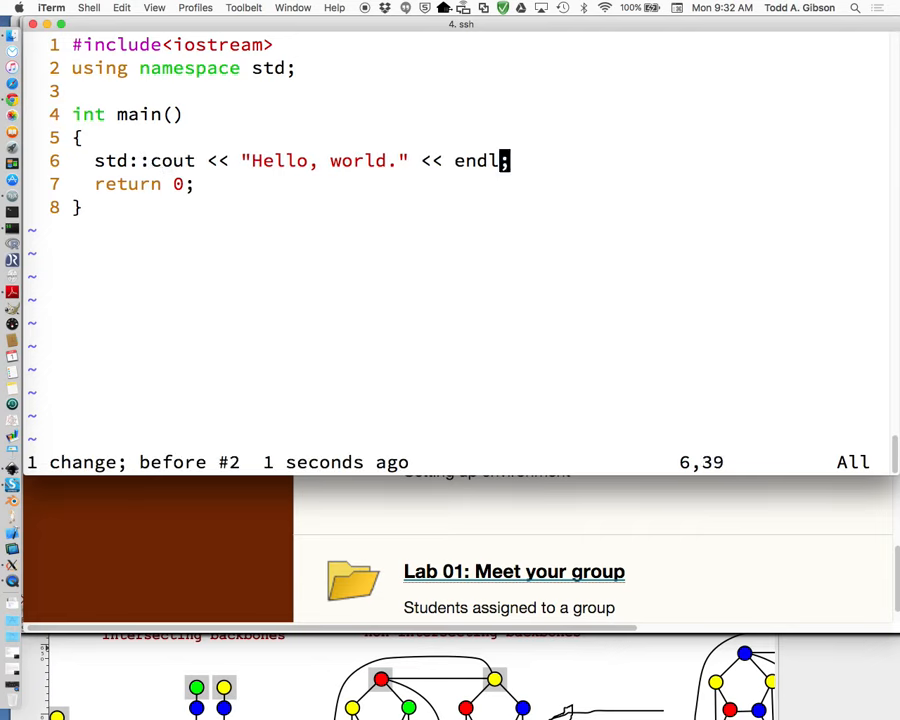
text(std::)
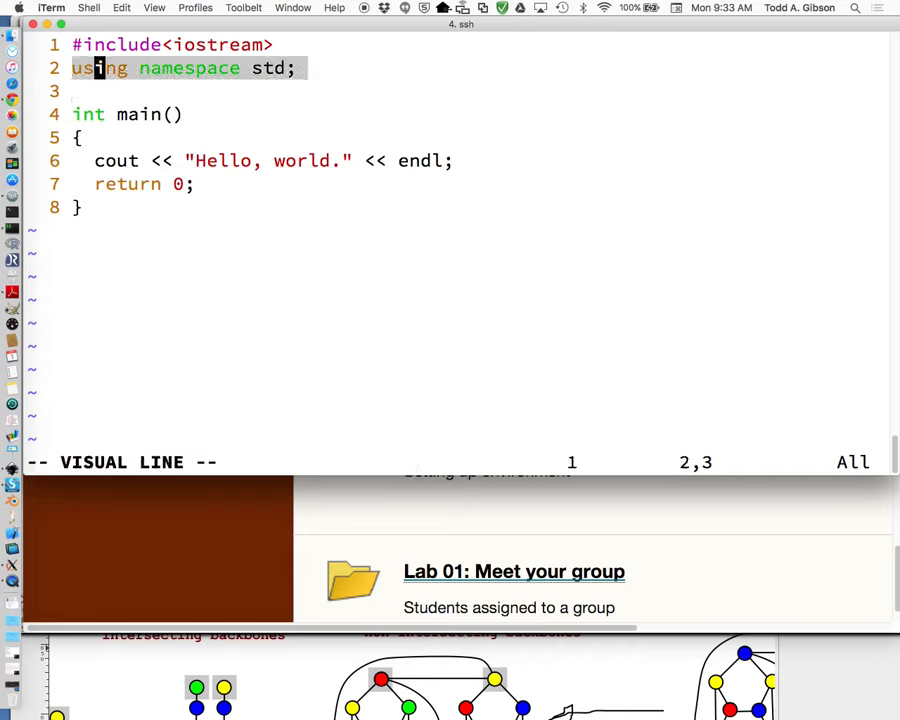
key(Escape)
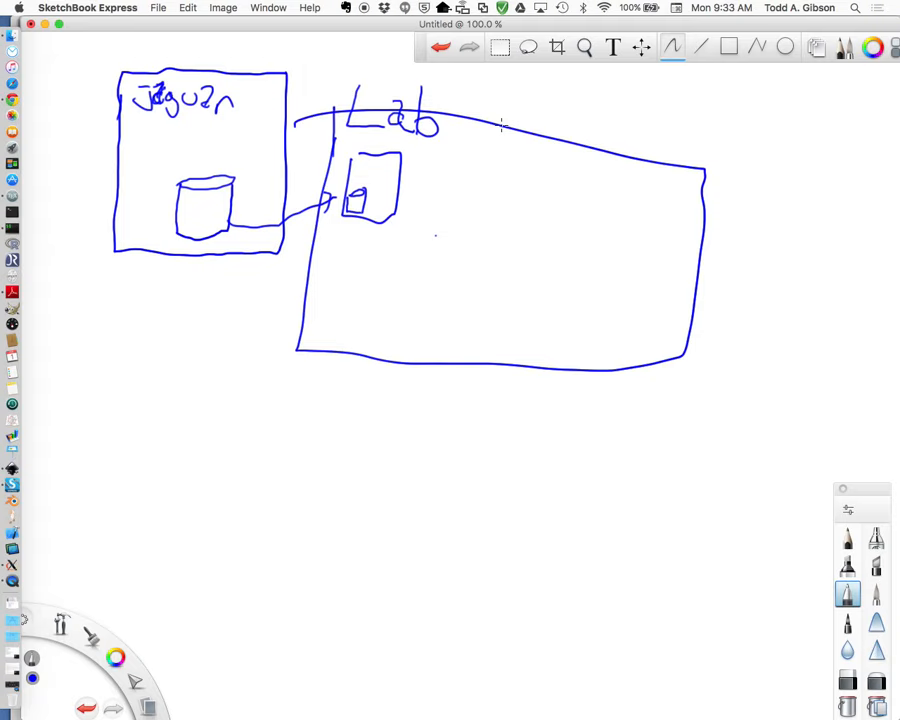
mouse_move(190, 413)
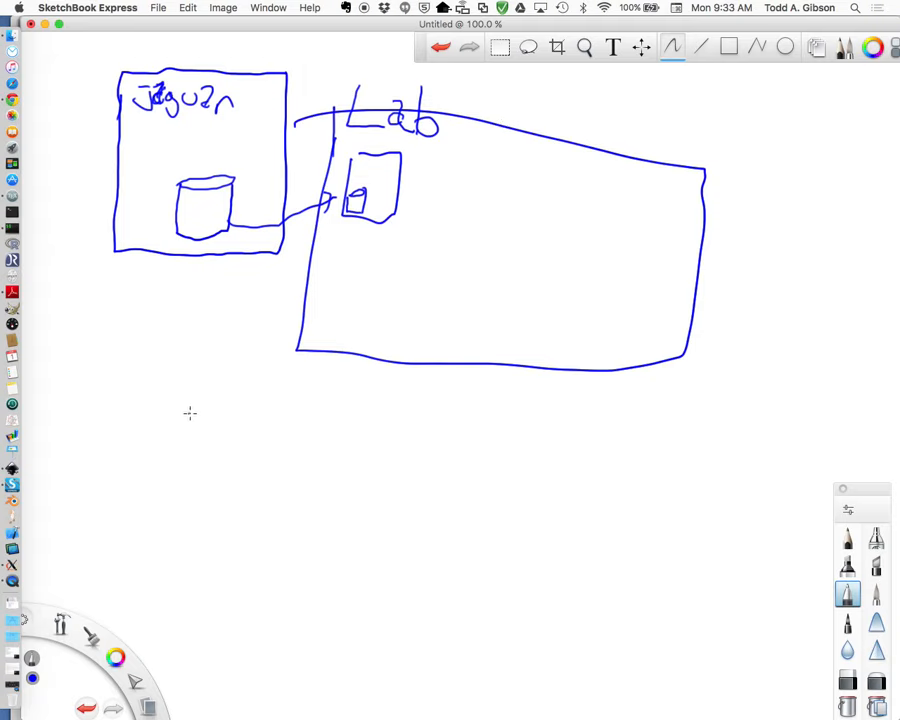
Step: Write f(x) = x² below the diagram, with red underlines under f and x and a bracket under x²
drag(175, 400, 245, 480)
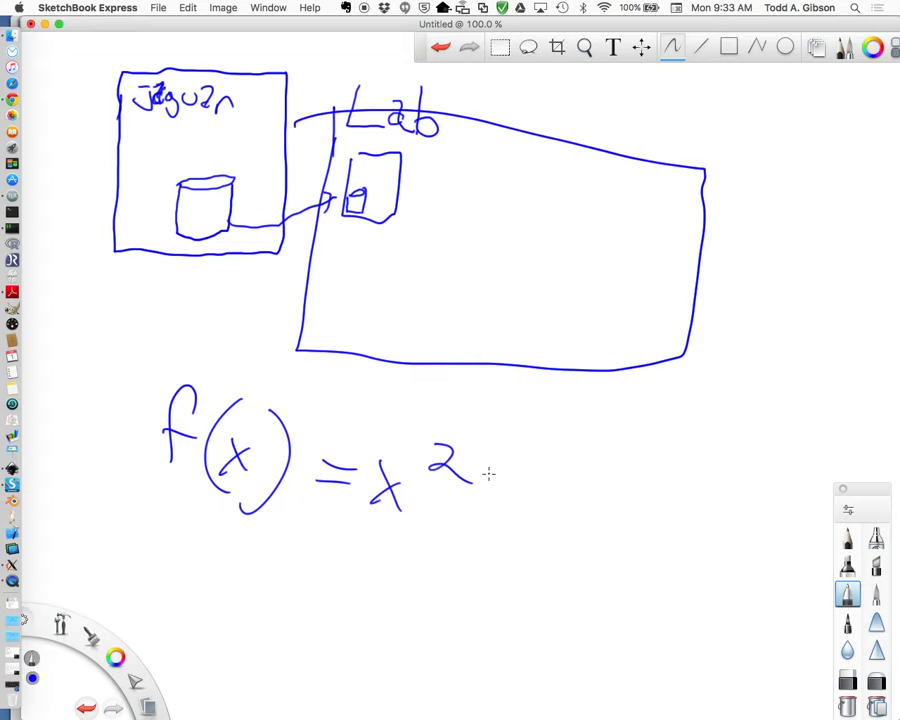
mouse_move(215, 447)
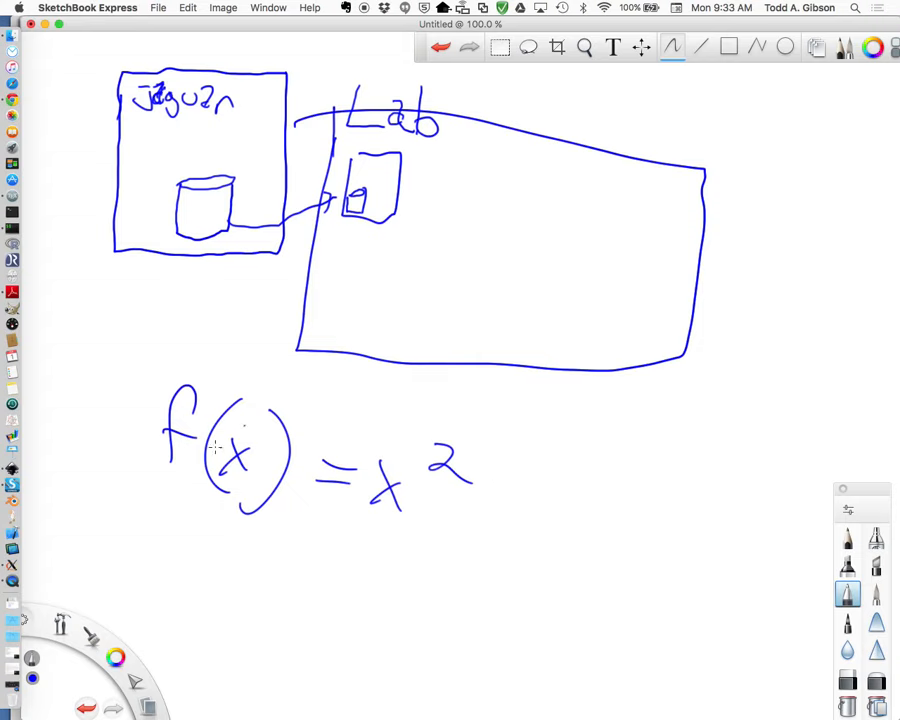
mouse_move(113, 615)
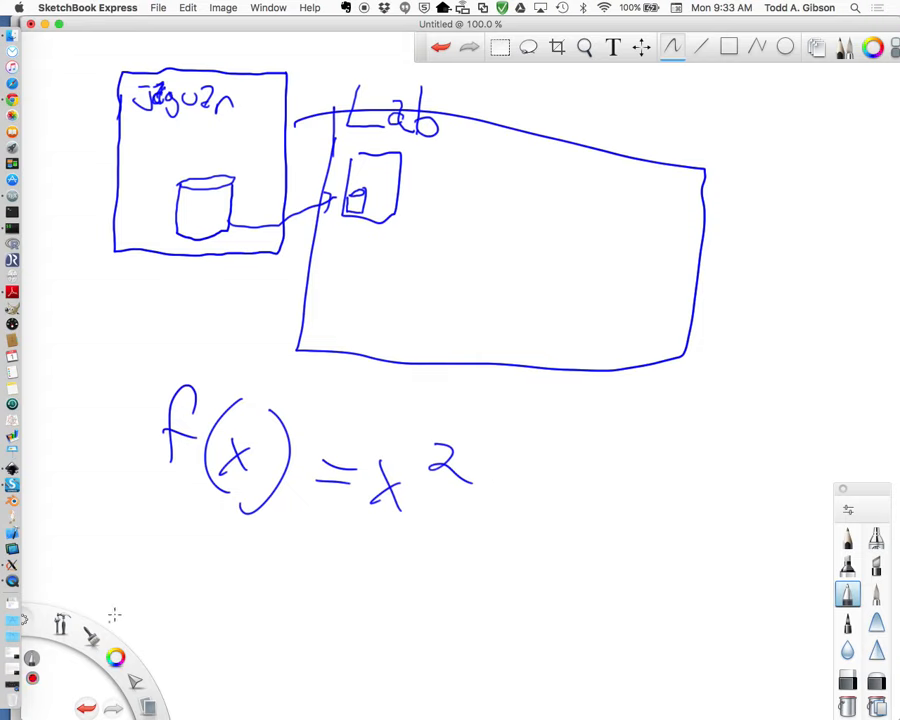
drag(155, 490, 185, 500)
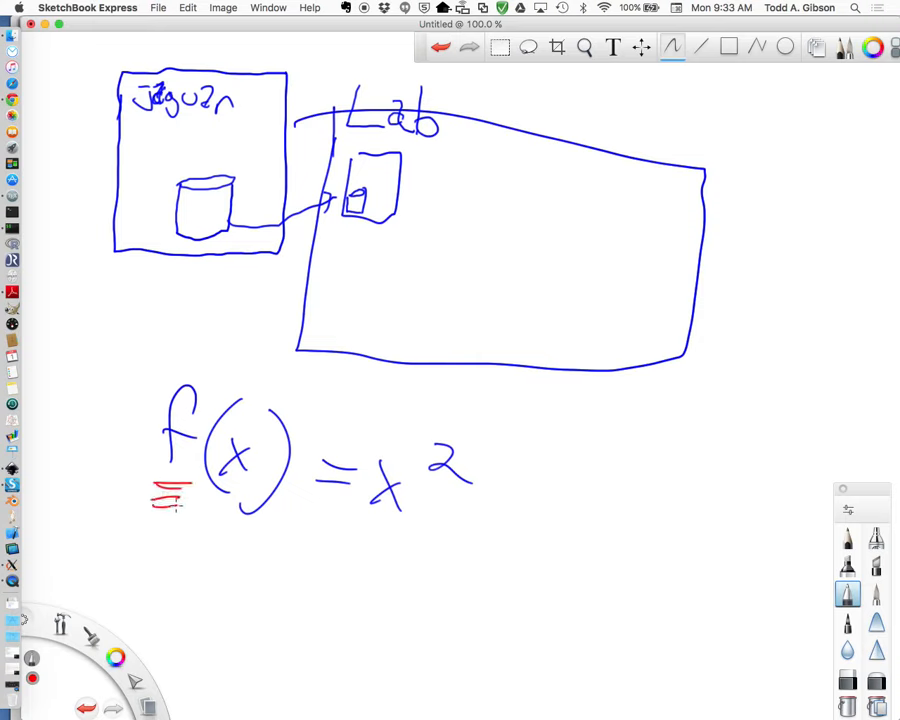
drag(150, 505, 190, 510)
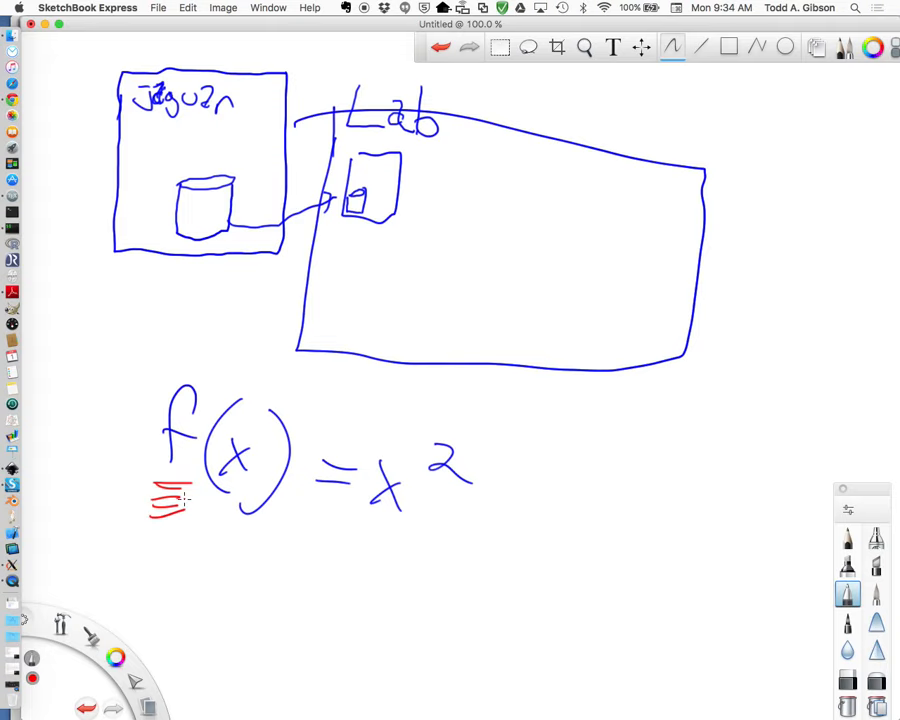
click(170, 498)
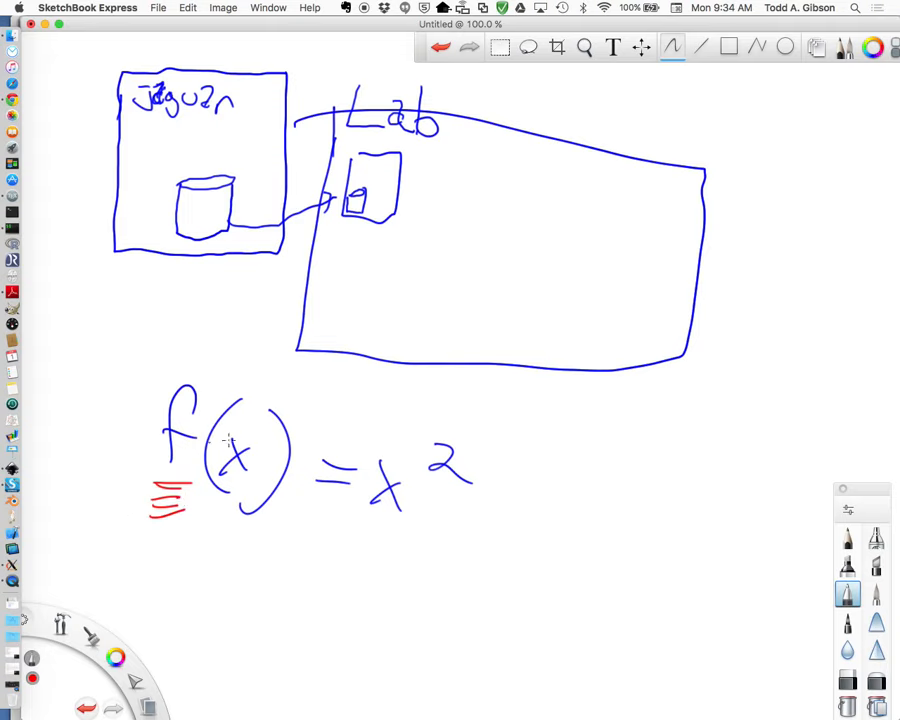
drag(210, 500, 250, 490)
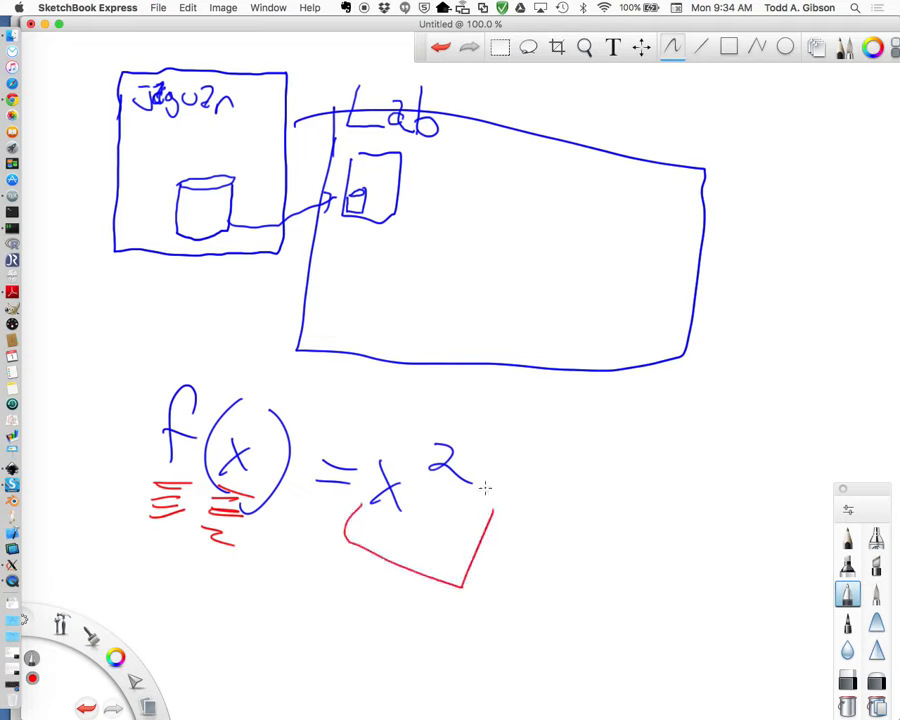
mouse_move(385, 558)
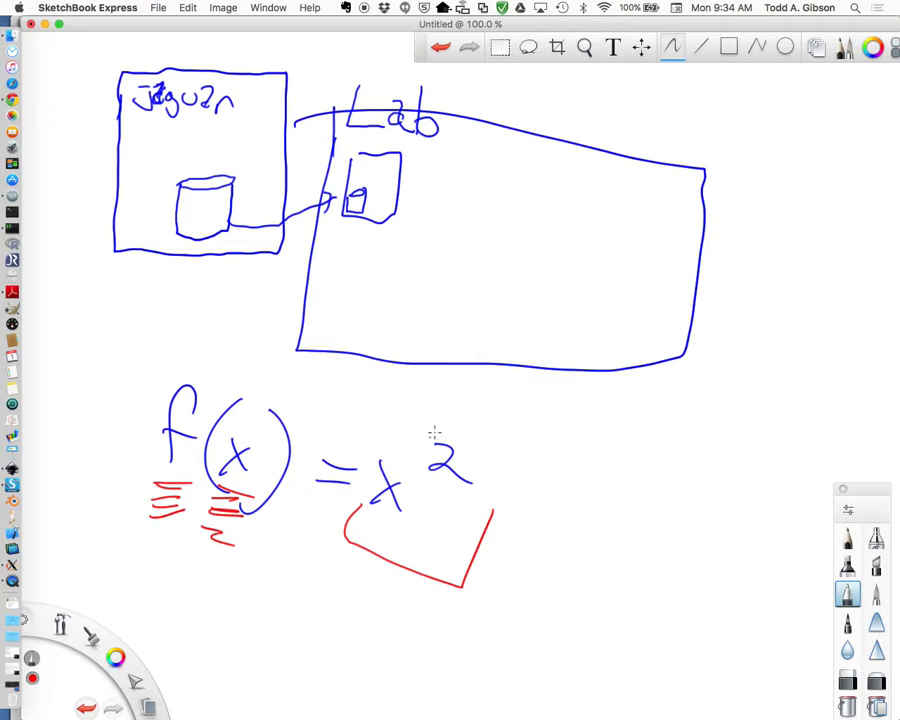
mouse_move(338, 655)
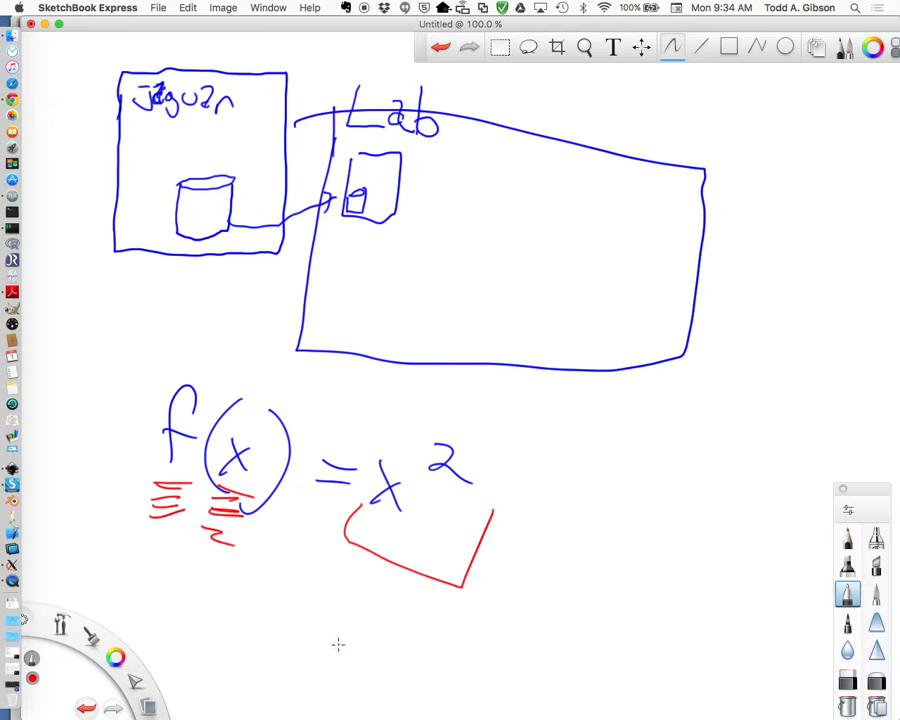
mouse_move(443, 570)
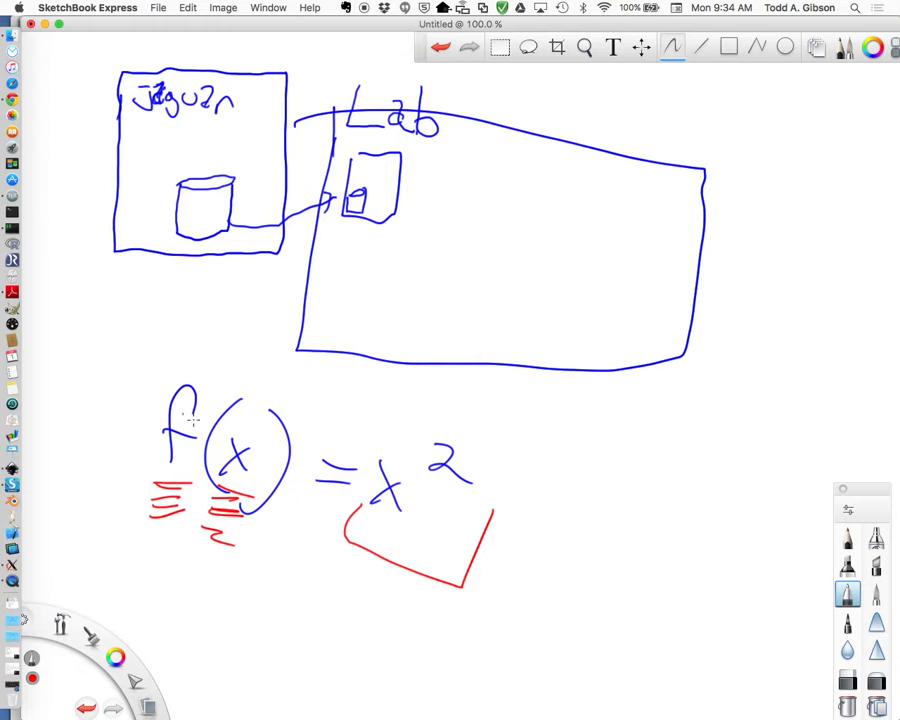
mouse_move(180, 362)
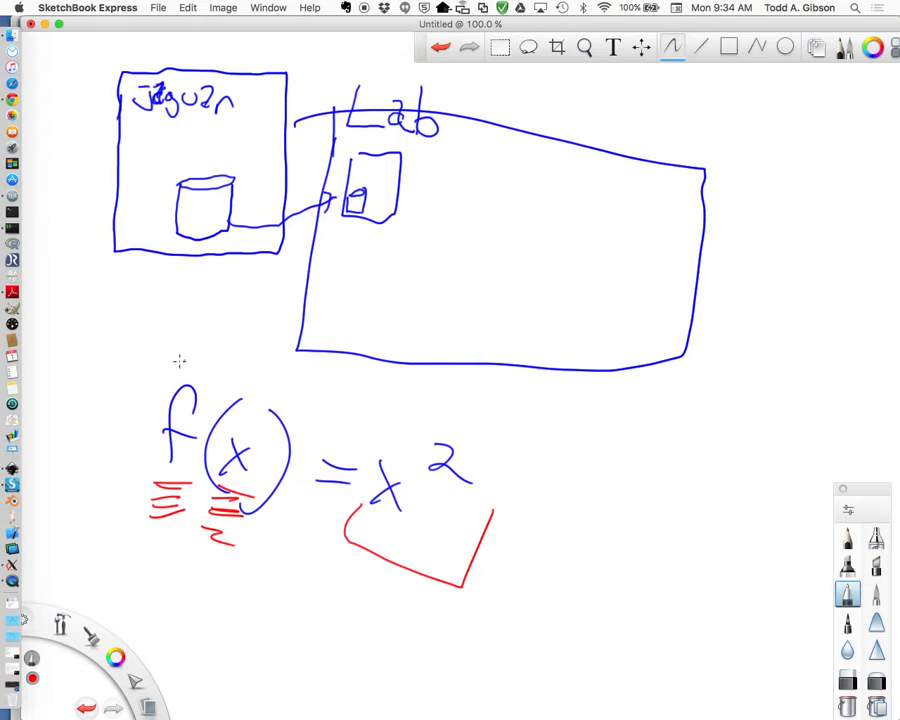
mouse_move(215, 468)
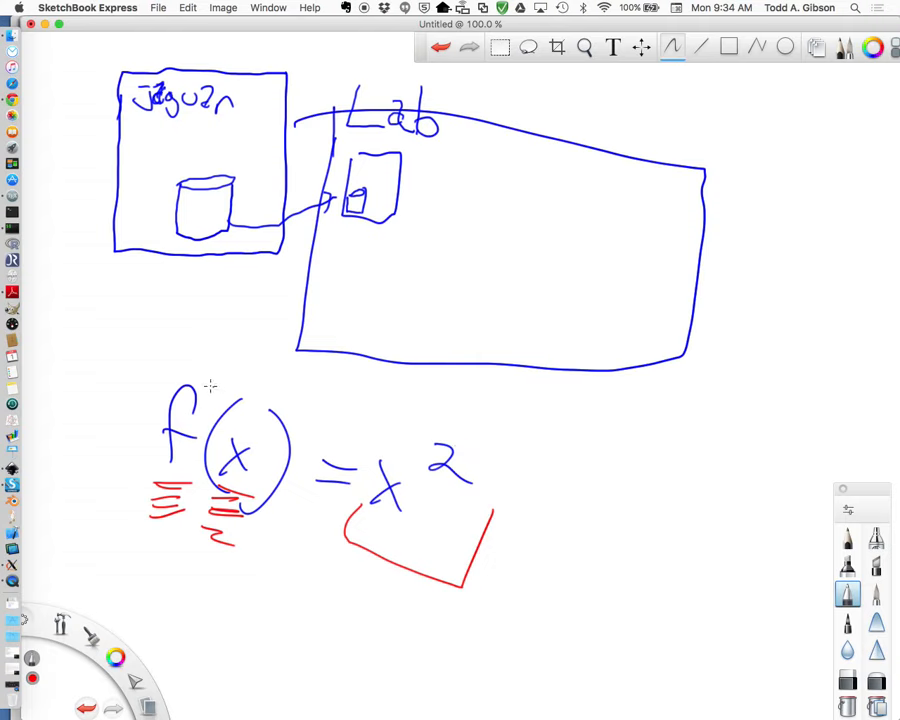
mouse_move(98, 405)
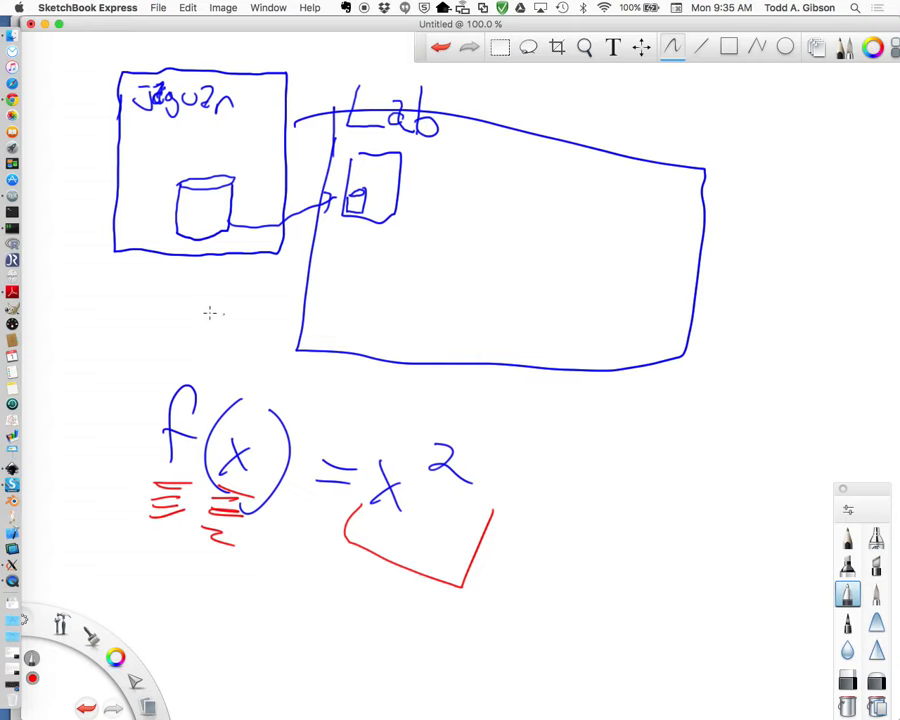
mouse_move(133, 433)
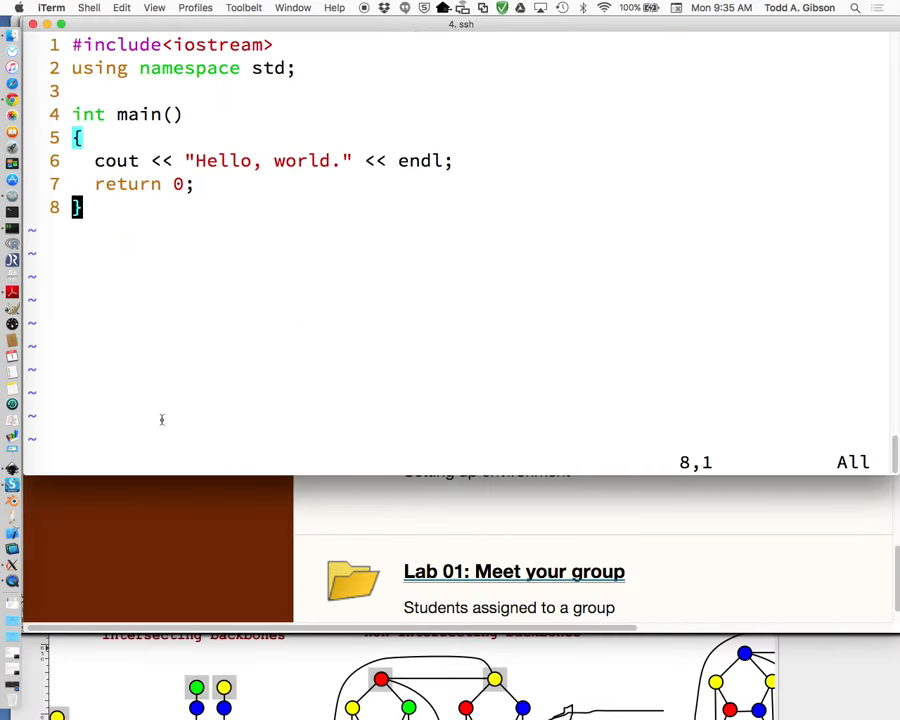
Step: Add the note line f(x) = x*x below main
key(o)
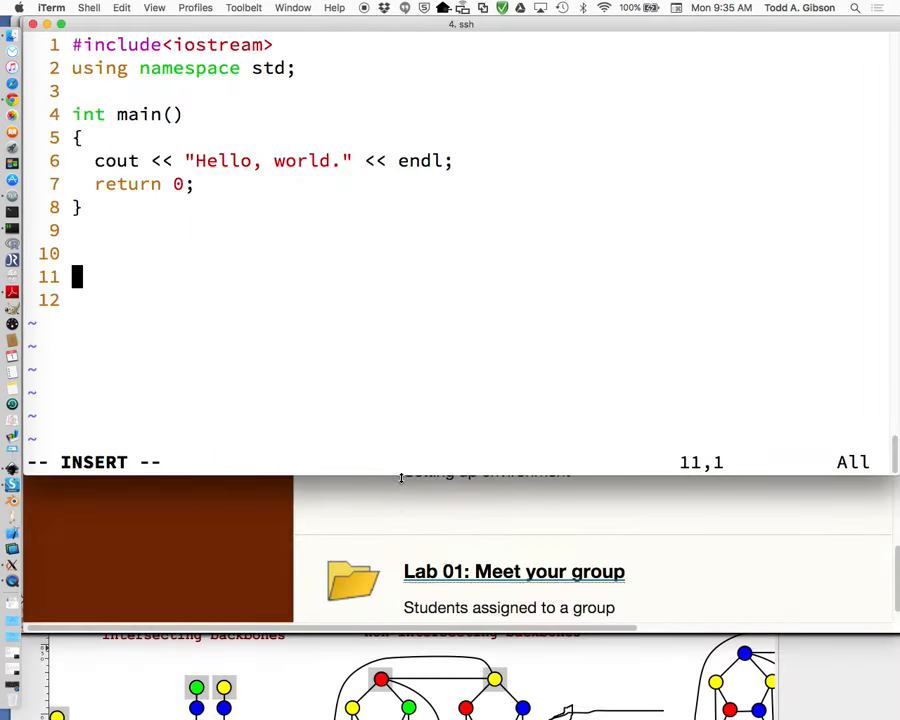
text(f()
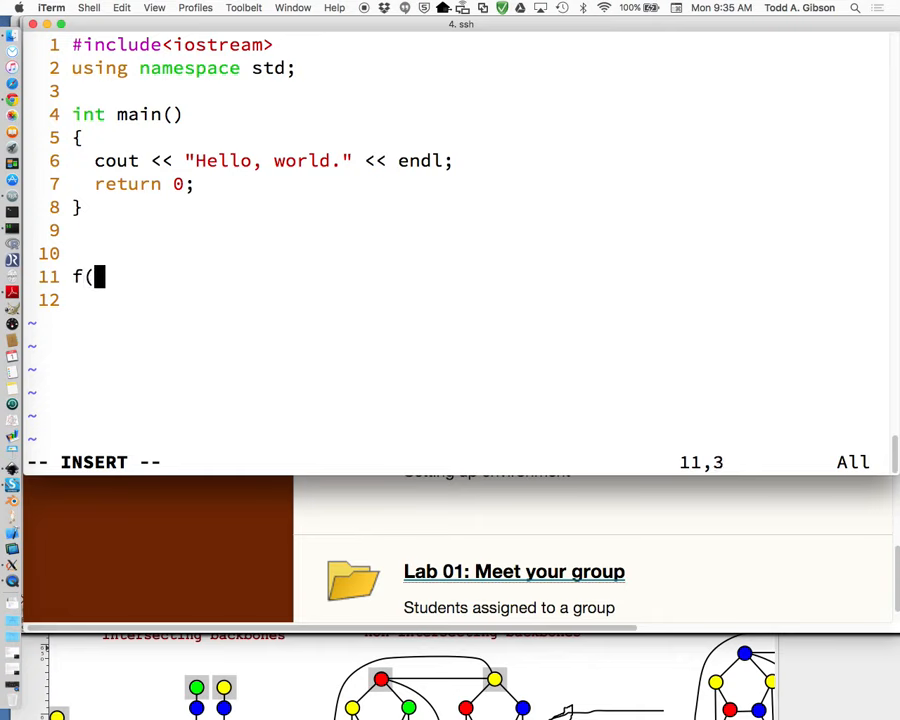
text(x))
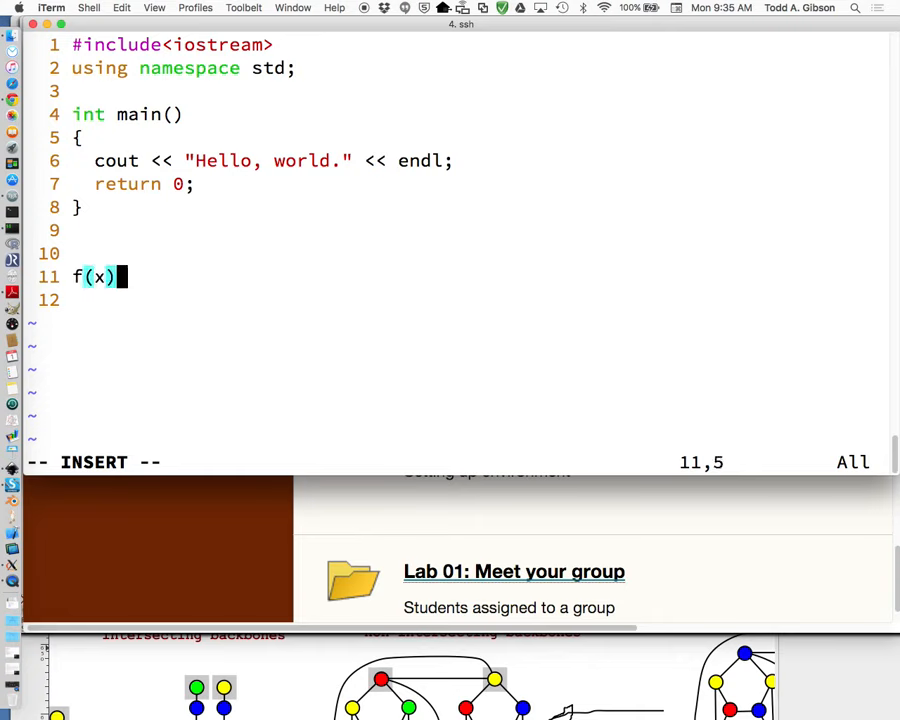
text(= X)
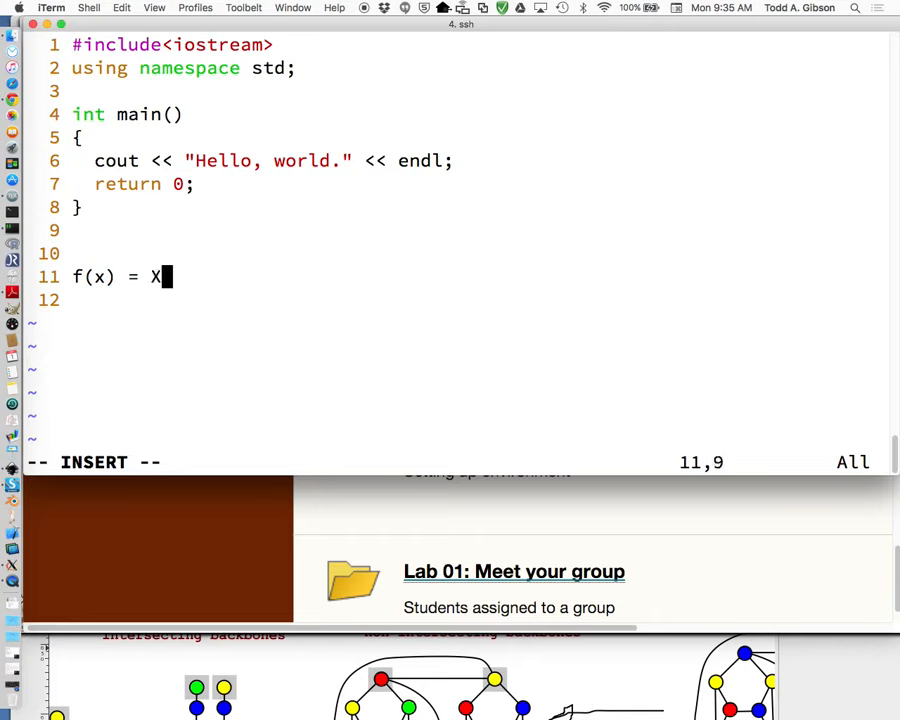
text(*X)
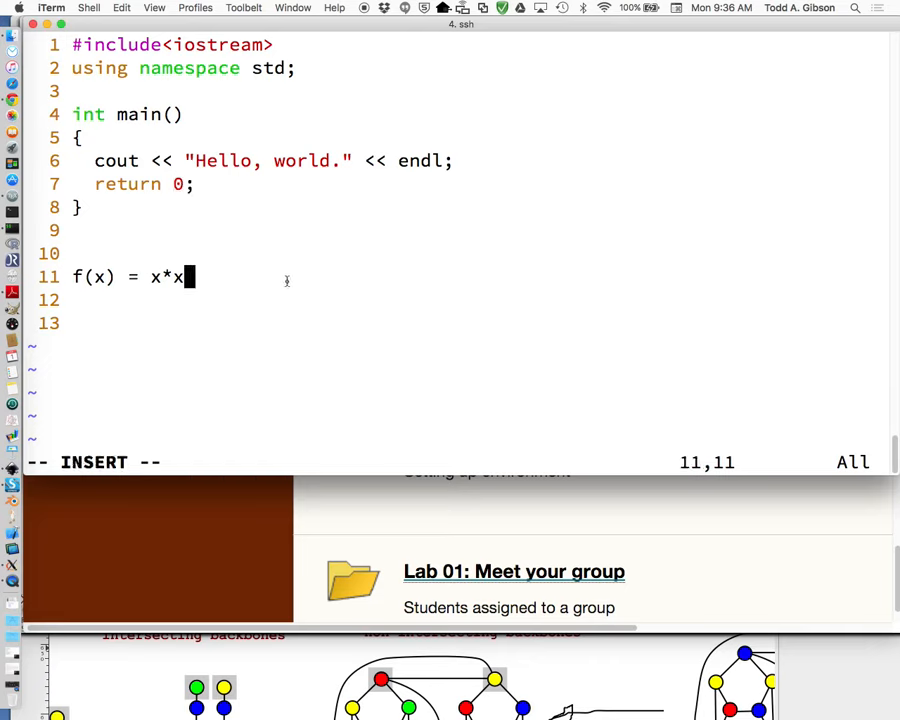
text(j)
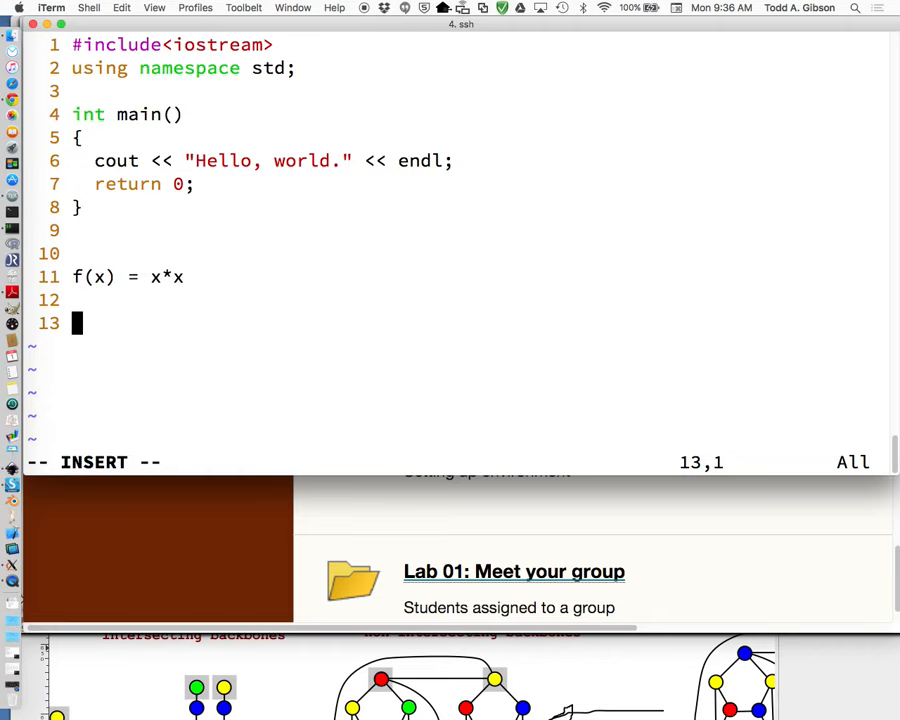
Step: Write function int f(int x) whose body is return x*x;, removing a stray letter
text(int)
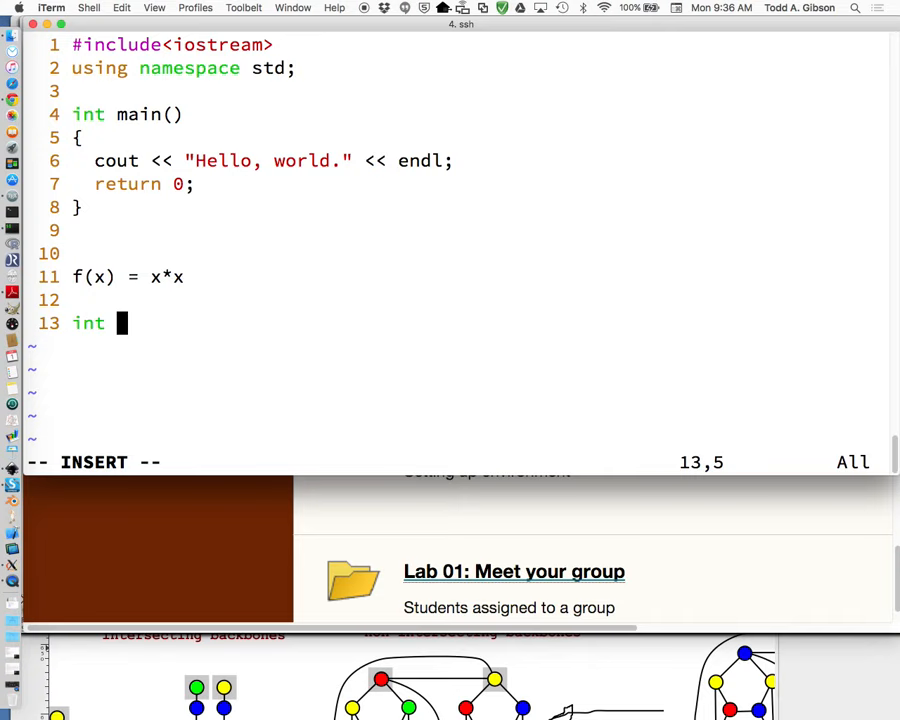
text(f)
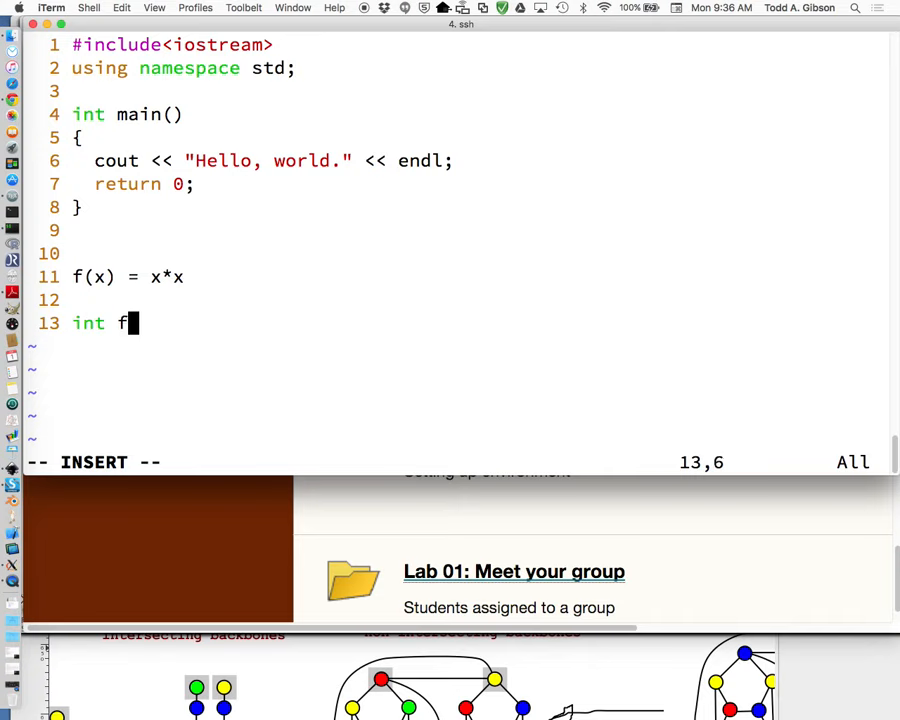
text((x)
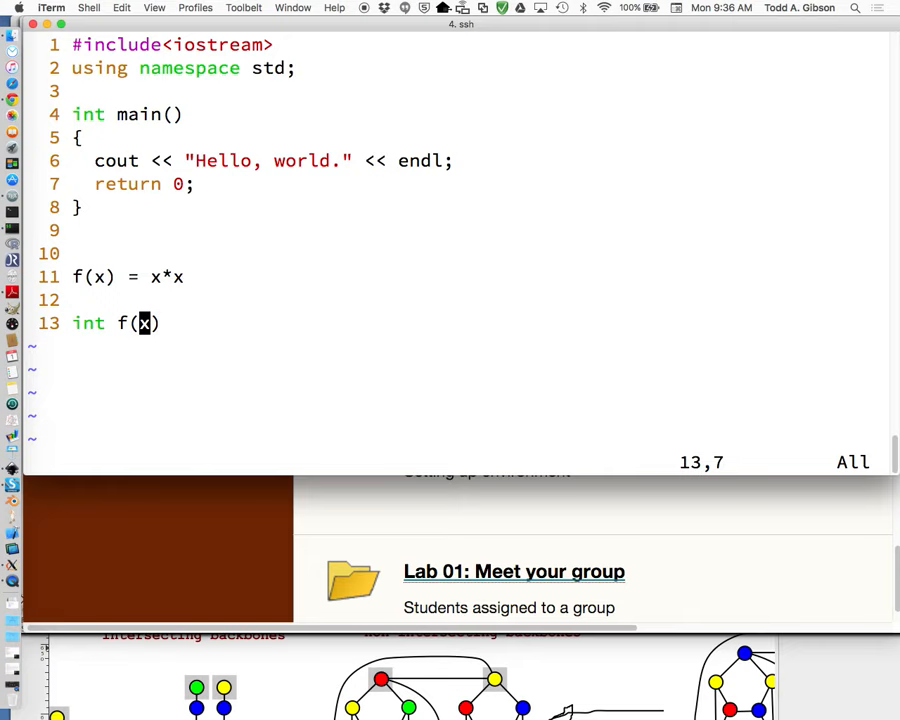
text(int)
text({)
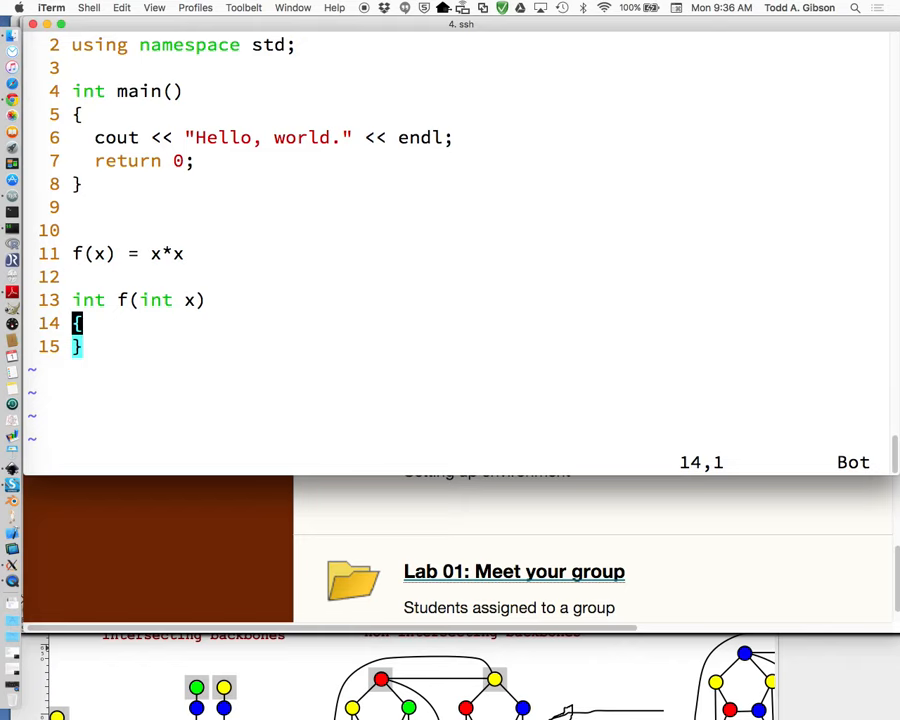
text(x*x)
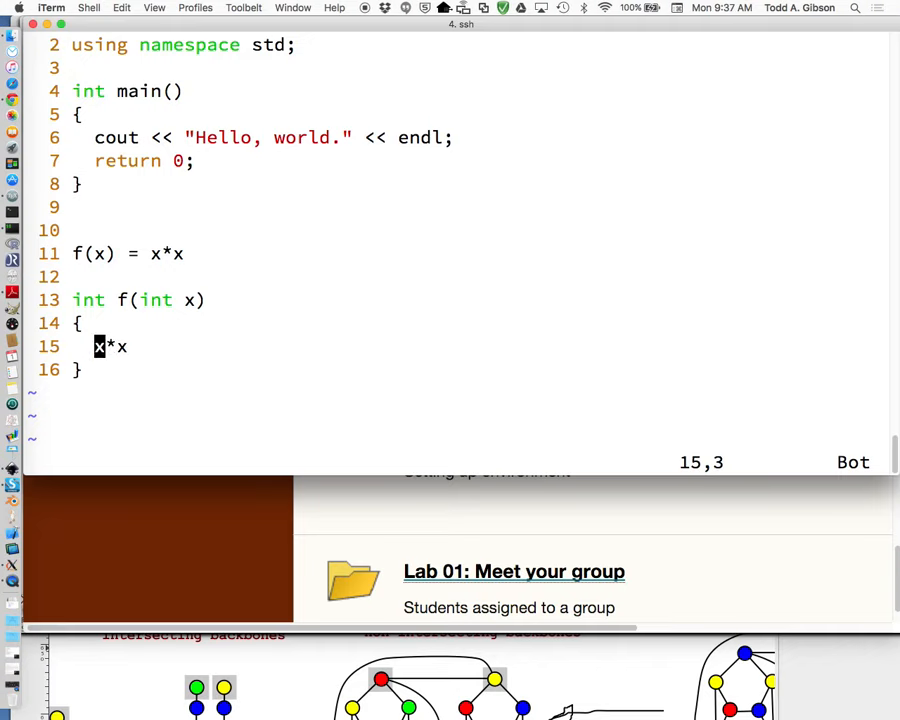
text(return)
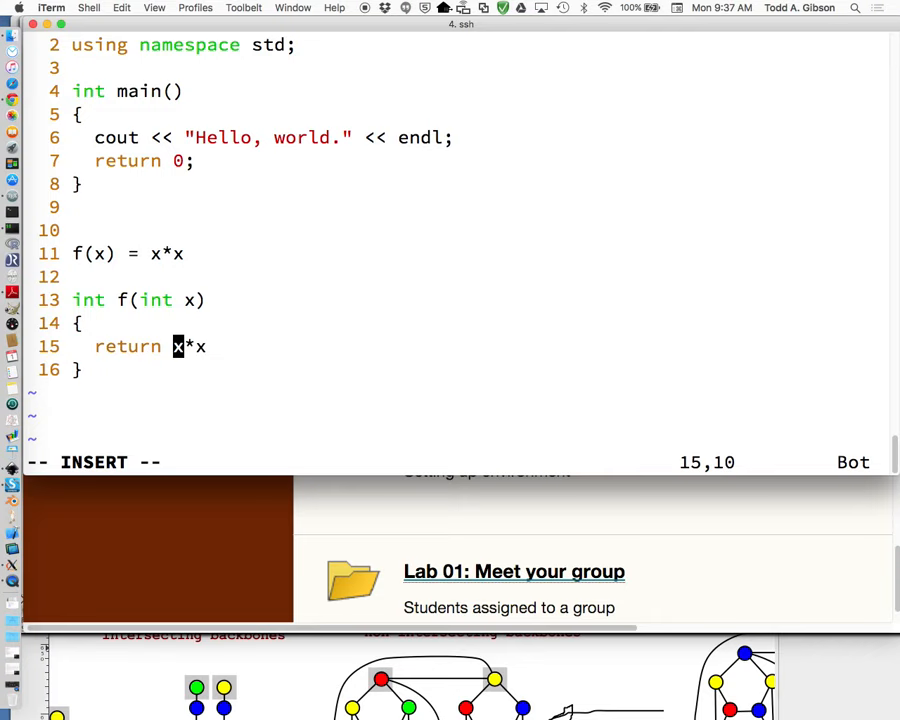
text(k)
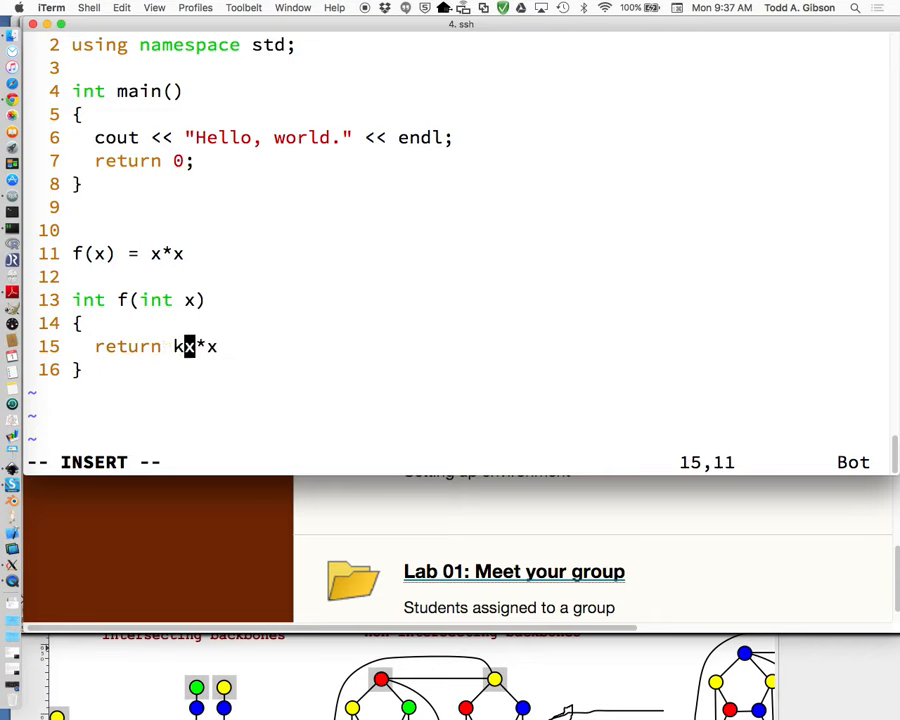
key(Backspace)
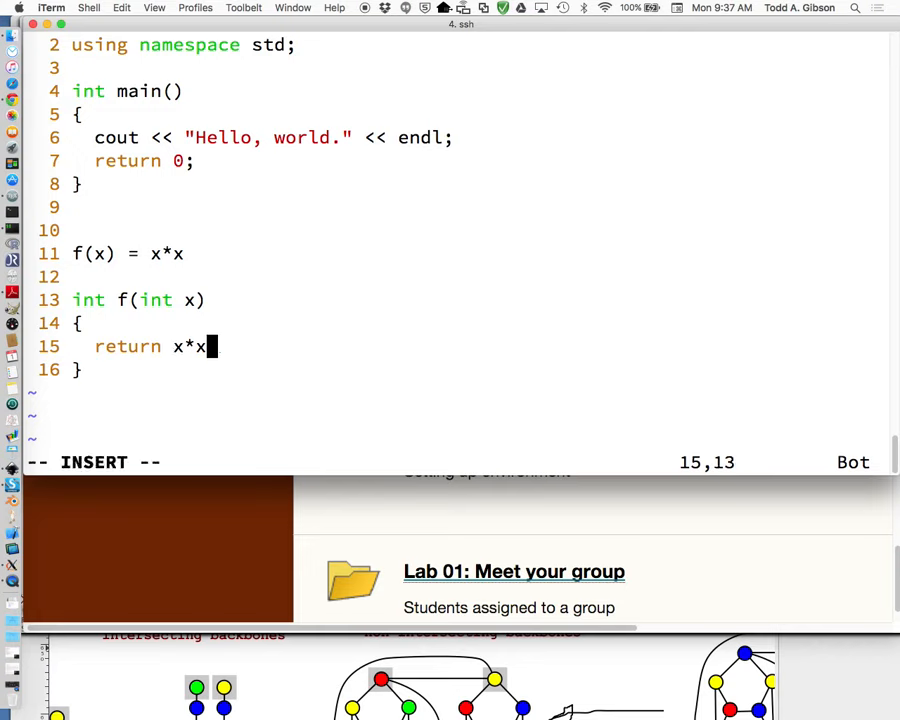
text(;)
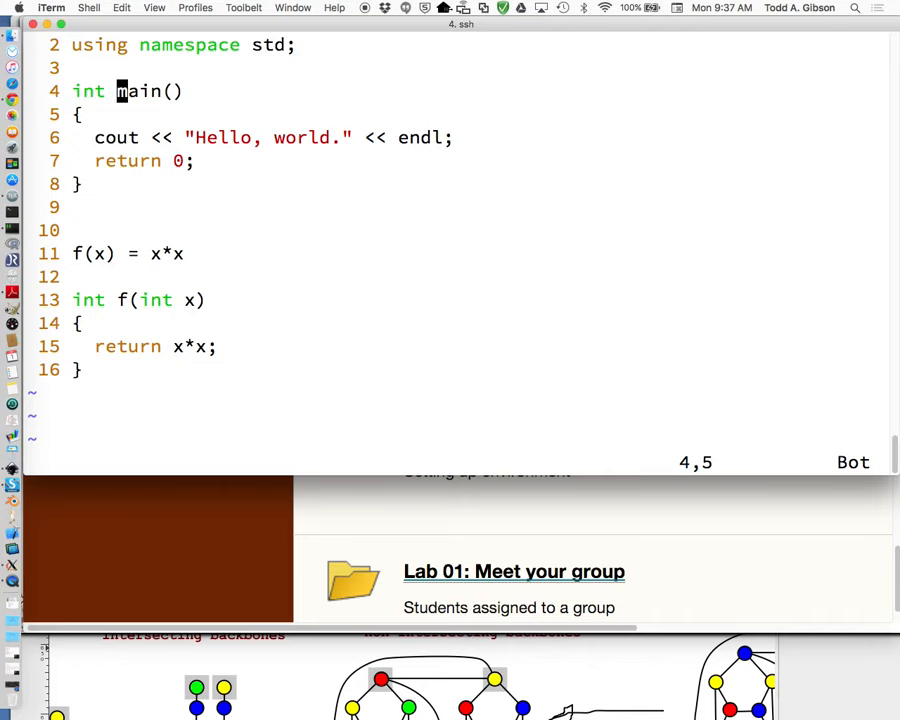
Step: Go to line 6 and enter function_here in hello.cpp
text(6)
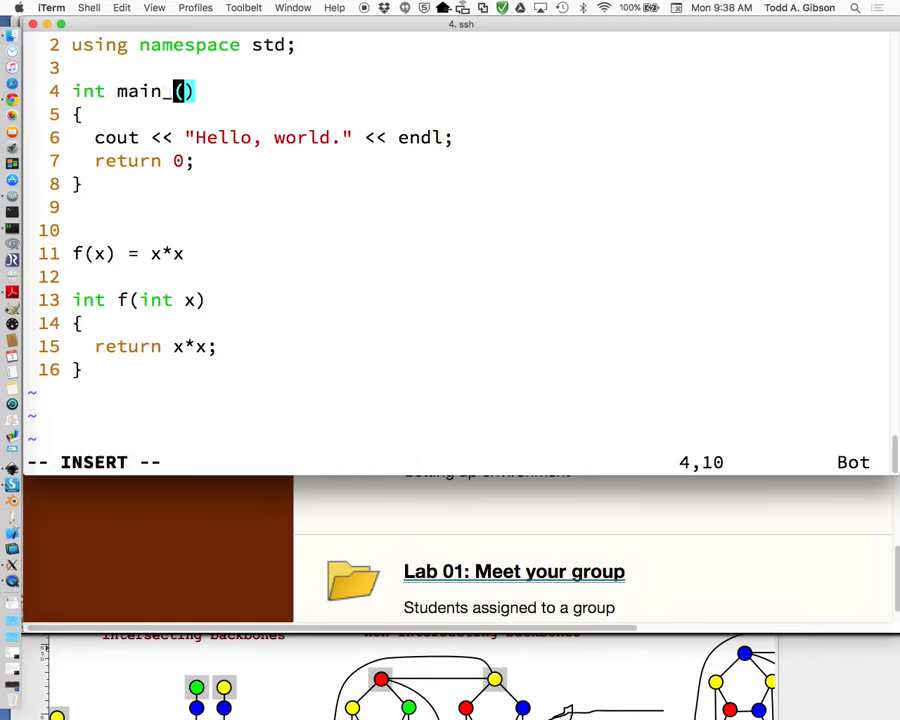
text(function_here)
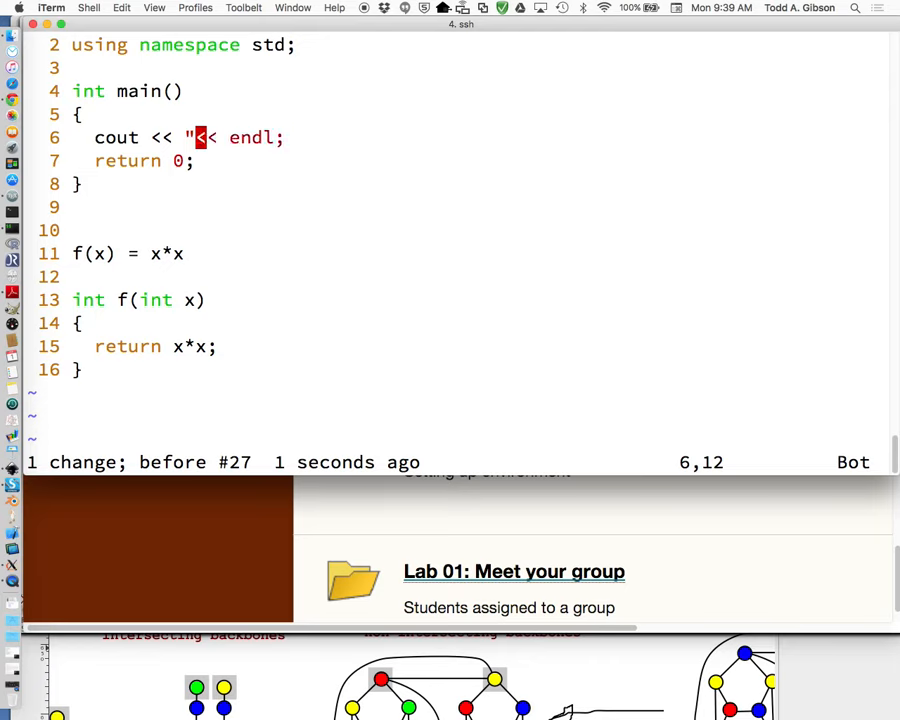
Step: Make main's output line cout << "x" << endl;
text(x")
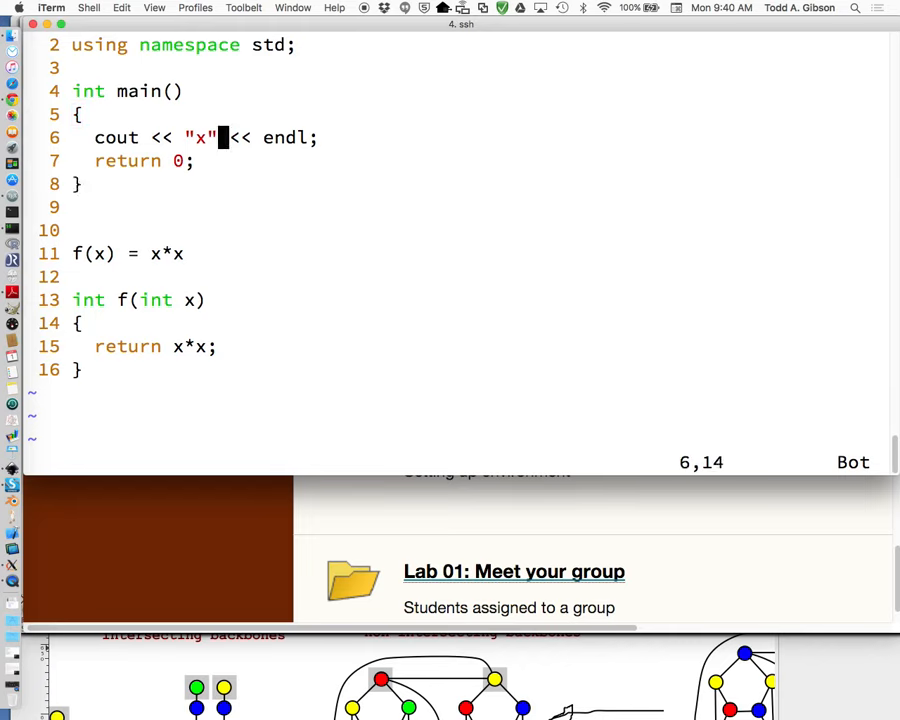
text(cout << x << endl;)
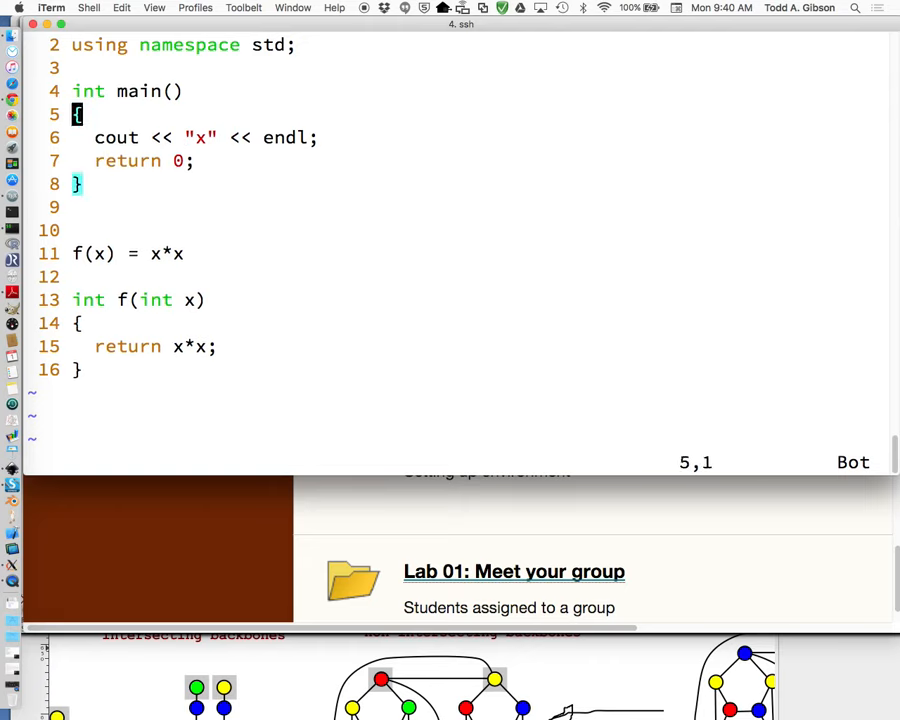
Step: Replace x inside the quotes with Hello, world. and return to normal mode
text(Hee)
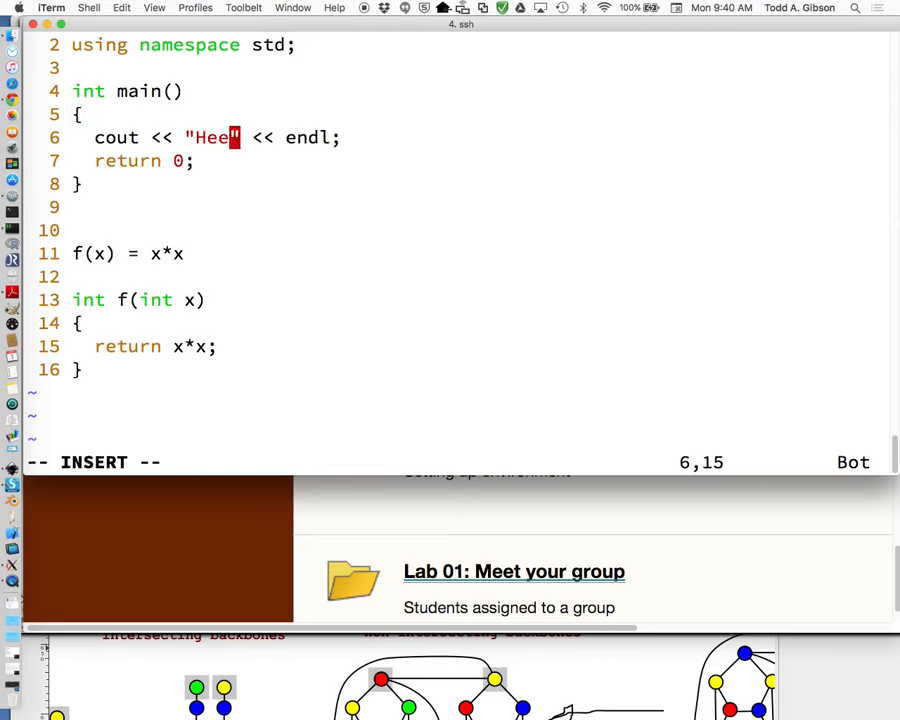
text(llo)
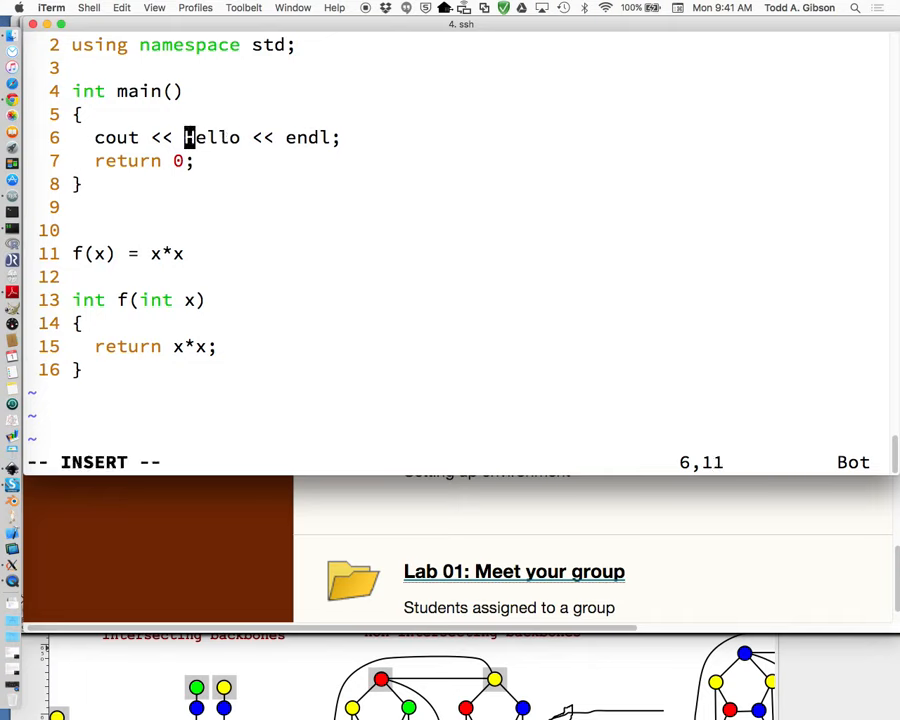
text(")
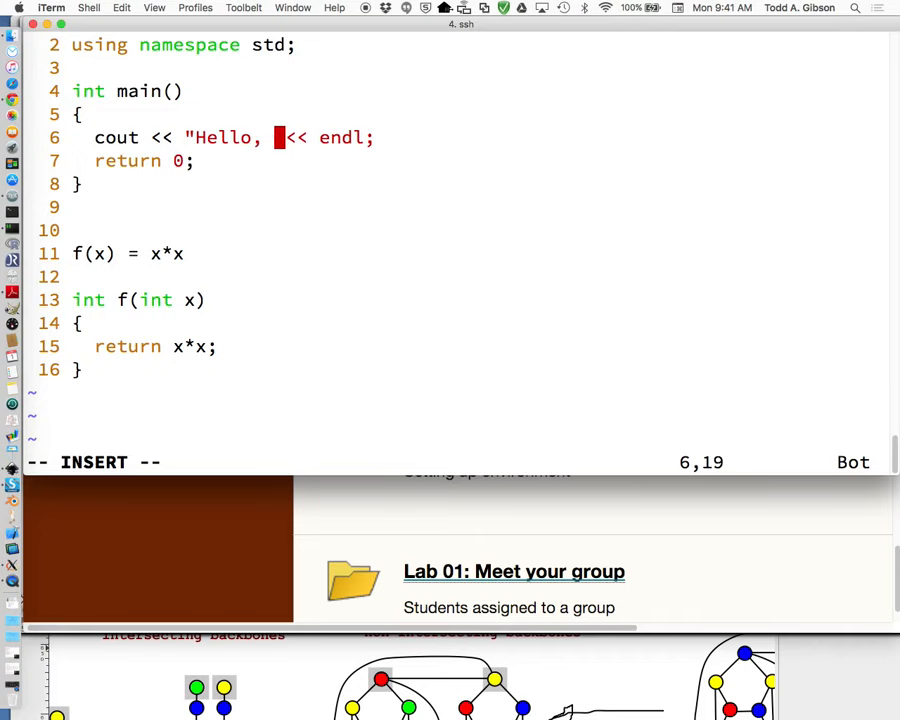
text(word.)
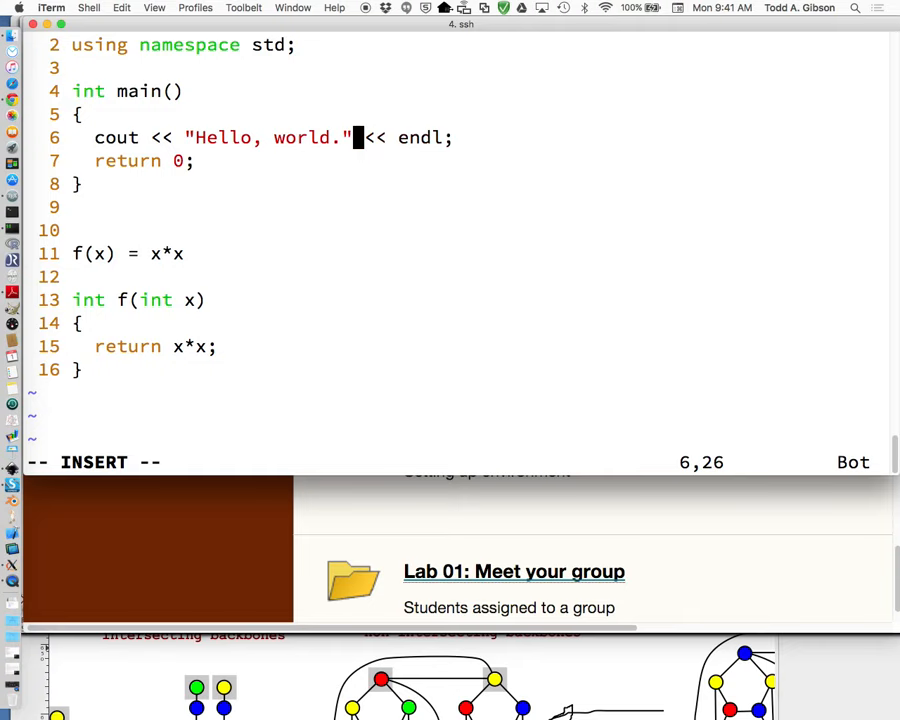
key(escape)
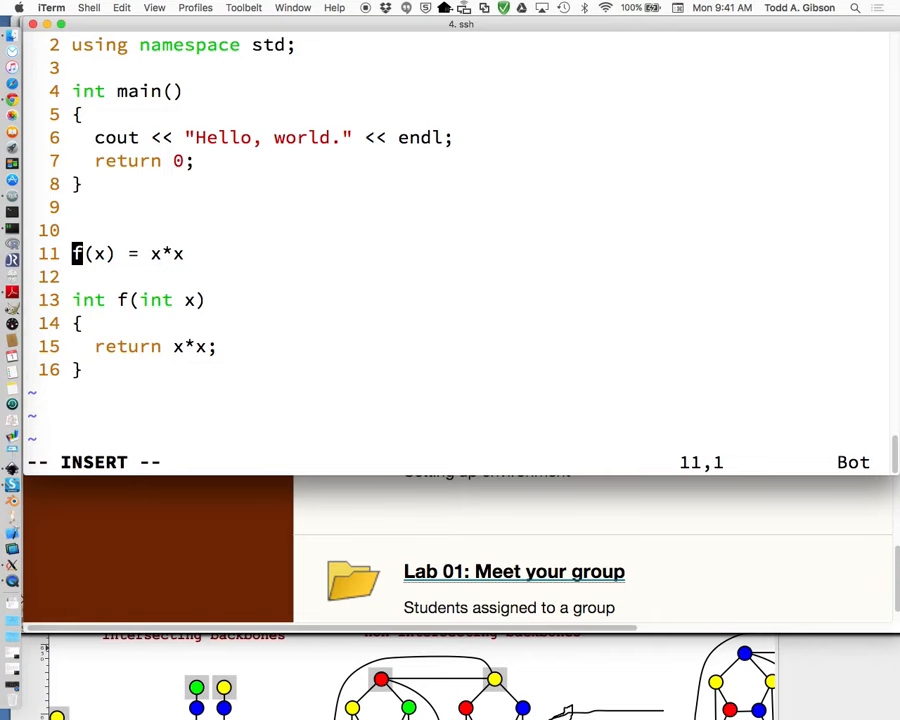
Step: Prefix lines 11–16 with // to comment out the note and function f
text(//)
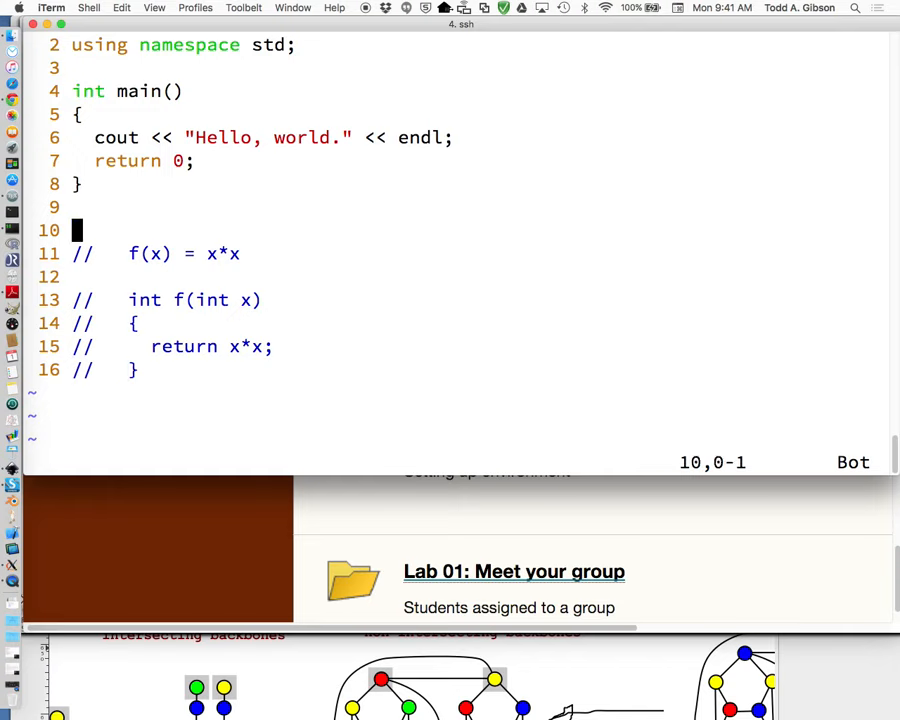
key(Up)
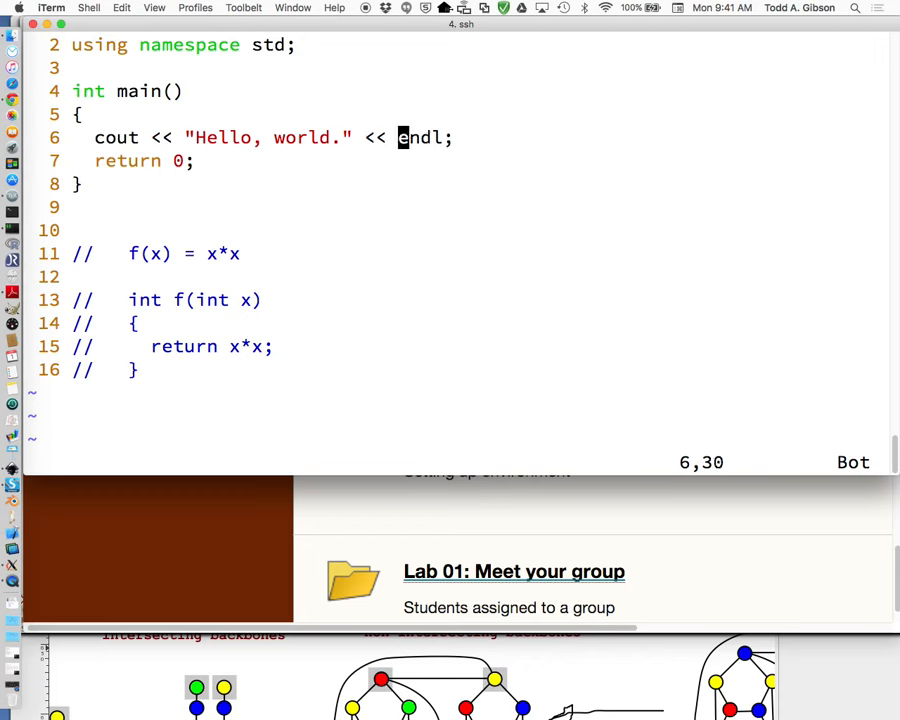
Step: Save and quit vim, clear the screen, and rerun monkeyfish via !-2
text(:w)
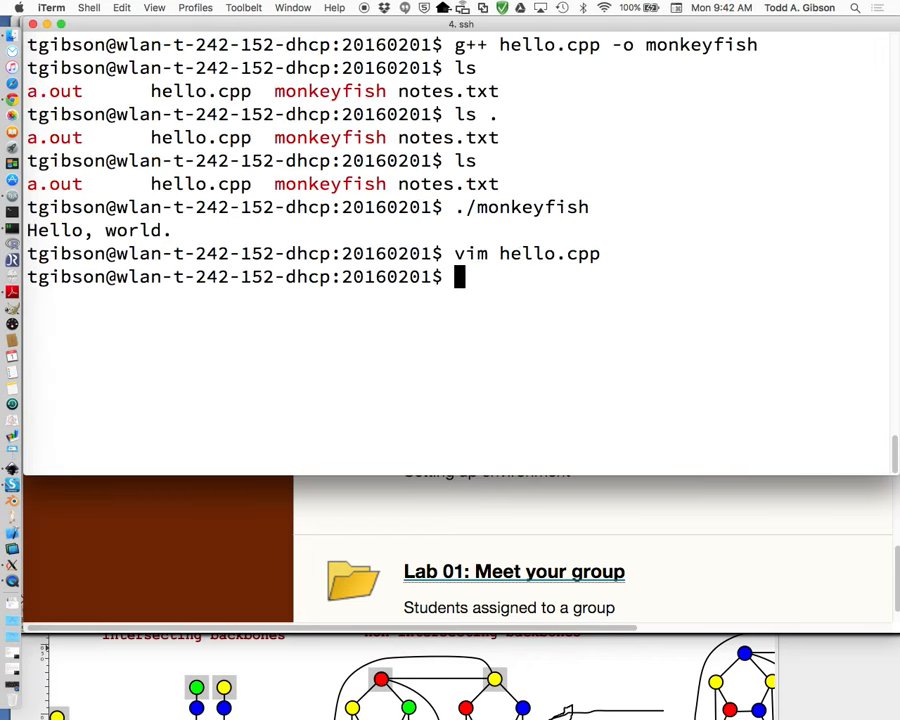
text(g)
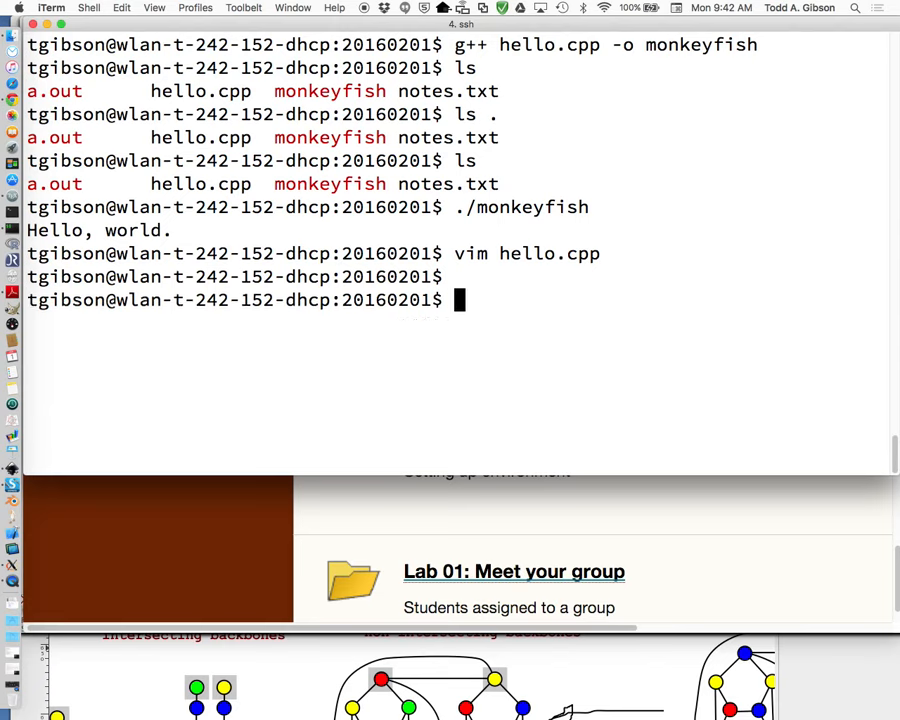
text(./amonkeyfish)
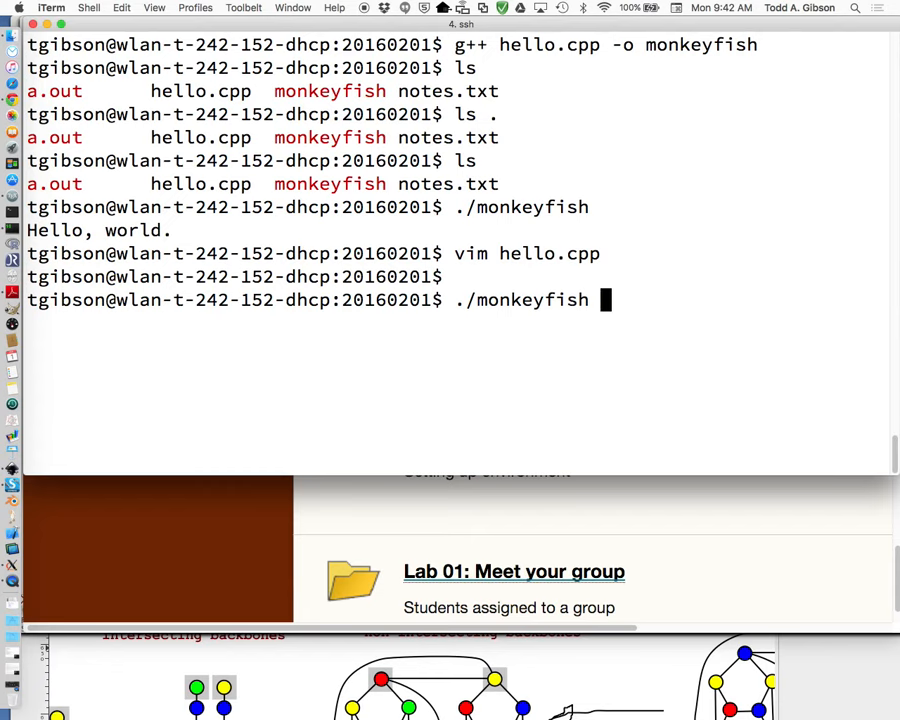
key(enter)
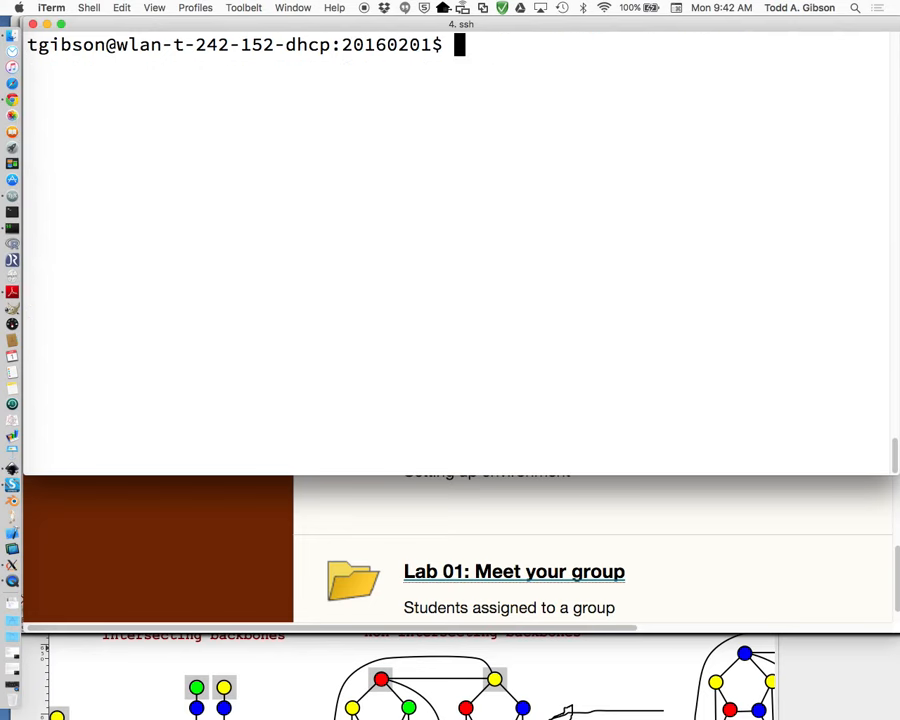
text(!-2)
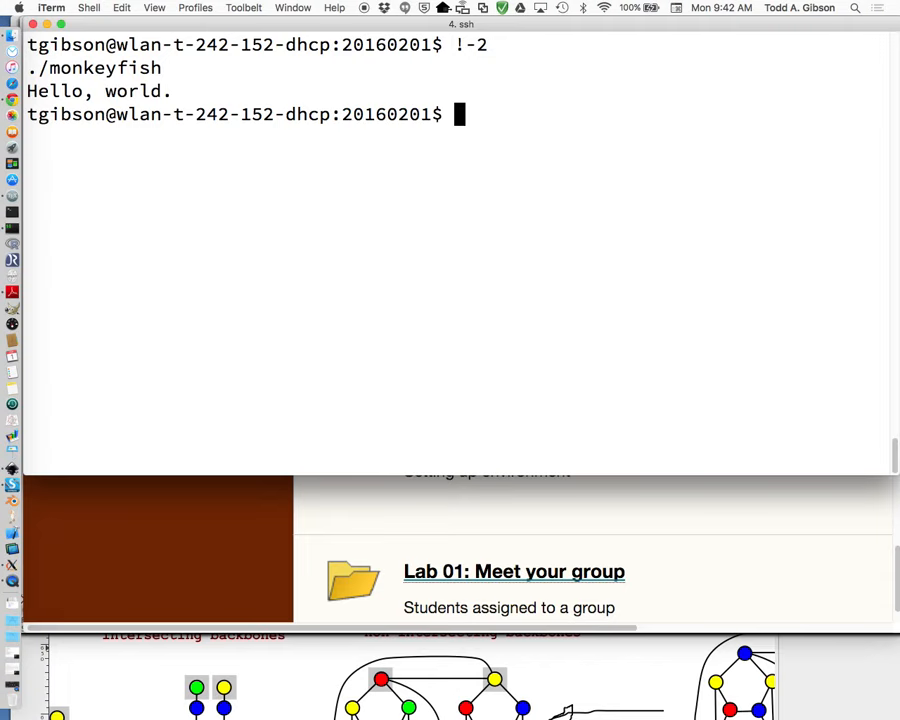
text(./a.)
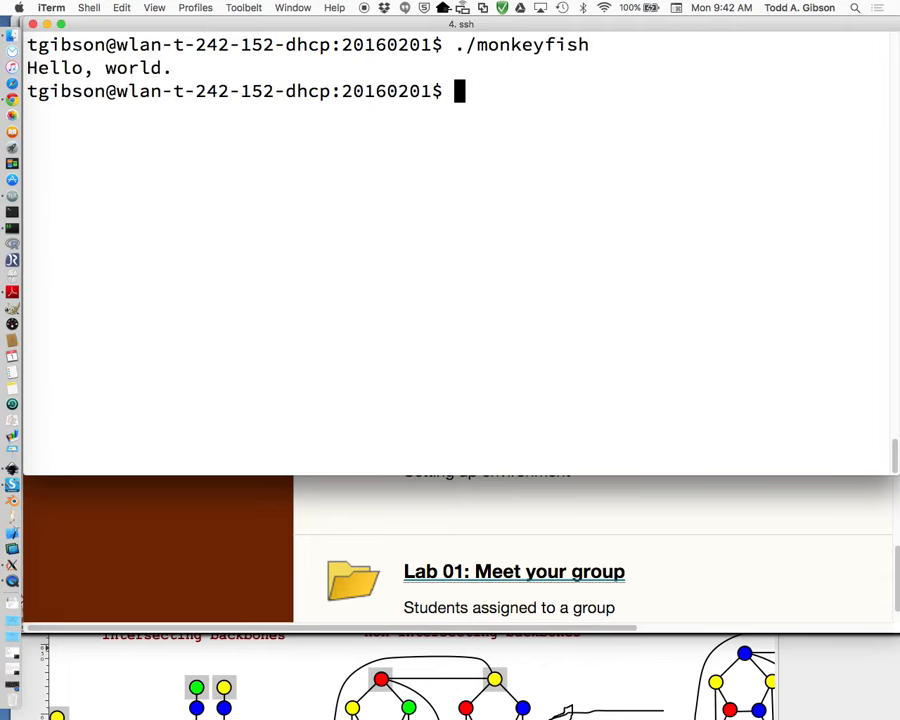
text(vim he)
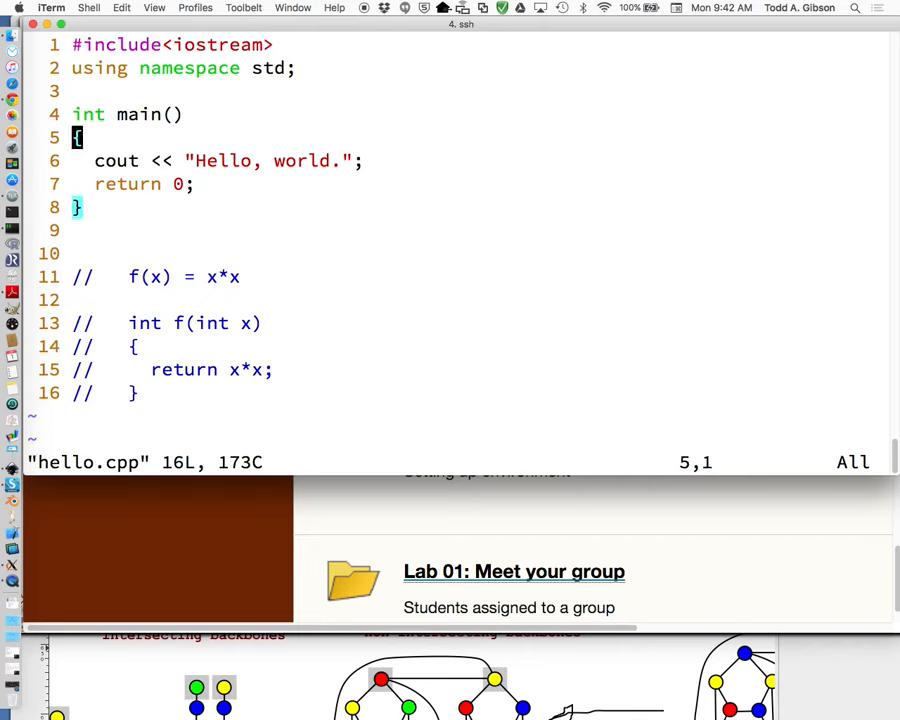
text(:q)
text(g++ hello.cpp)
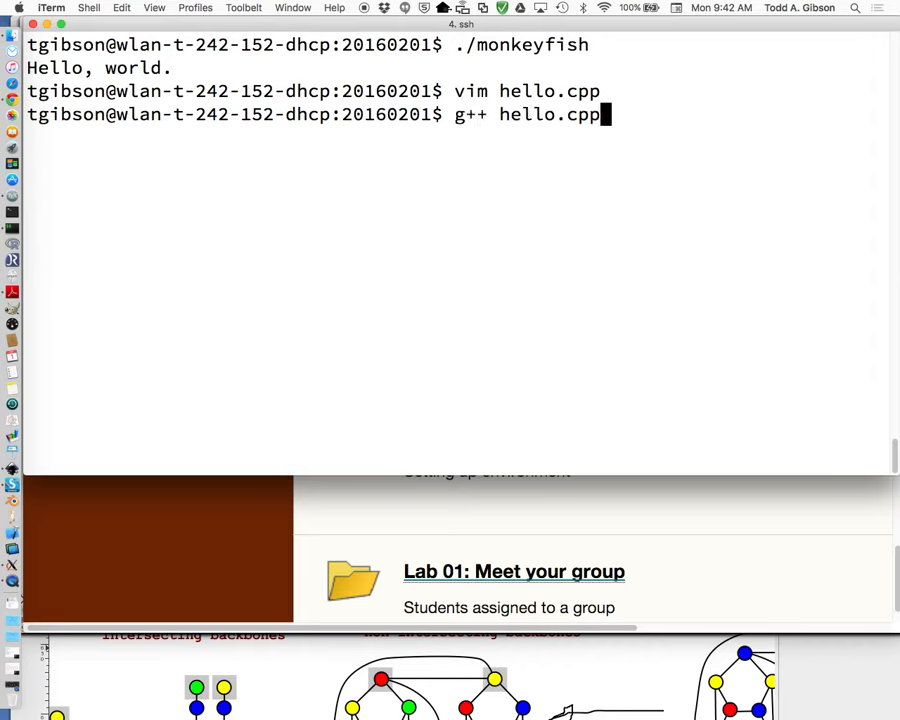
Step: Compile hello.cpp with g++ into an executable named monkeyfish
text(-o)
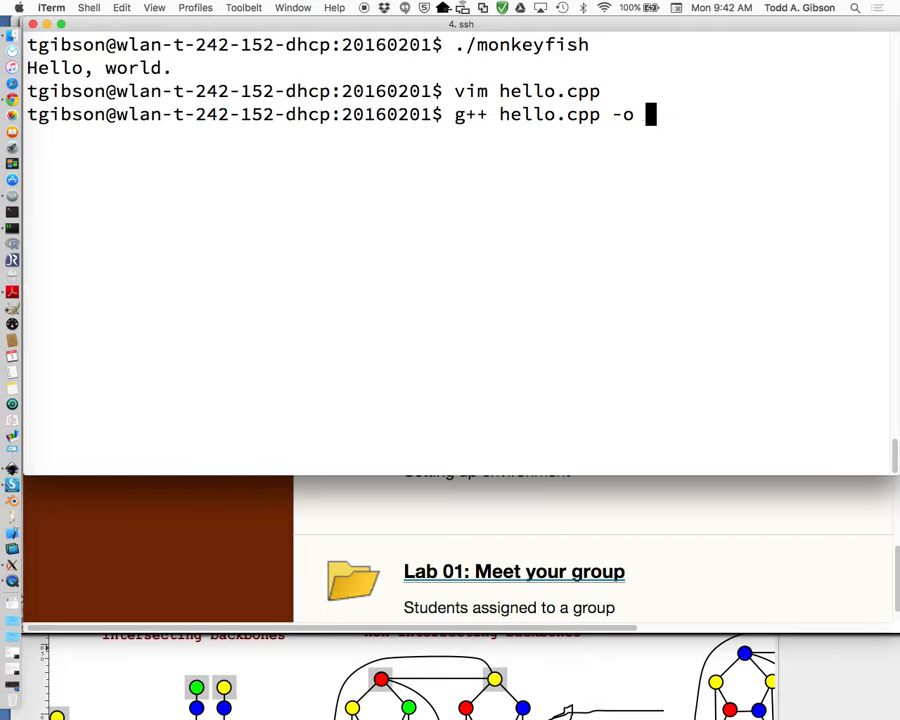
text(monky)
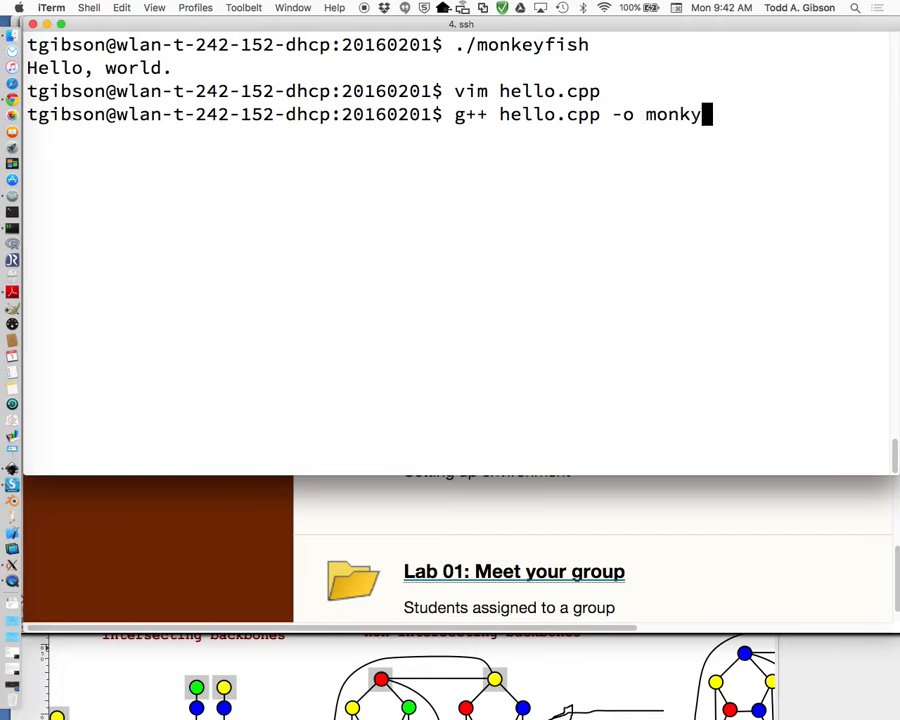
text(fish)
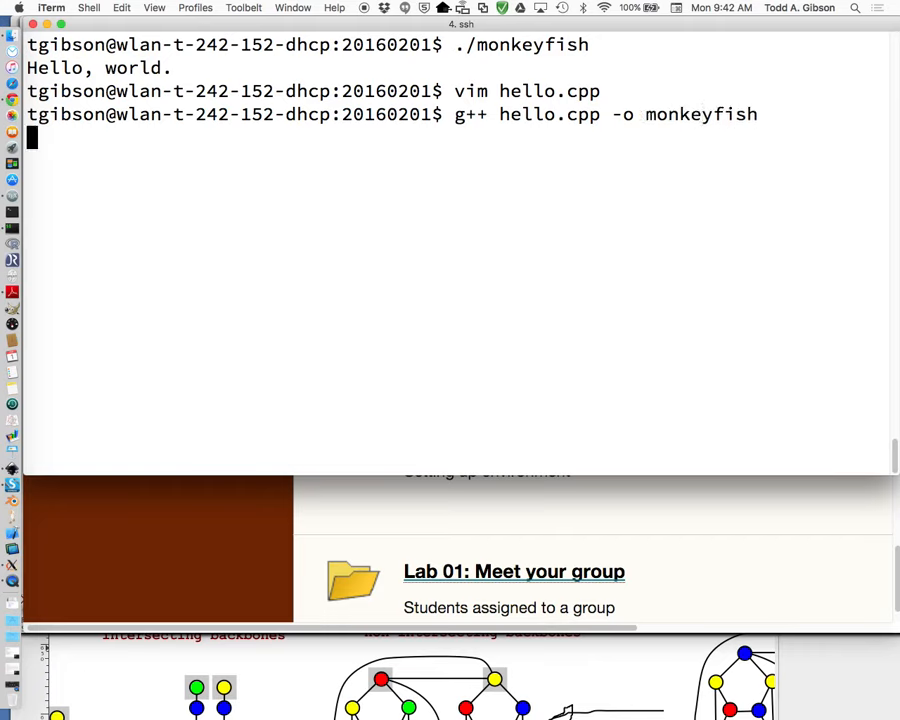
Step: Run ./monkeyfish to print Hello, world., then type junk at the prompt
text(./a)
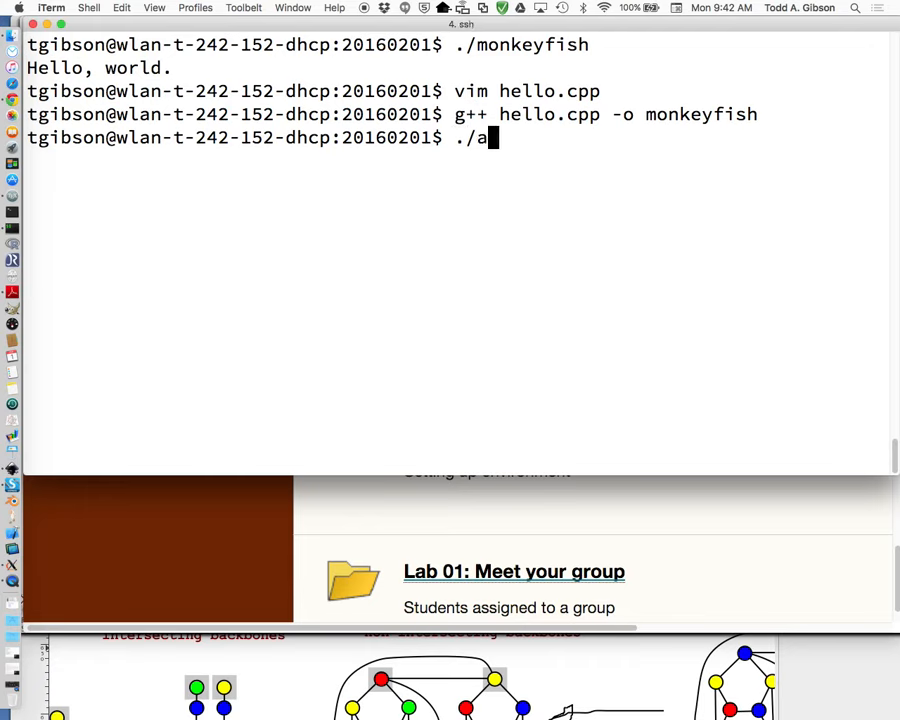
text(monkeyfish)
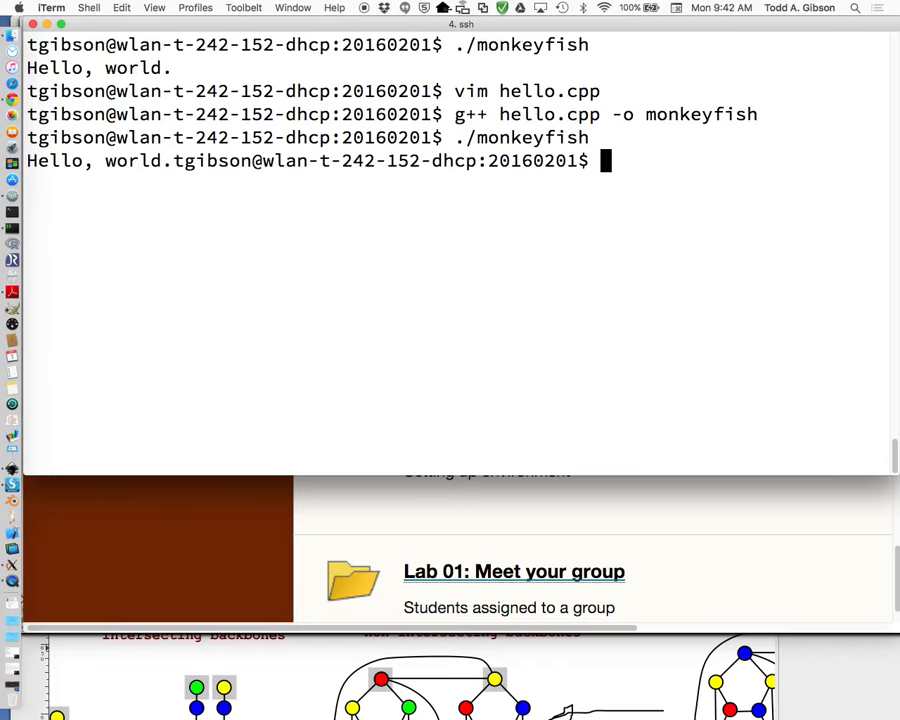
text(fdgfdfgdgfds)
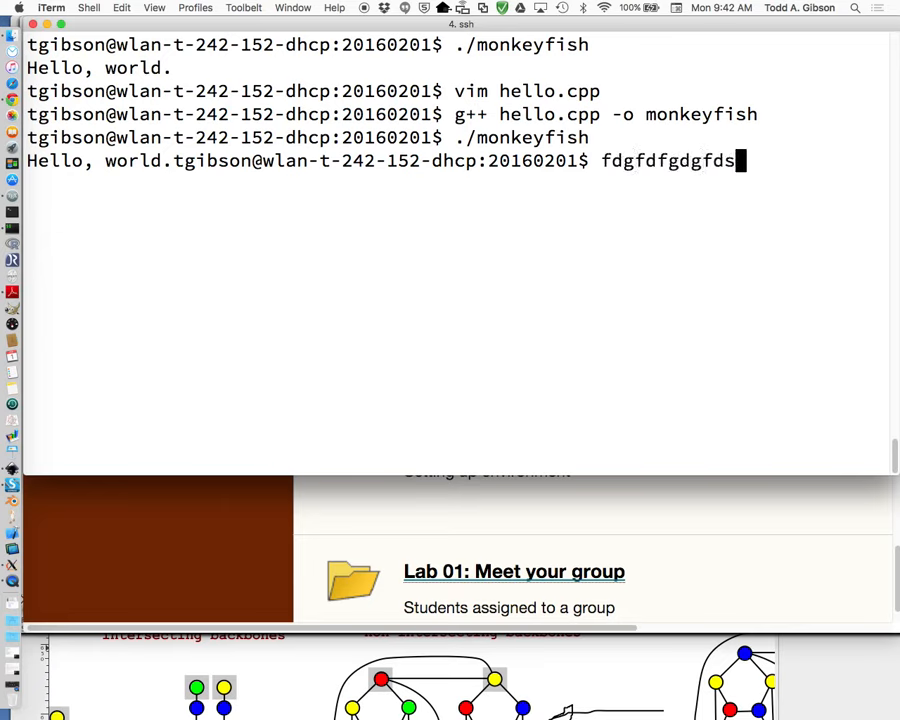
Step: Erase the junk at the prompt, reopen hello.cpp and append << endl to the string
key(Backspace)
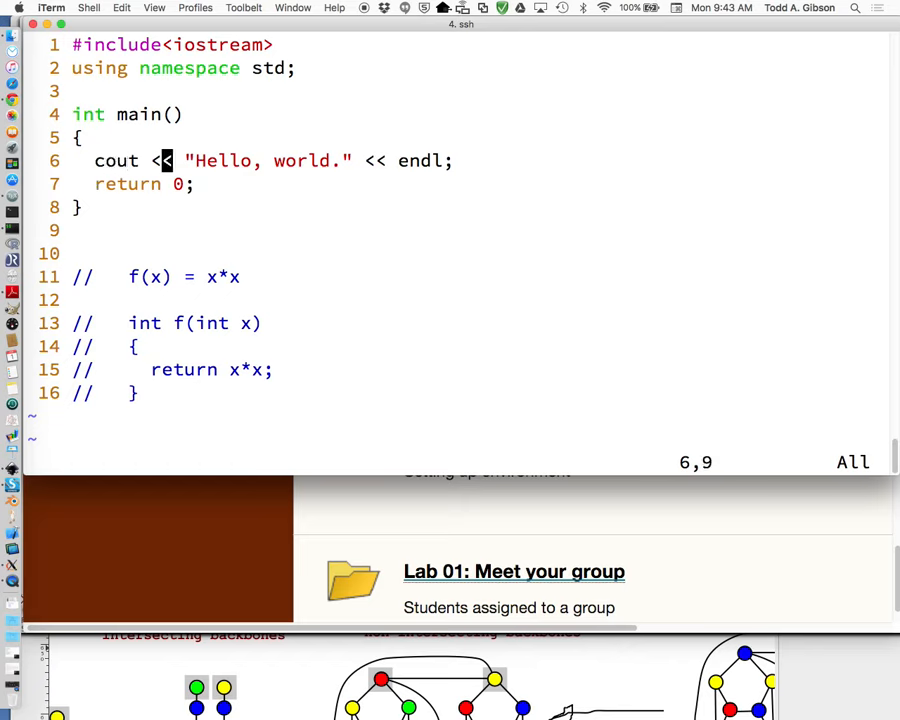
Step: Quit vim, rebuild with g++ hello.cpp -o monkeyfish, and run ./monkeyfish
key(Enter)
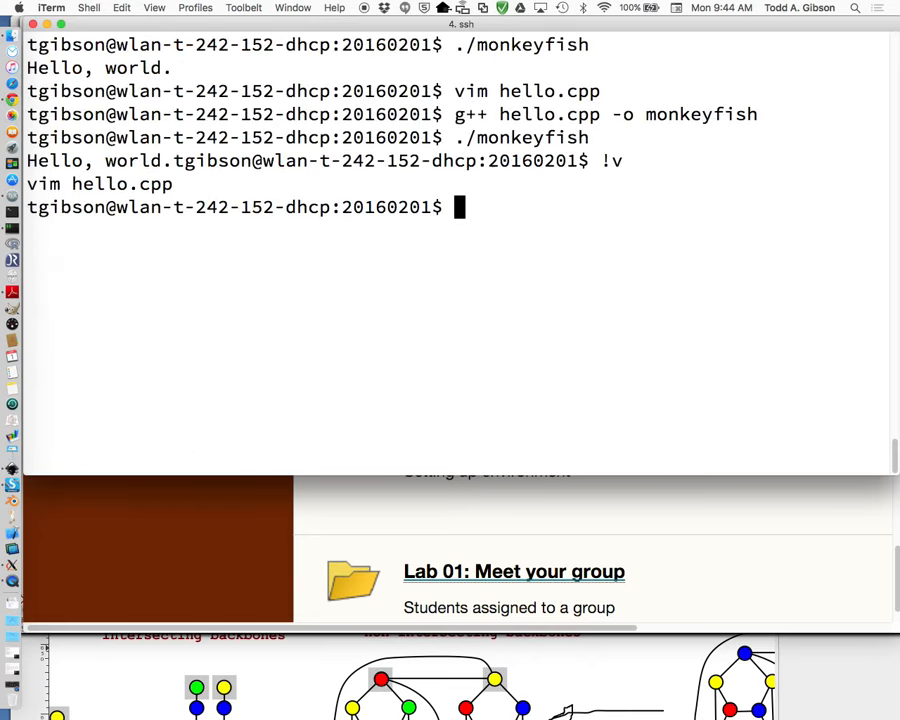
text(g++ hello.cpp -o monkeyfish)
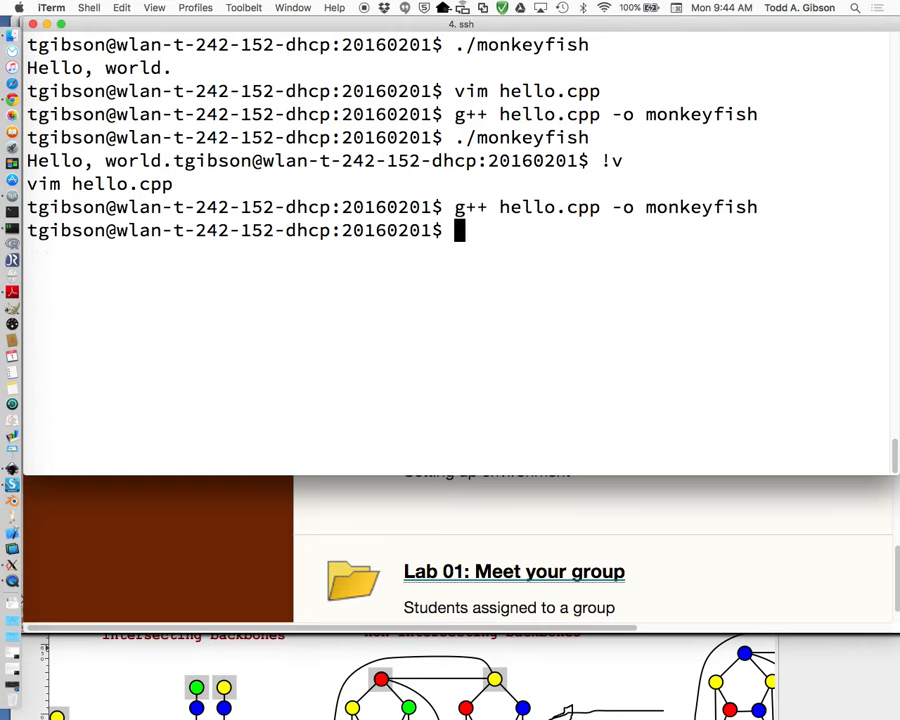
text(./monkeyfish)
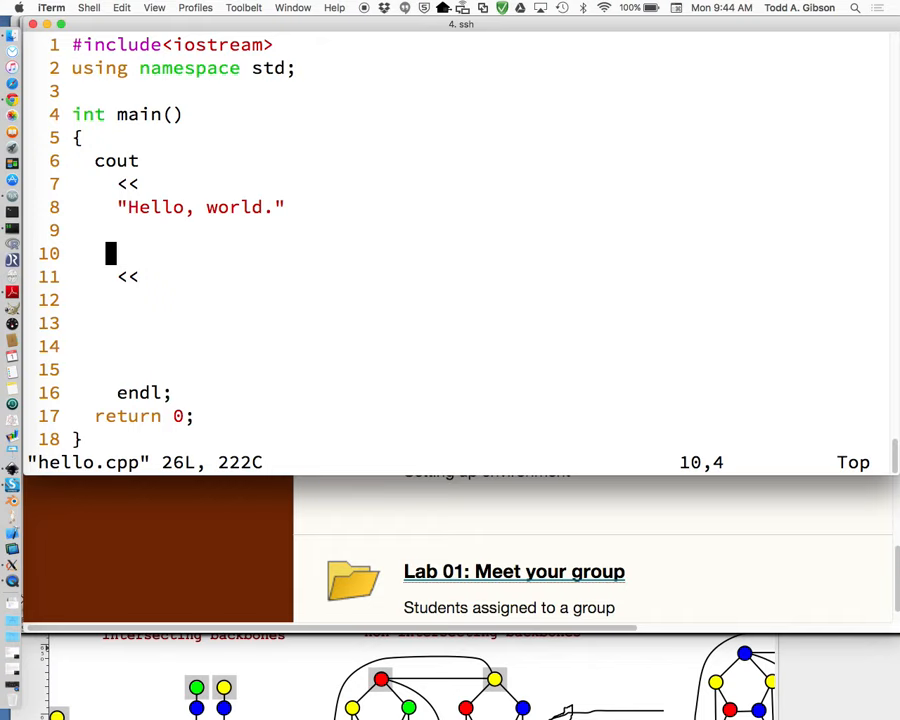
Step: Quit vim and rerun ./monkeyfish from history, printing Hello, world. again
key(Up)
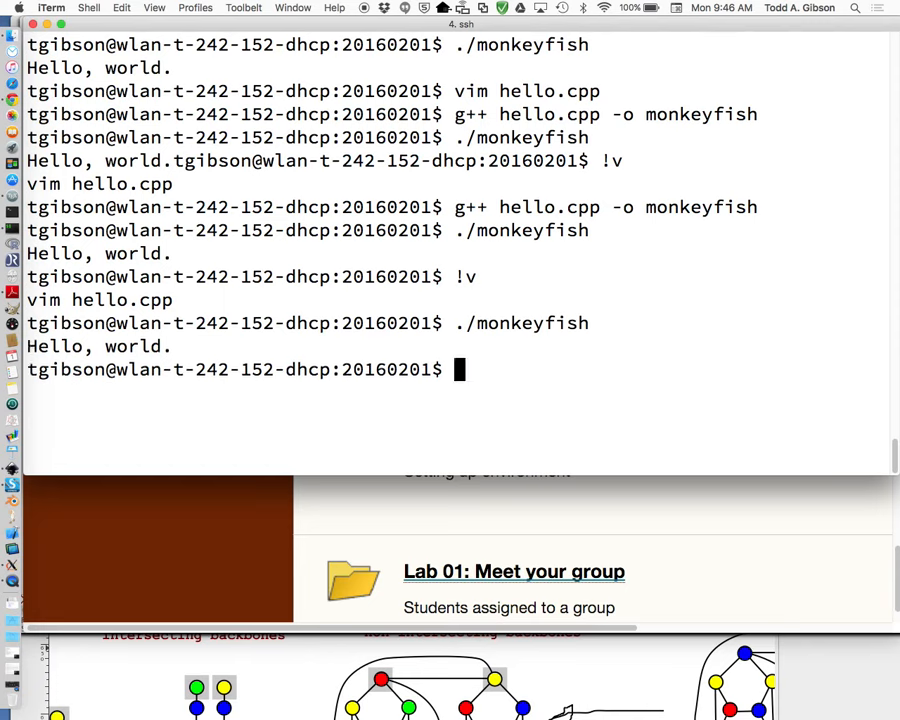
Step: Check the exit status with echo $?, clear, and change main's return value to 99
text(dd)
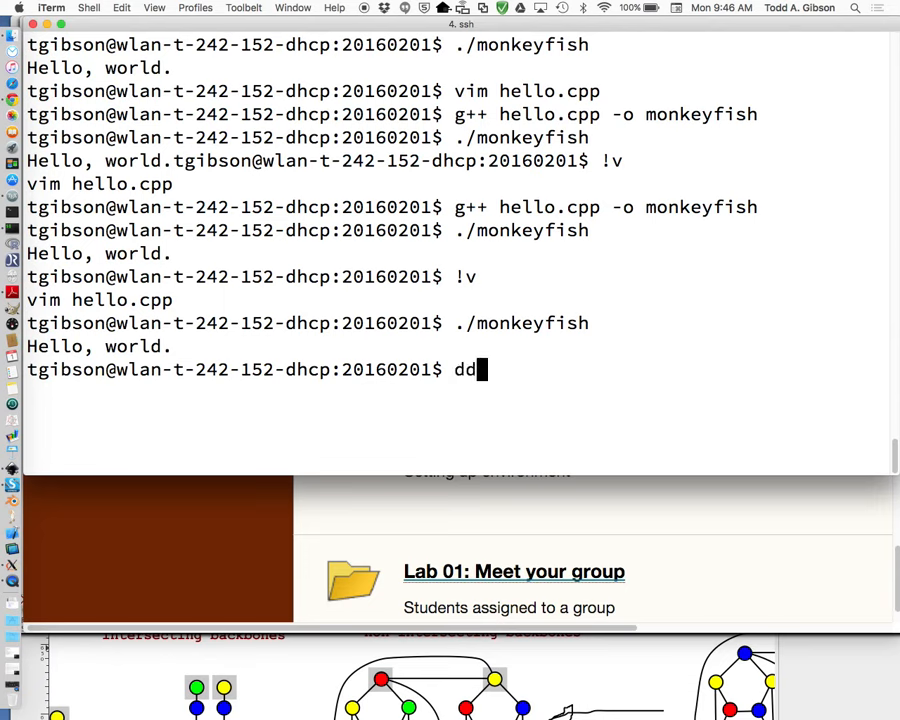
text(echo $)
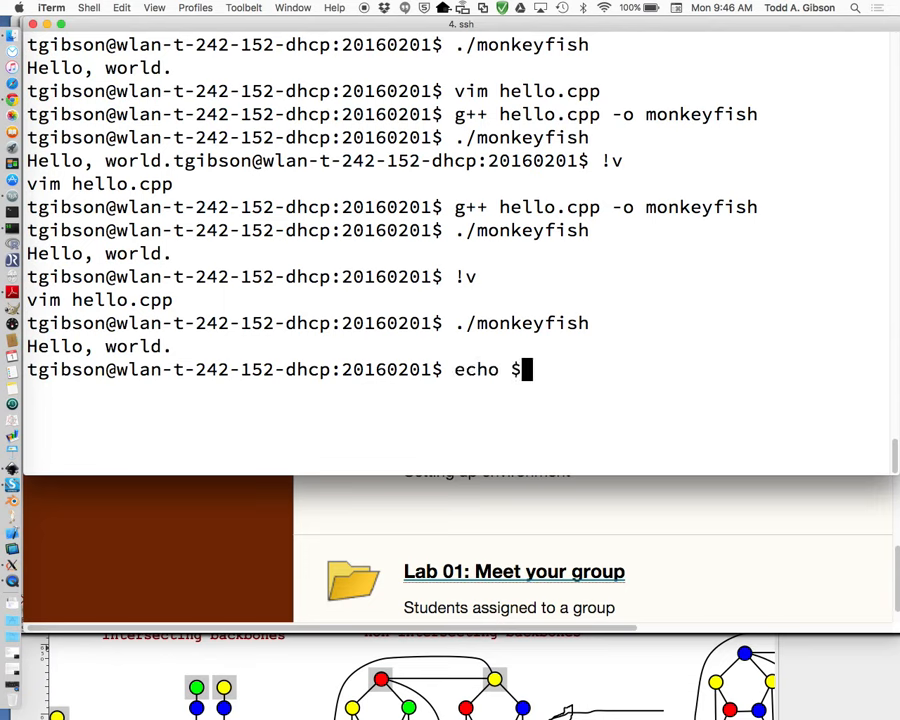
text(?)
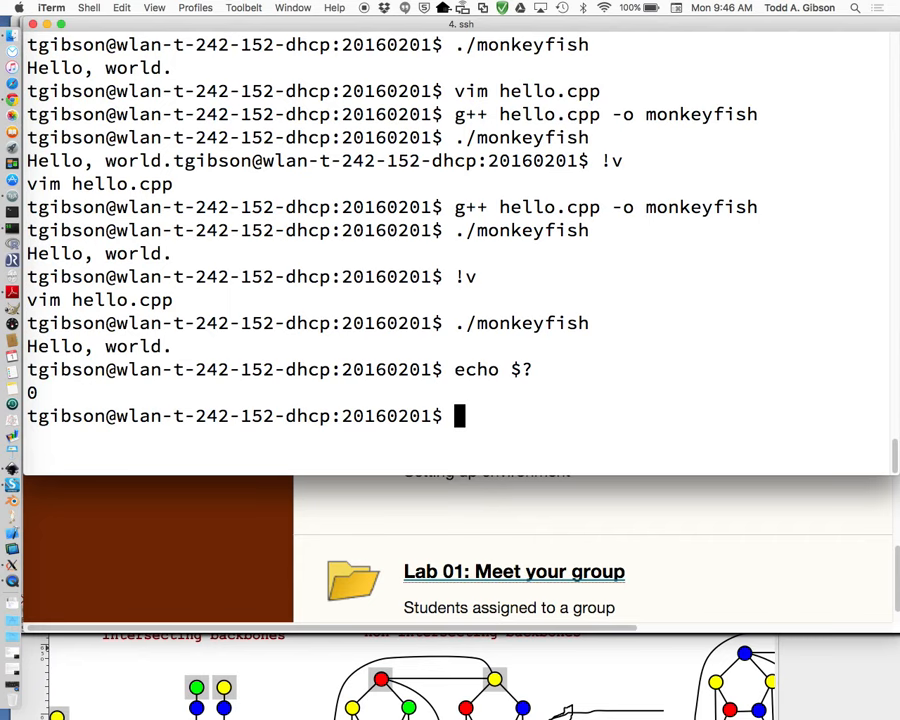
text(clear)
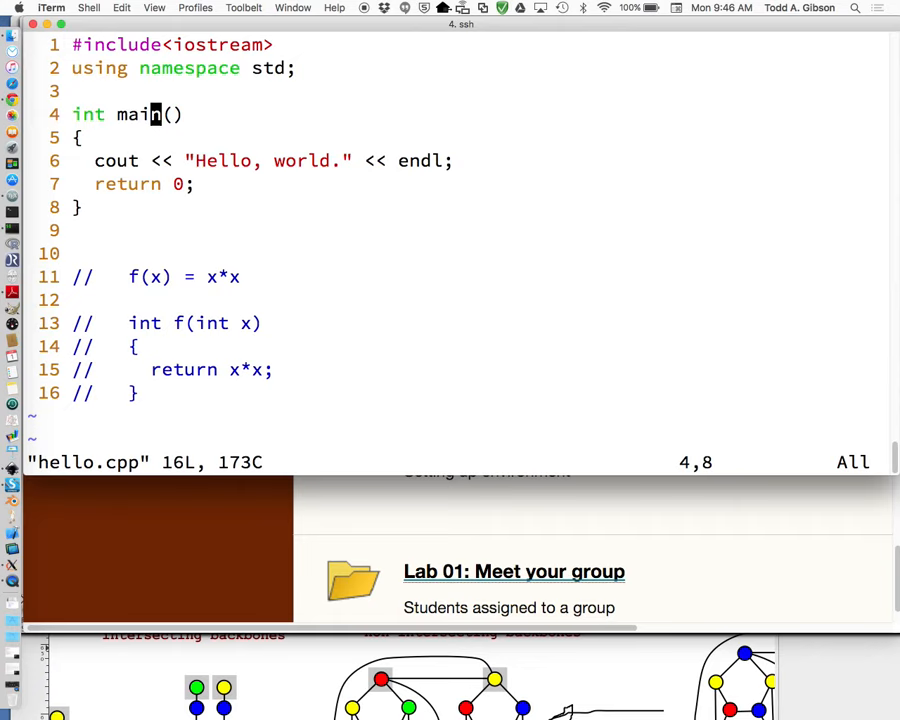
text(99)
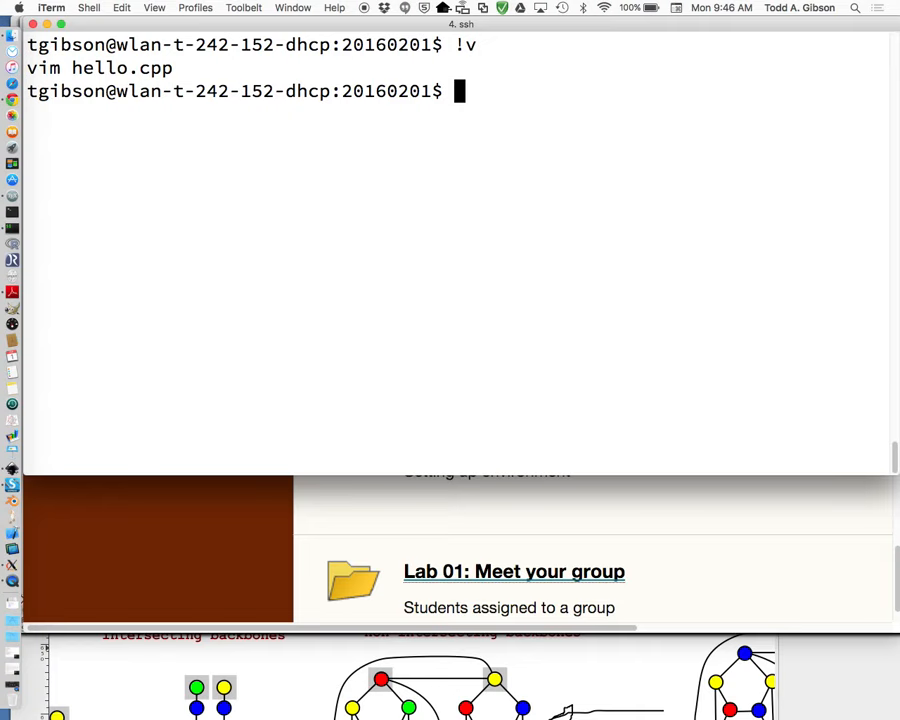
Step: Recompile monkeyfish, run it, and show its exit status with echo $?
text(g++ monkeyfish)
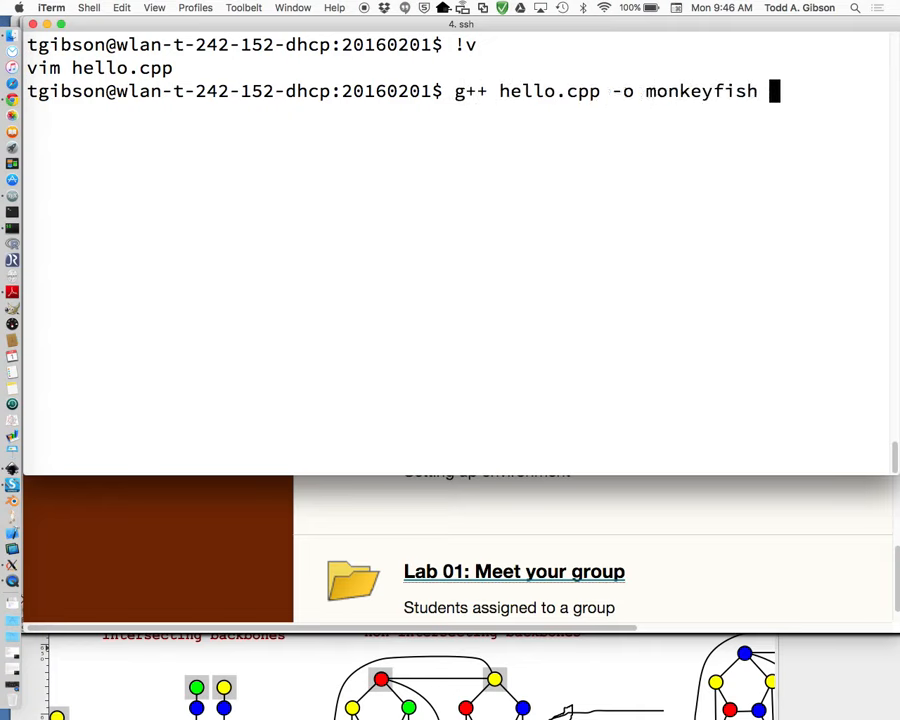
text(./a.)
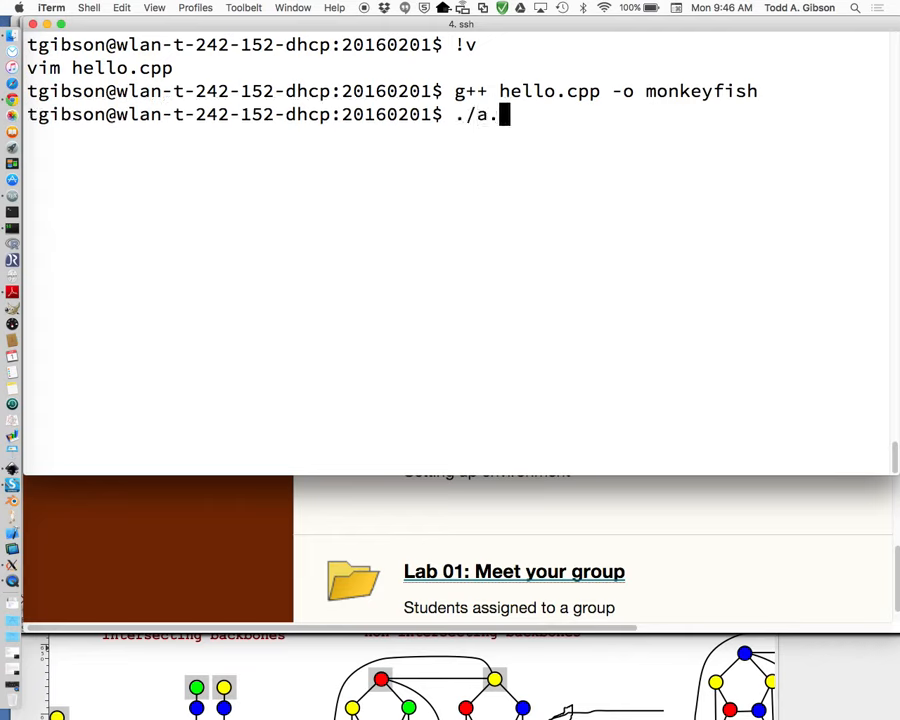
text(monkeyfish)
text(echo $)
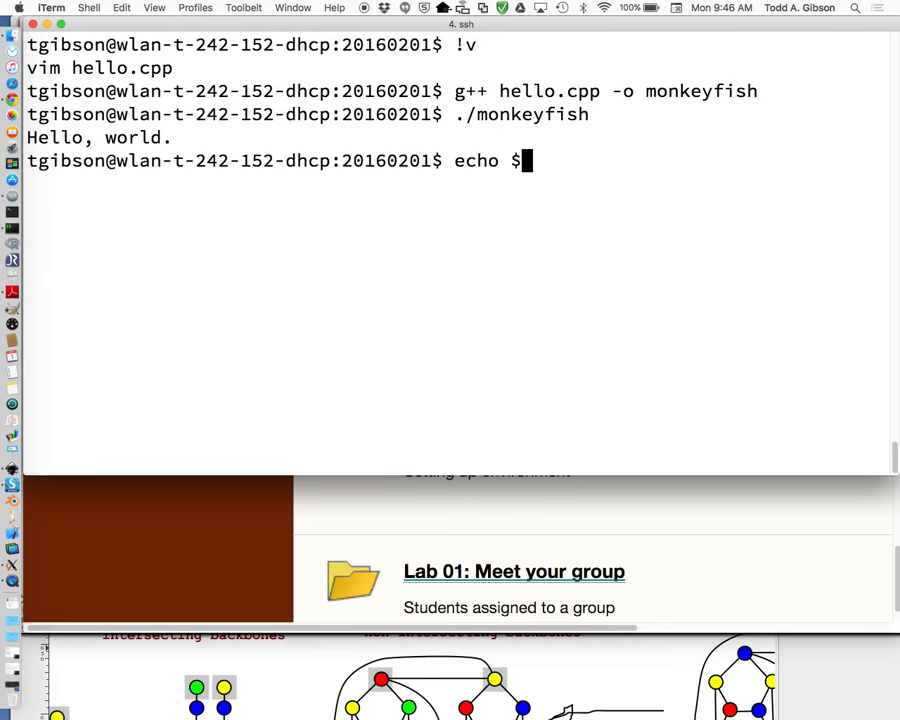
key(Return)
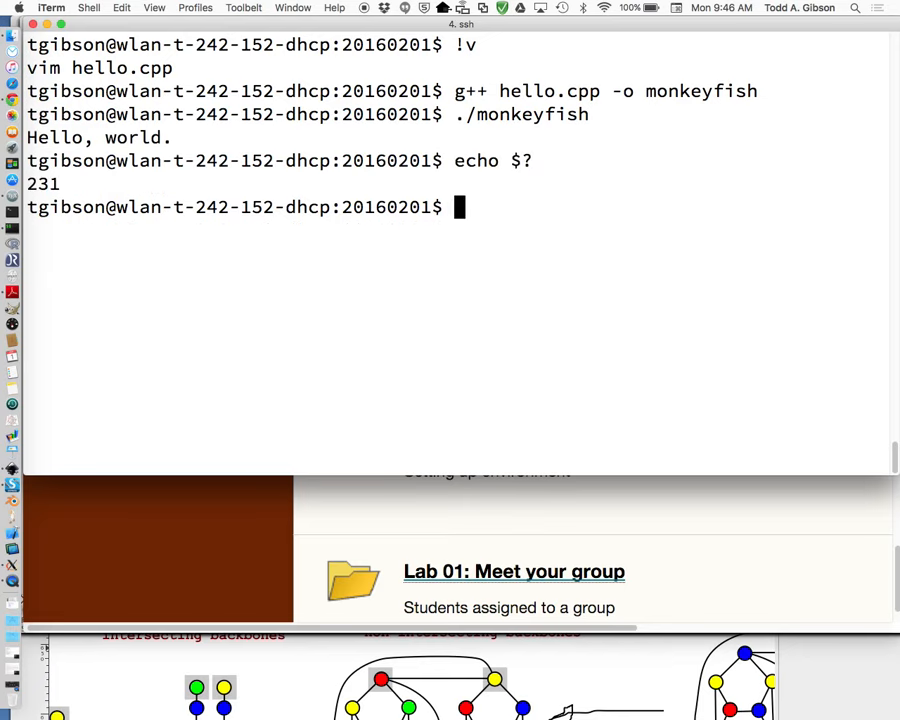
text(!v)
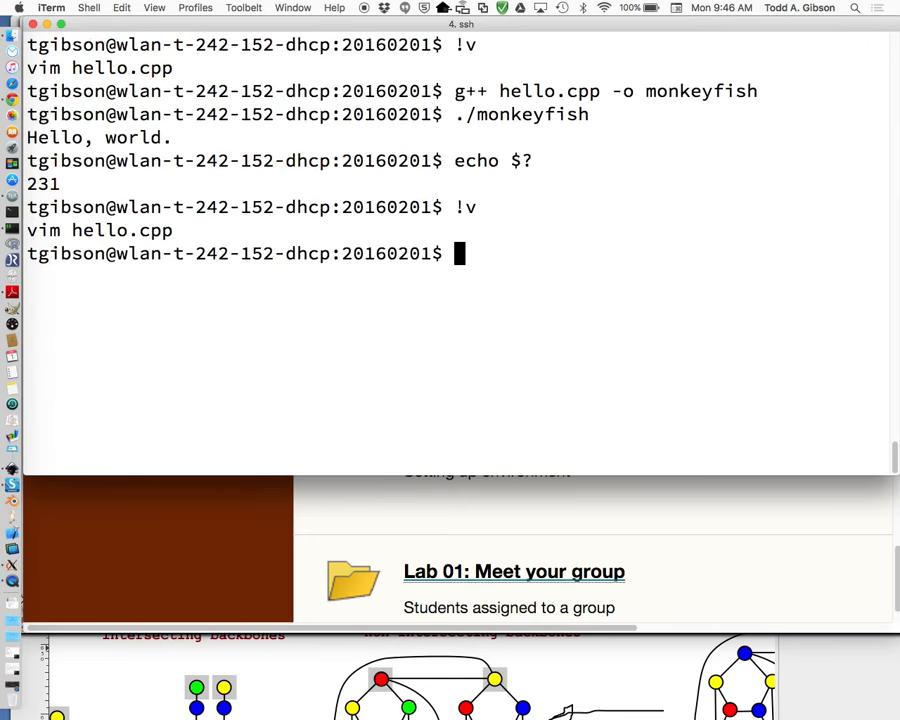
text(cleart)
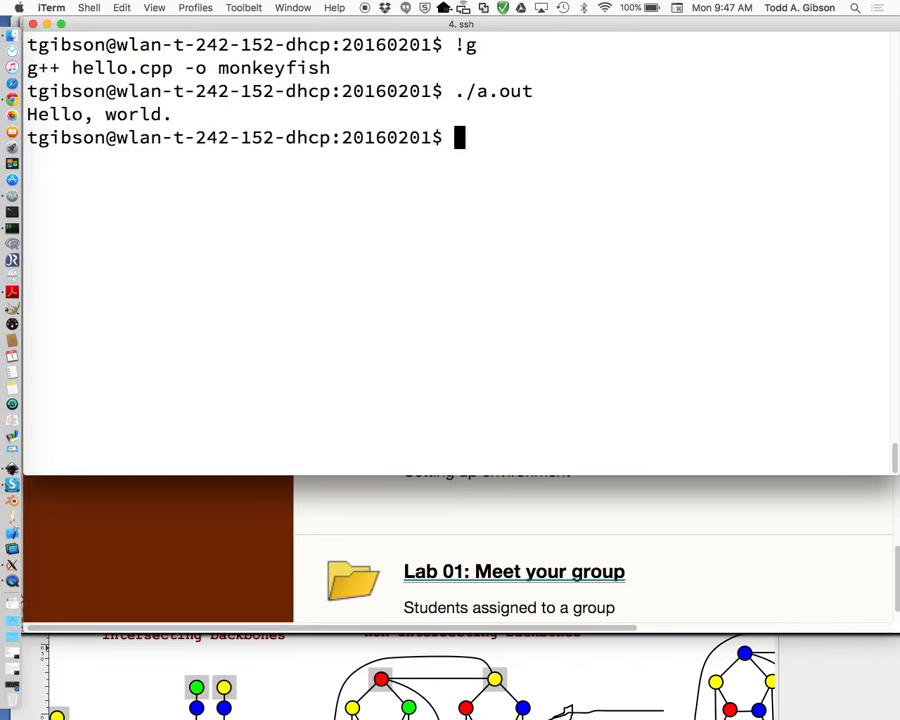
Step: Run ./monkeyfish and confirm its exit status is 99
text(./monkeyfish)
text(echo $?)
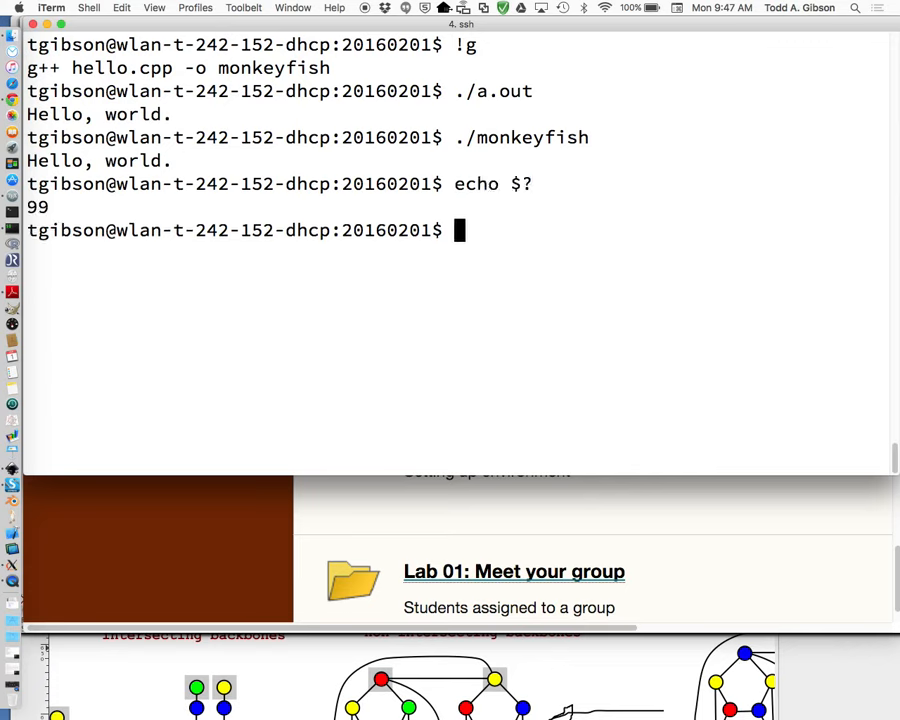
text(!)
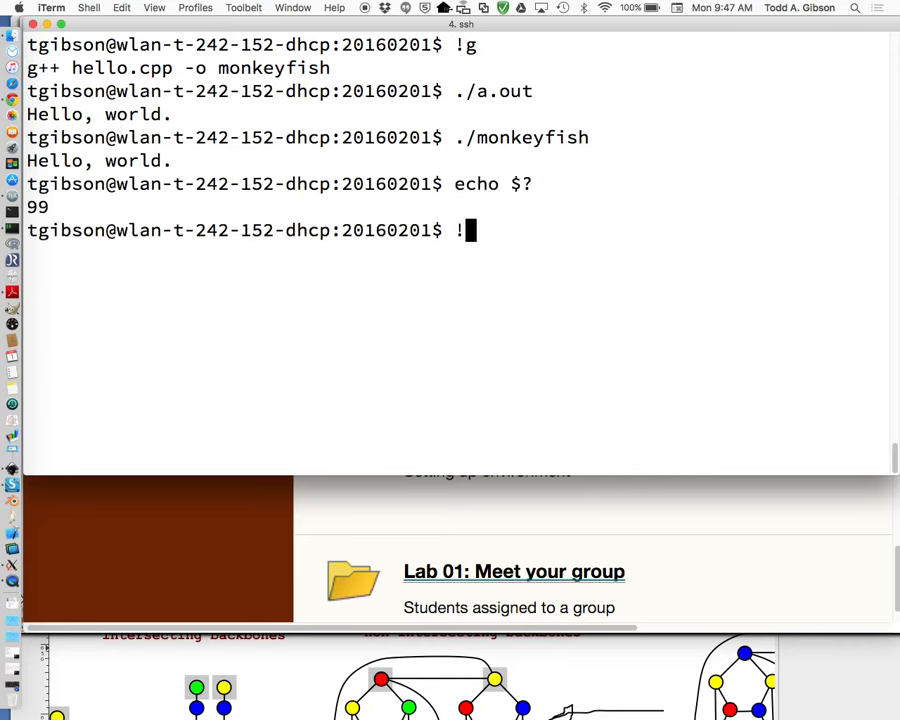
text(v)
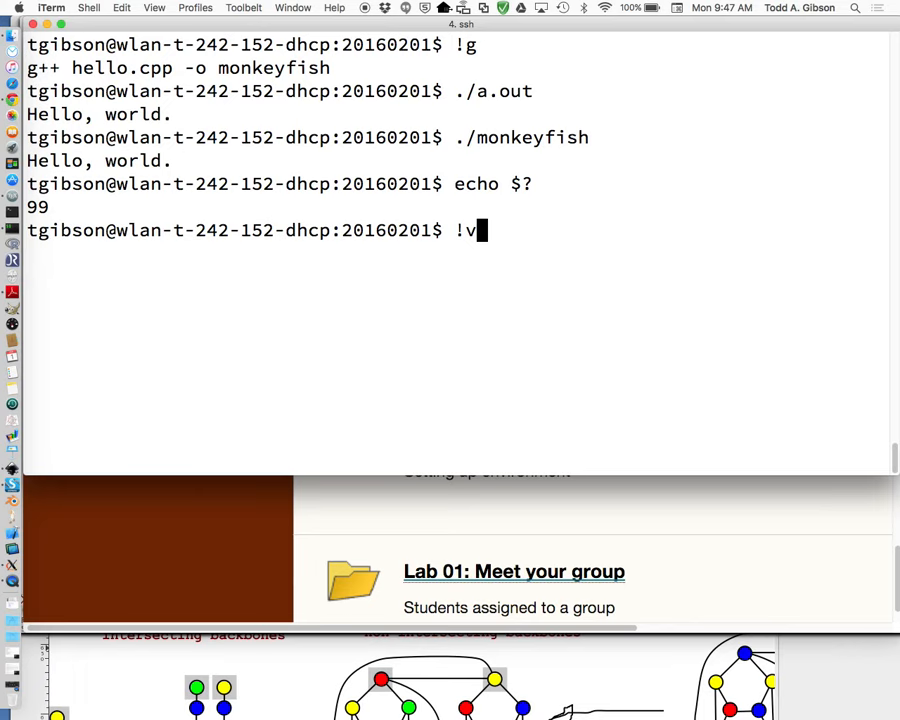
key(Backspace)
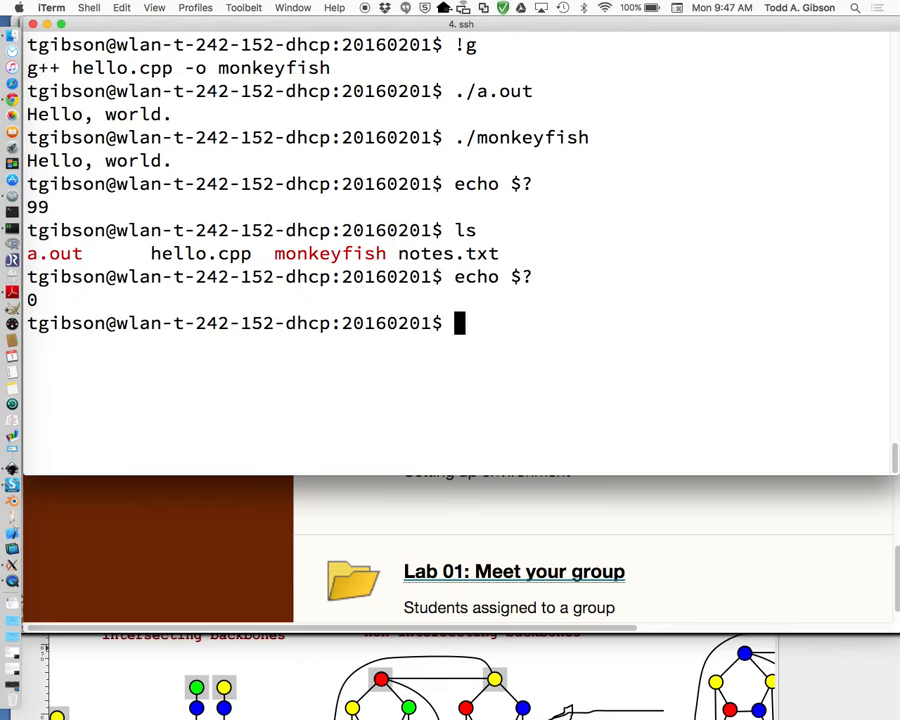
Step: Compare exit statuses of ls (0) and ls fdsafdsa (1)
text(ls fds)
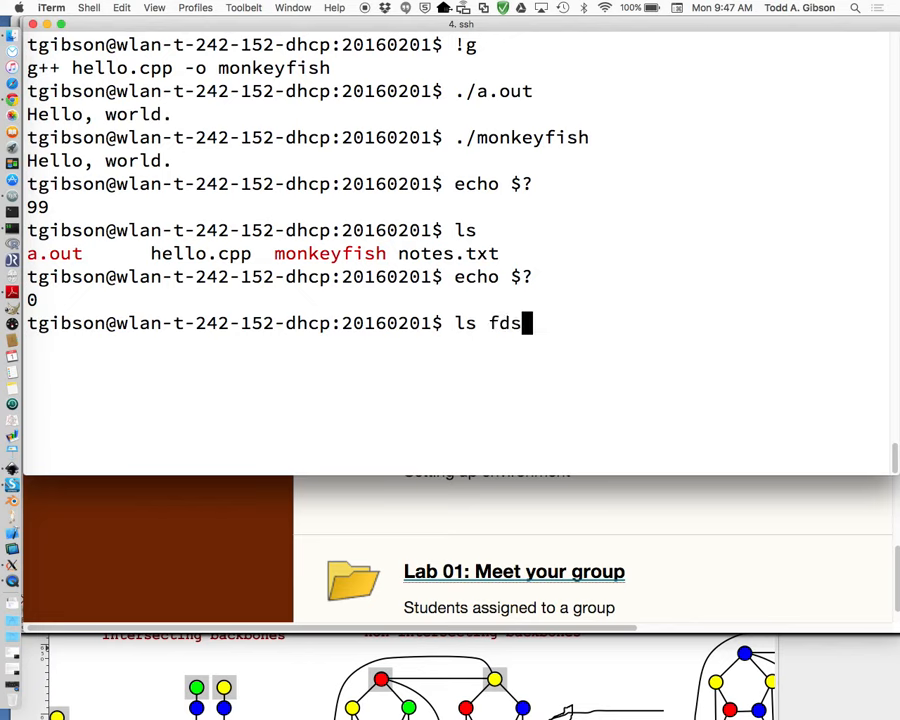
text(afdsa)
text(echo $?)
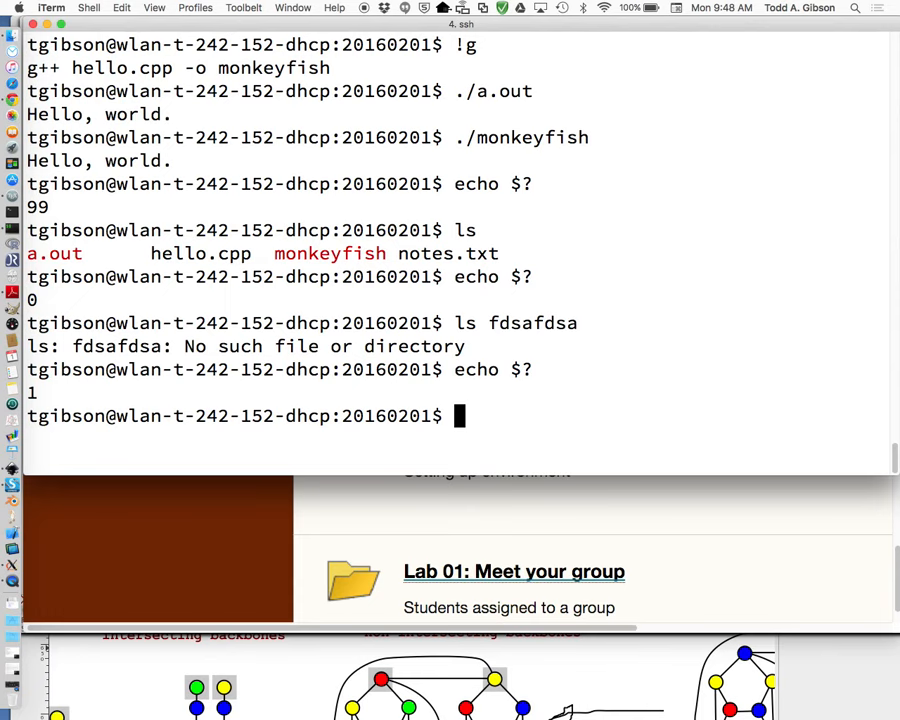
text(vim hello.cpp)
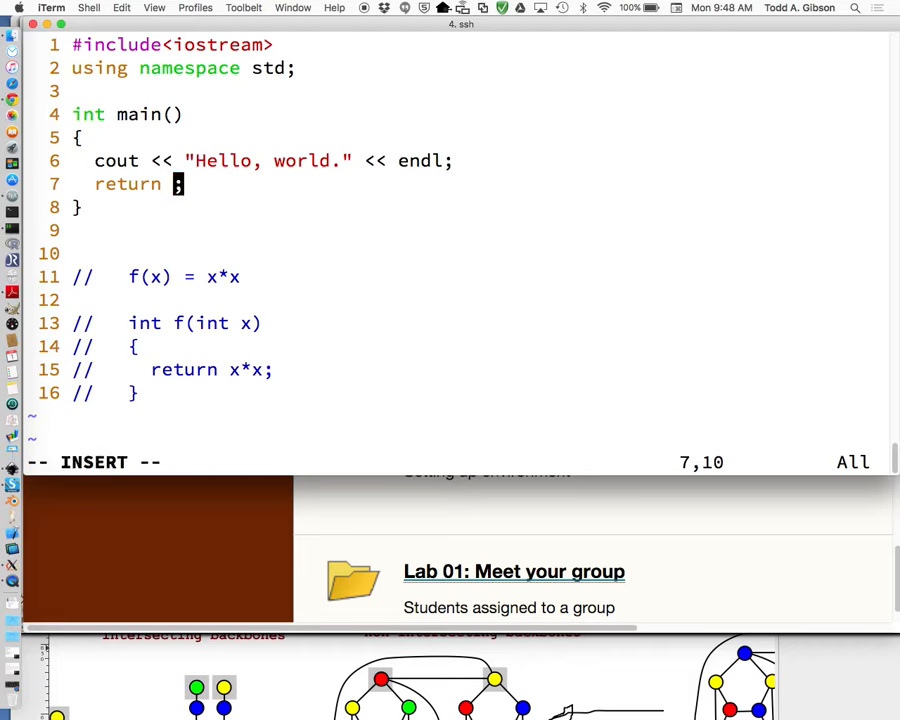
Step: Set main's return value back to 0 and quit vim to the shell
text(0)
click(452, 462)
text(:q)
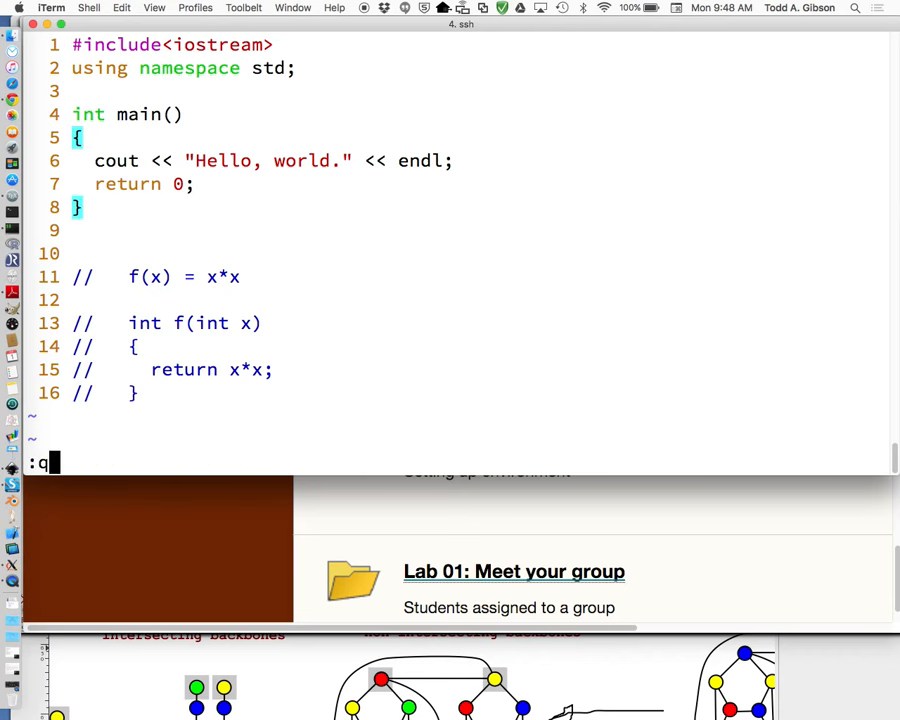
key(Return)
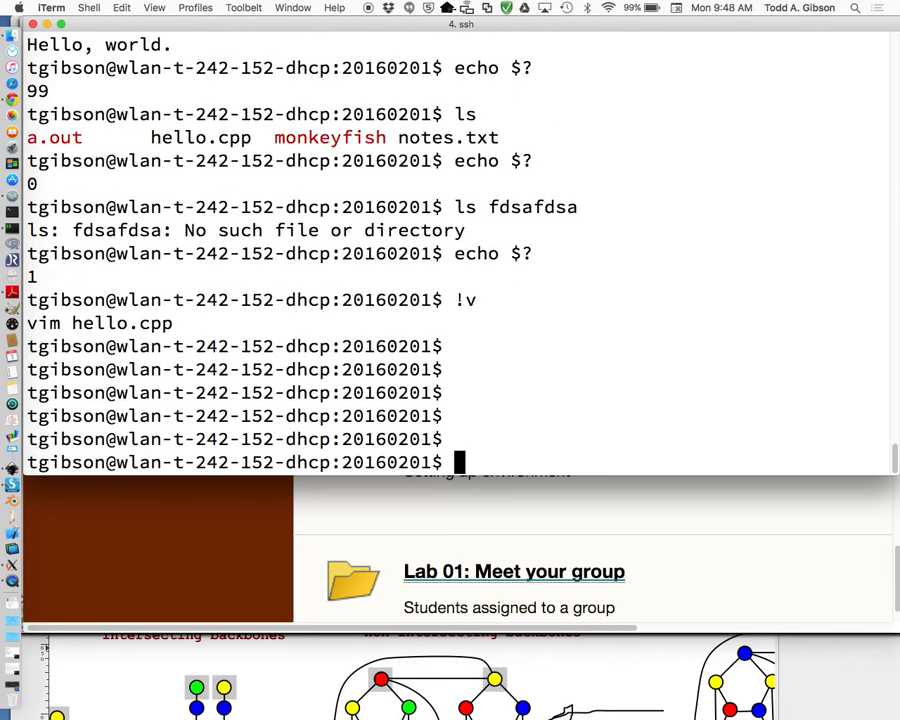
Step: Clear the screen and list the numbered command history
text(clear)
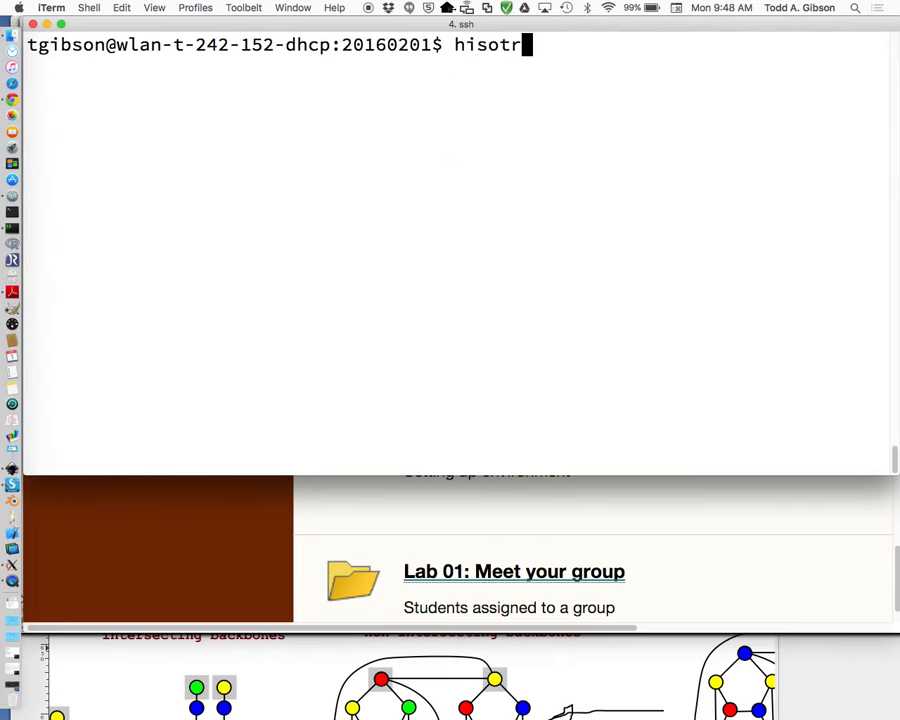
text(history)
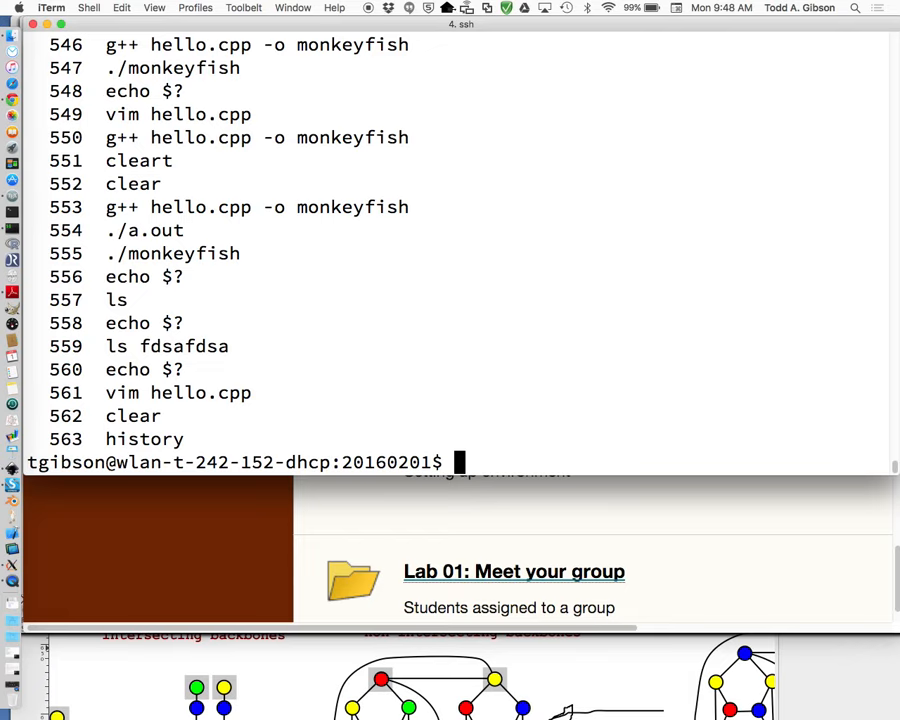
text(d)
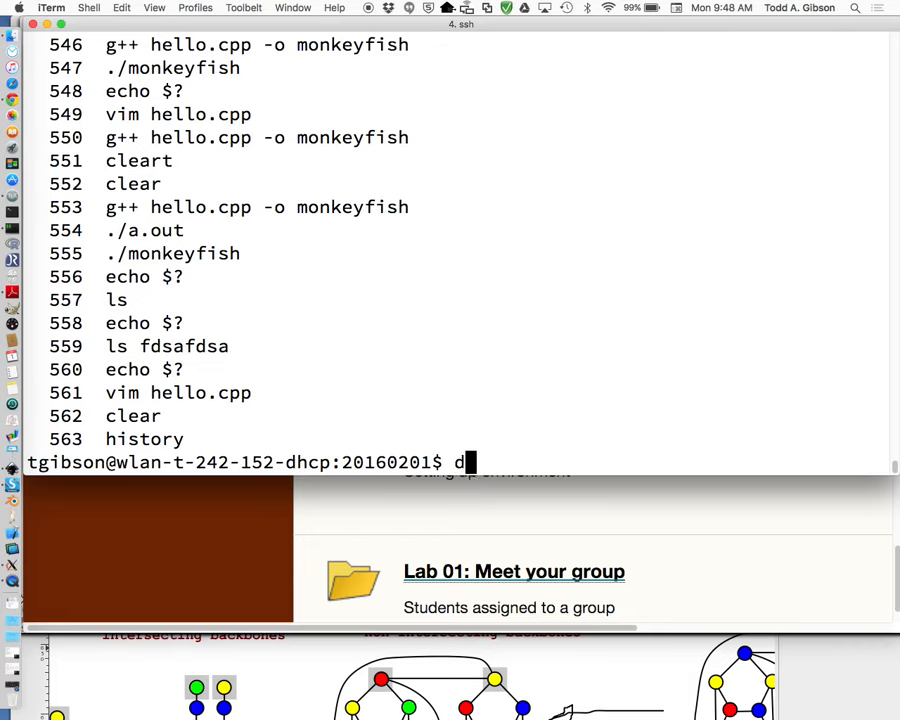
key(Backspace)
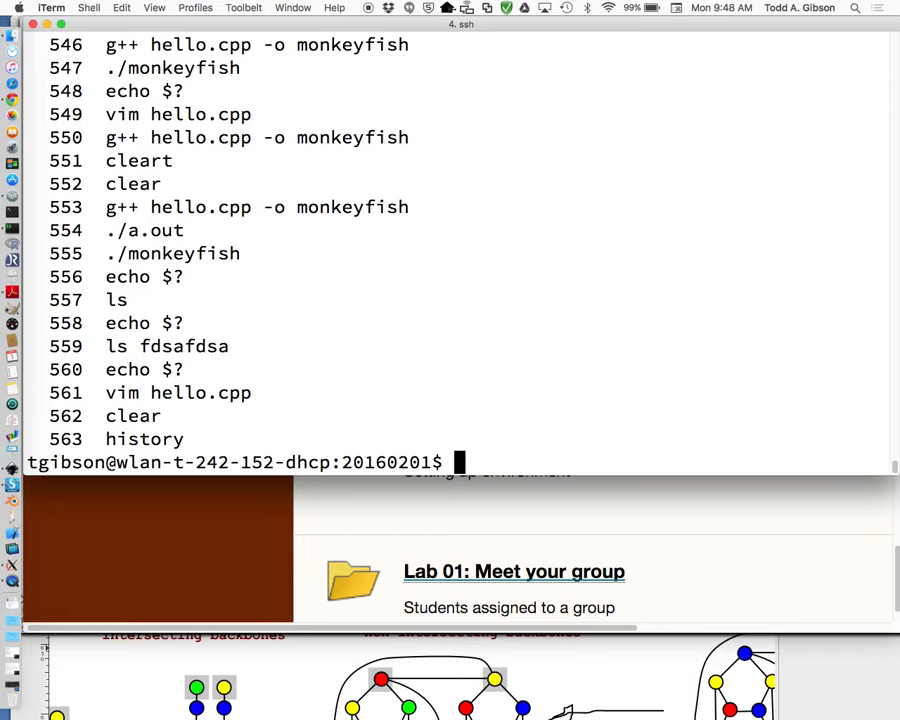
Step: Rerun ls with !557, recompile with !g, and reopen hello.cpp with !v
text(!)
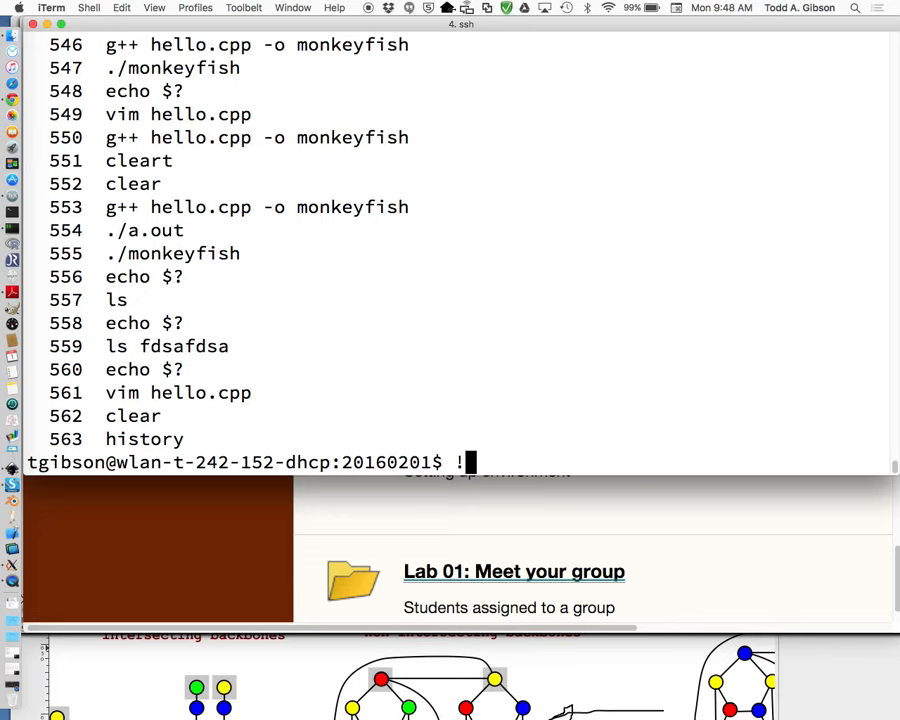
text(557)
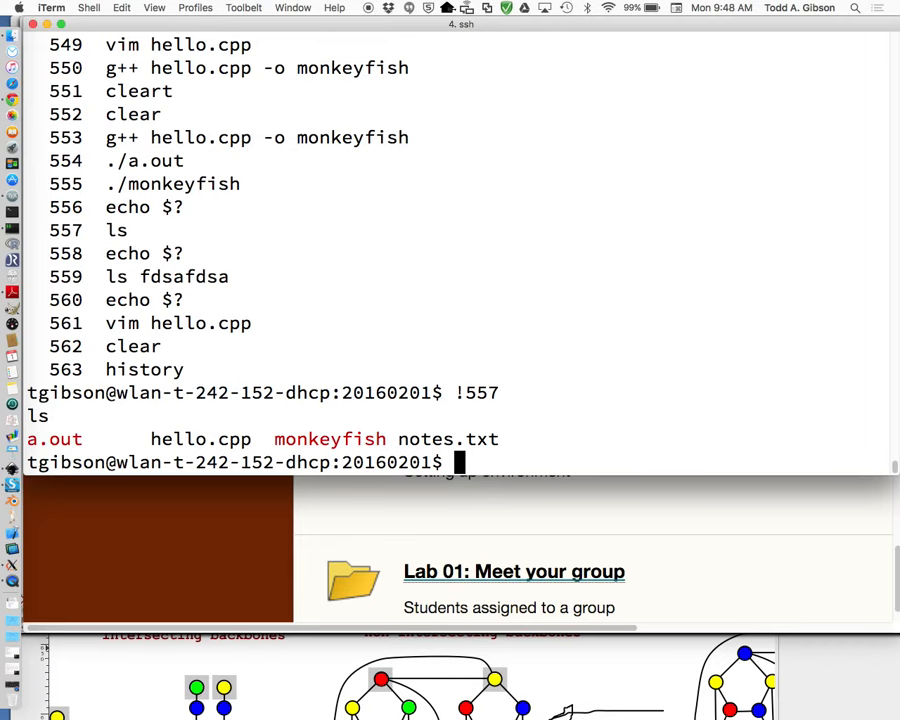
text(g)
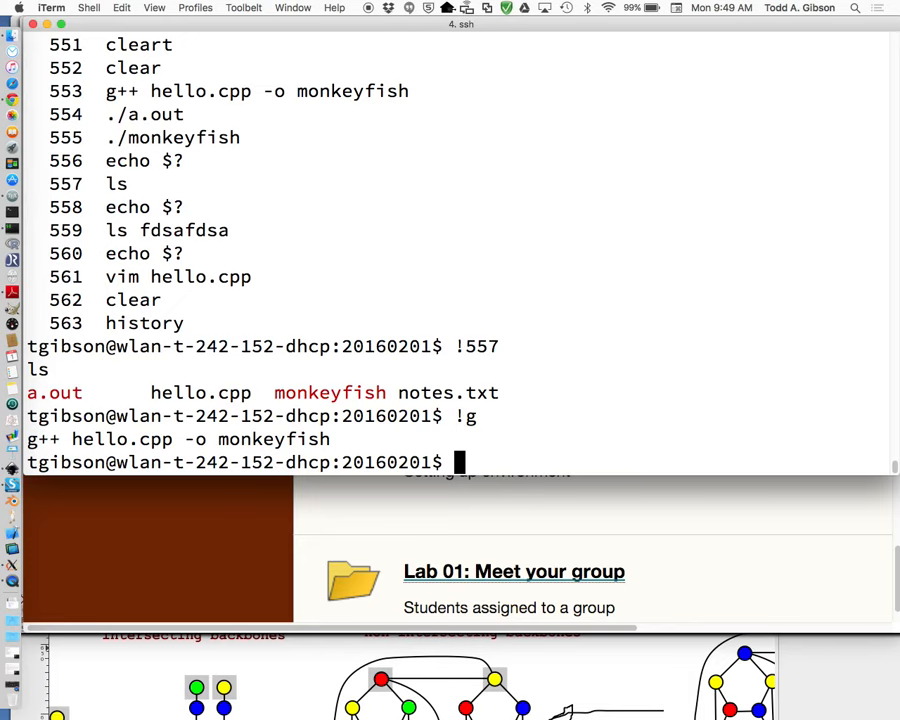
text(!)
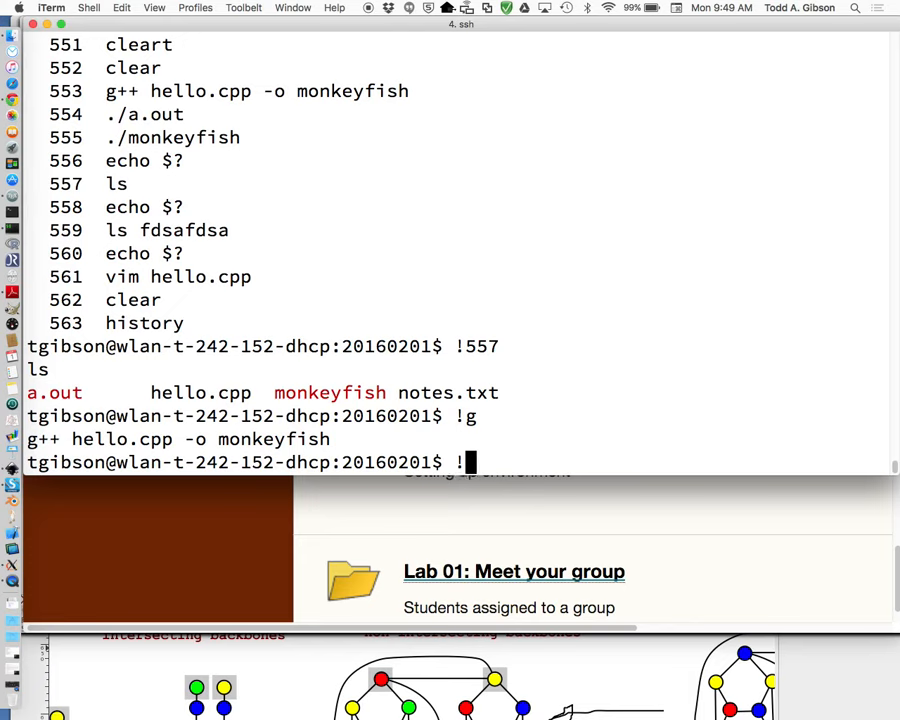
text(v)
text(clea)
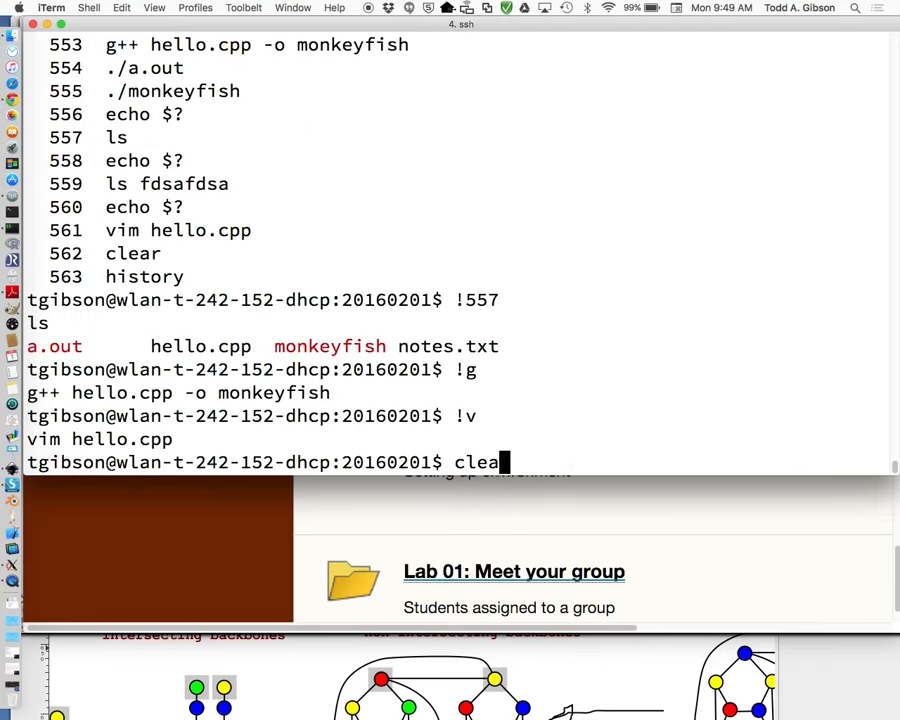
Step: Clear the screen and rerun the compile via !g, getting the expected ';' error
key(Return)
text(!g)
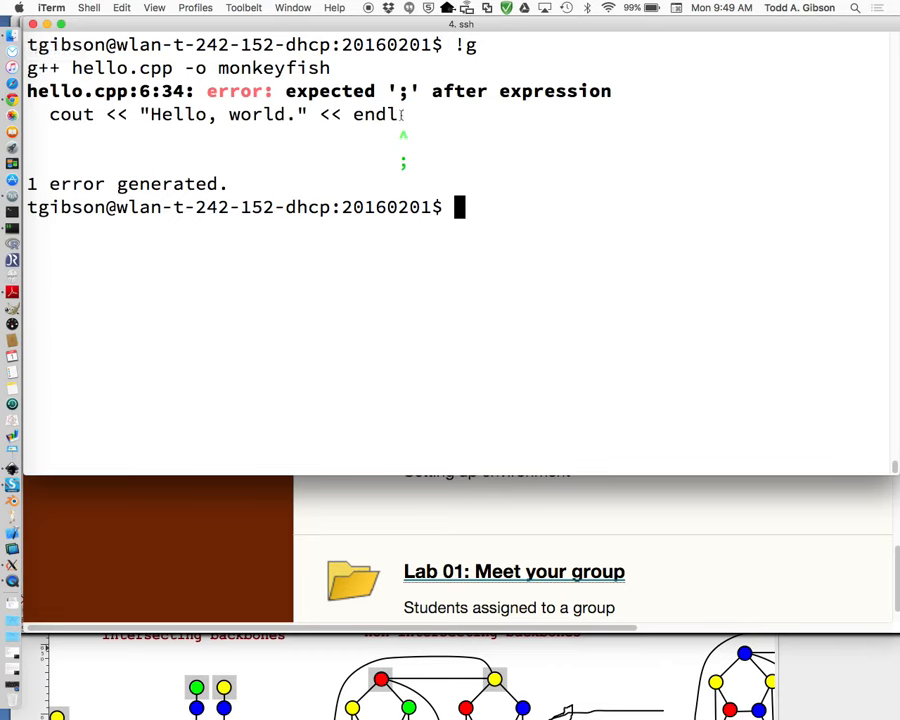
text(!)
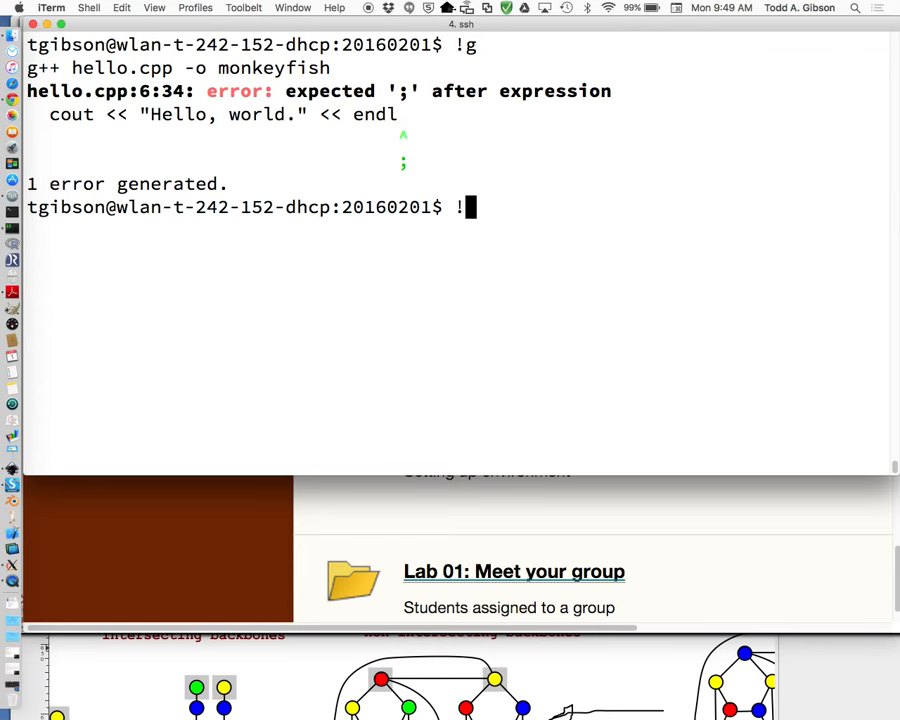